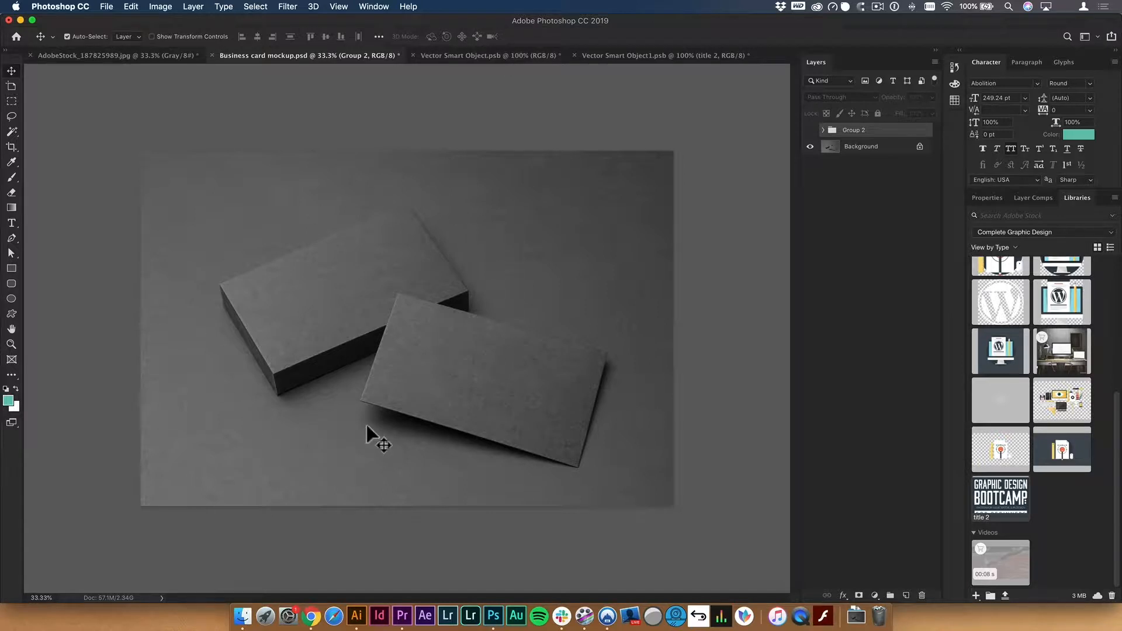
mouse_move(472, 64)
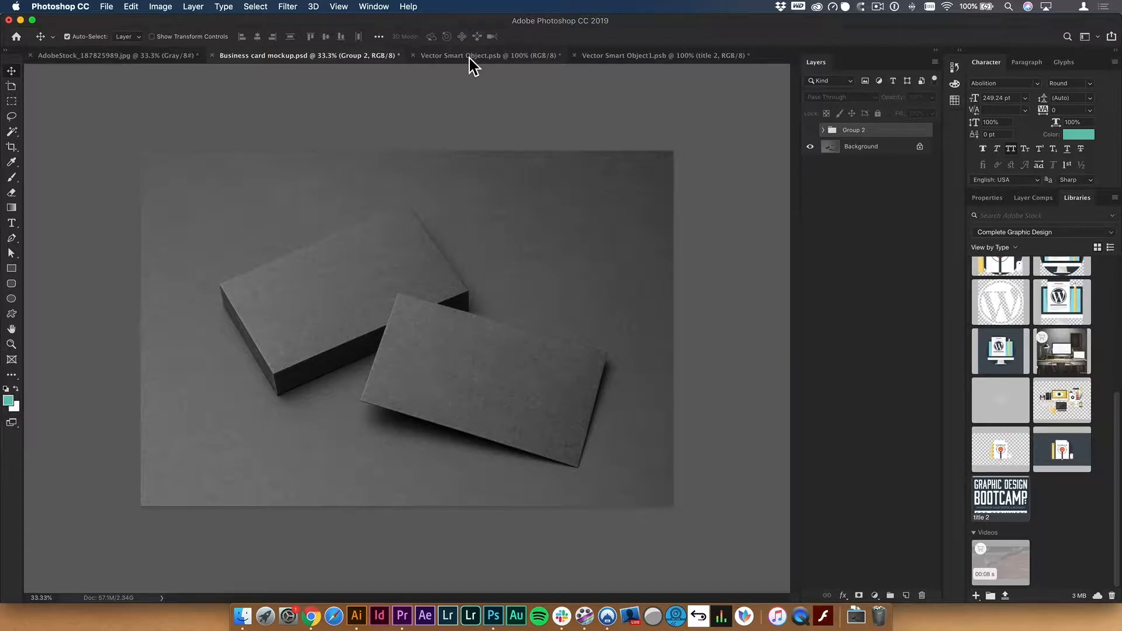
Show Group 2's card designs and switch the card stack to the red splash design.
click(861, 147)
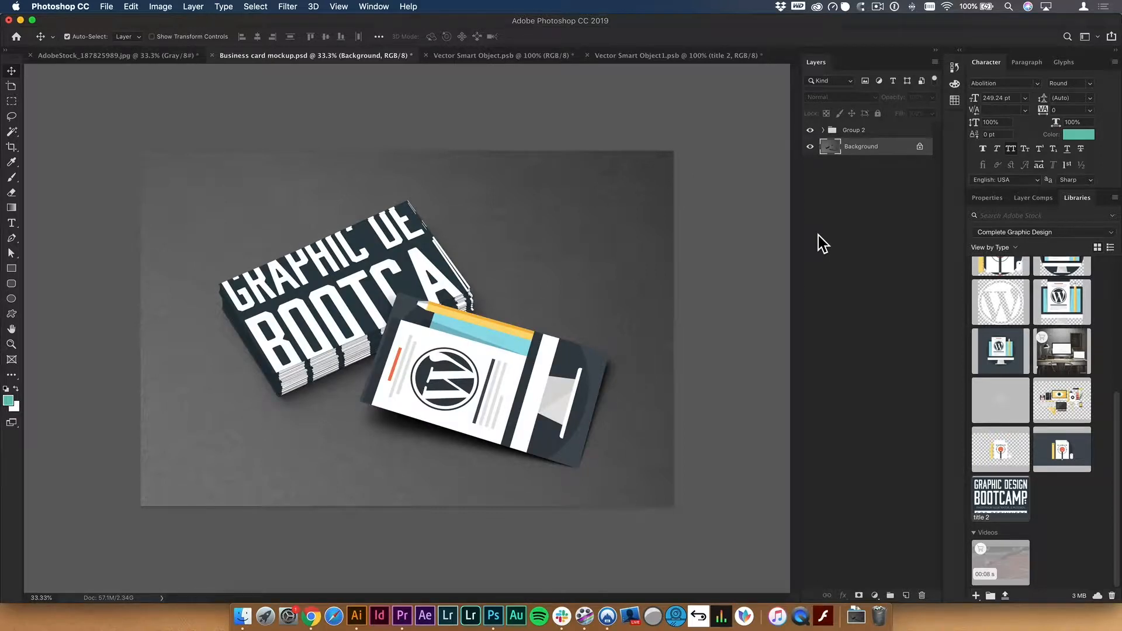
click(822, 130)
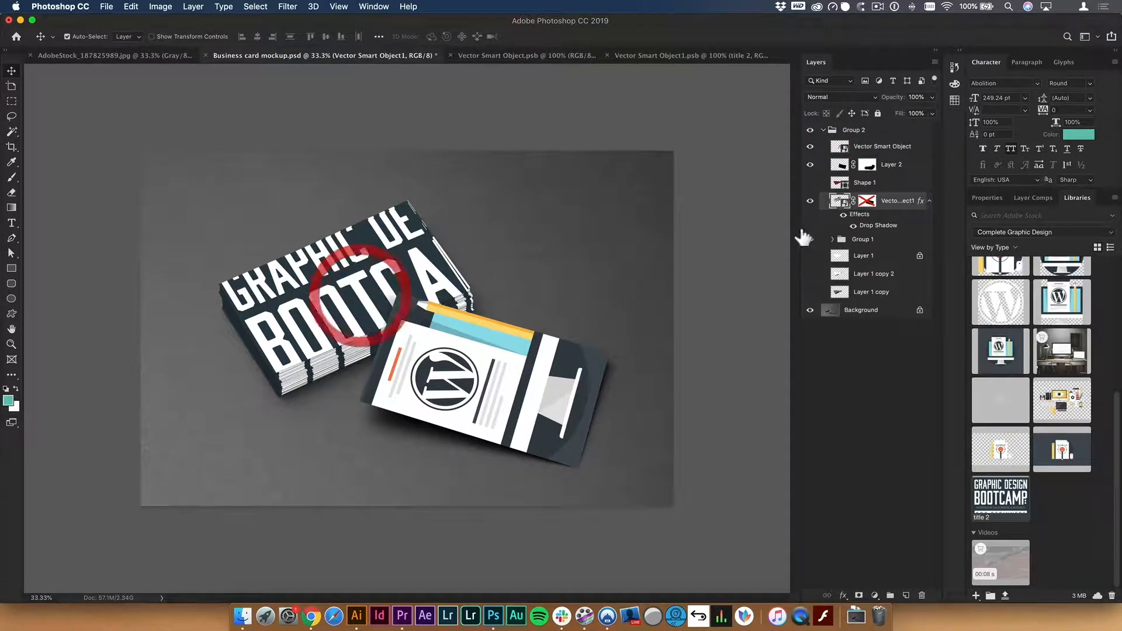
click(684, 55)
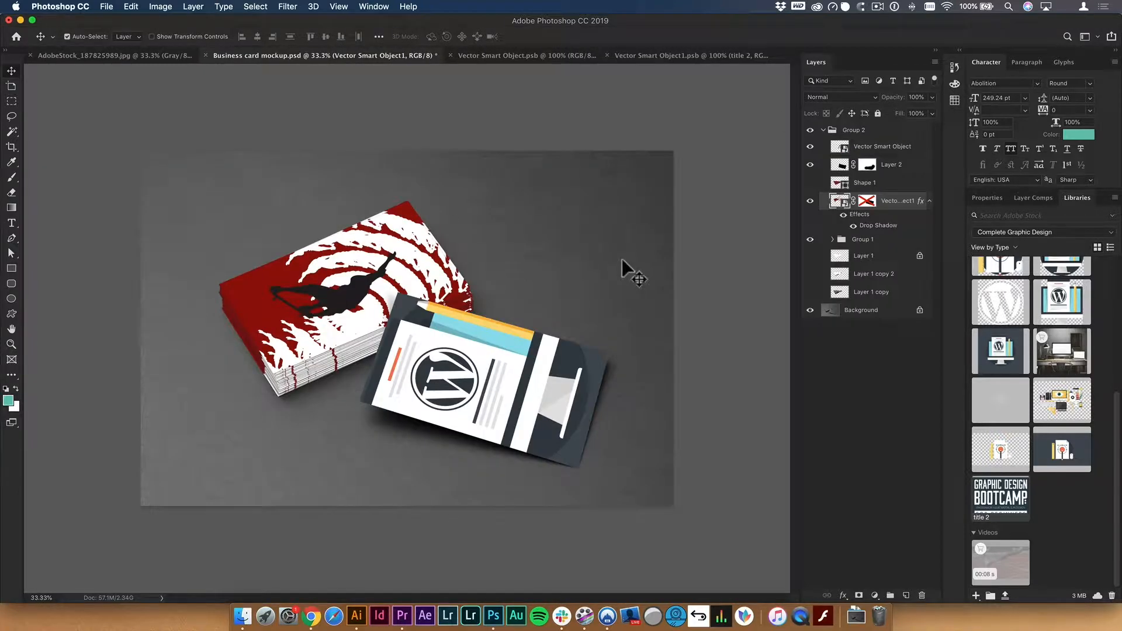
mouse_move(308, 401)
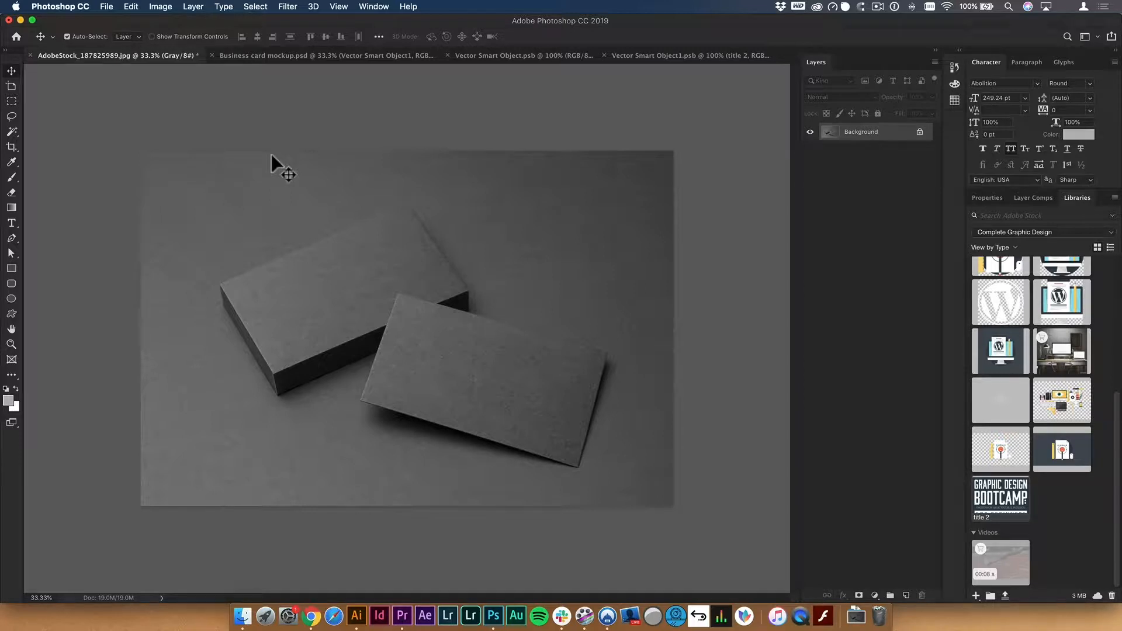
mouse_move(324, 225)
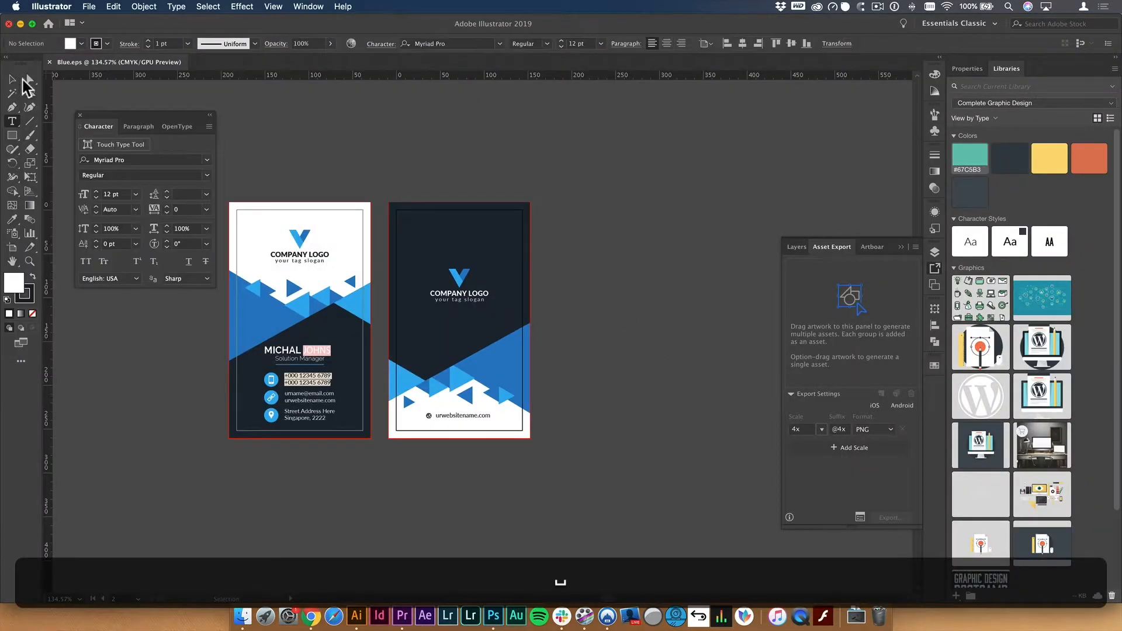
Return to the AdobeStock blank card photo and set its mode to RGB Color.
key(cmd+z)
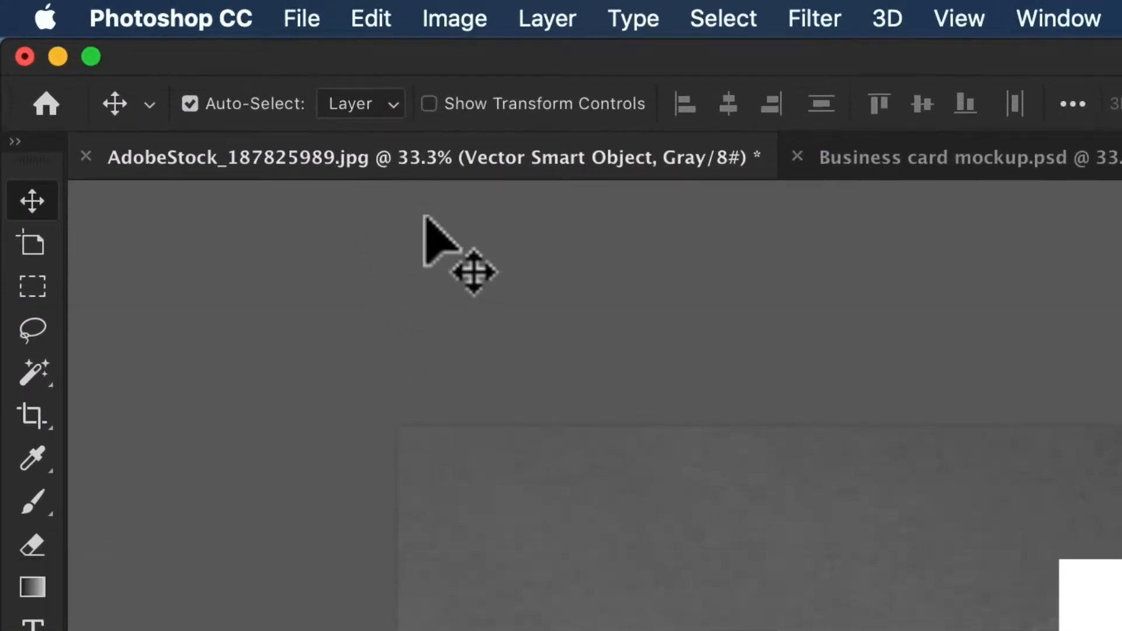
mouse_move(514, 185)
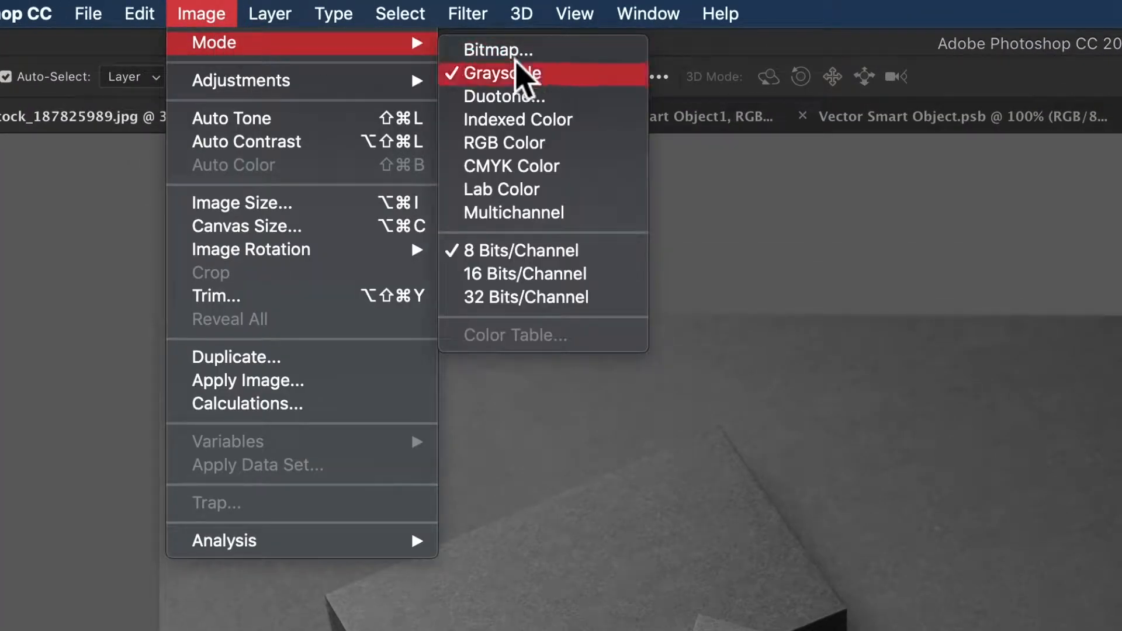
mouse_move(505, 143)
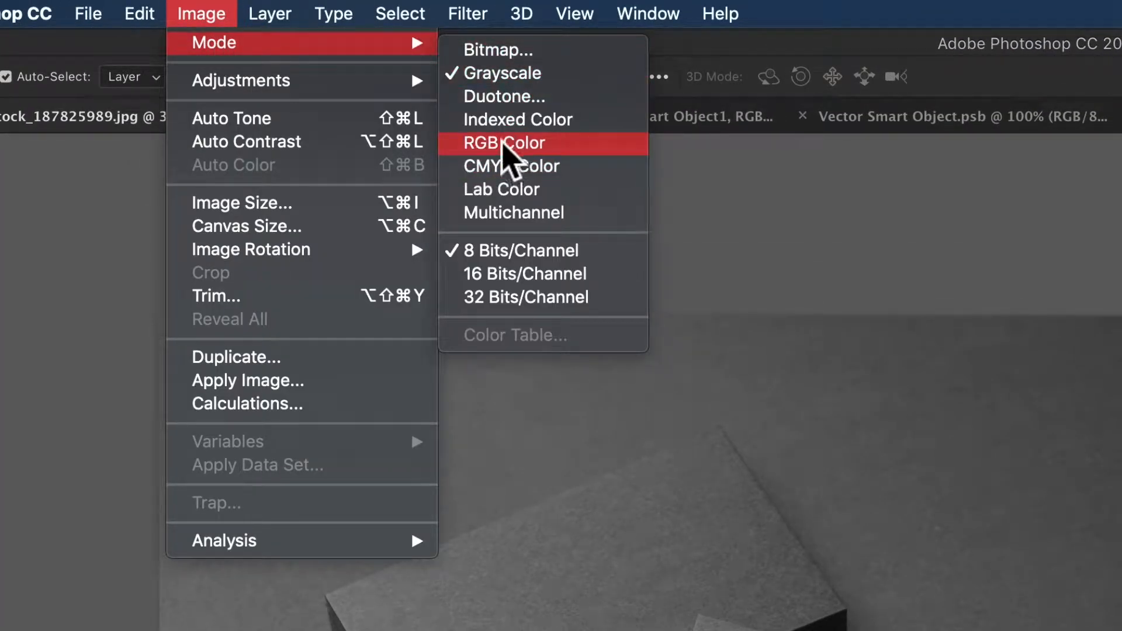
click(505, 142)
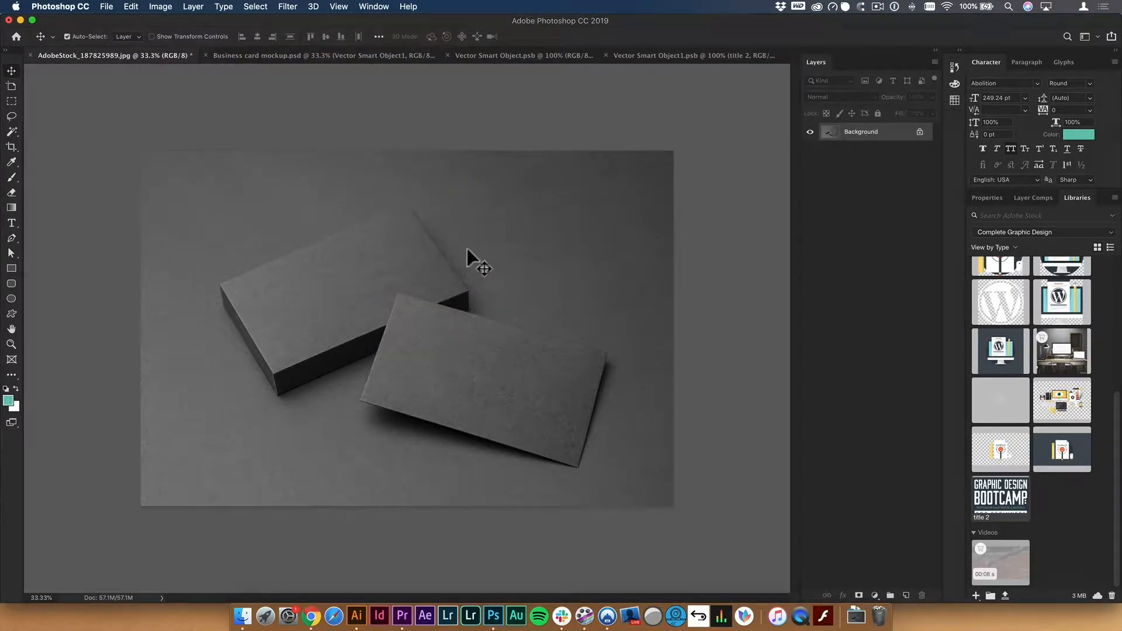
mouse_move(462, 580)
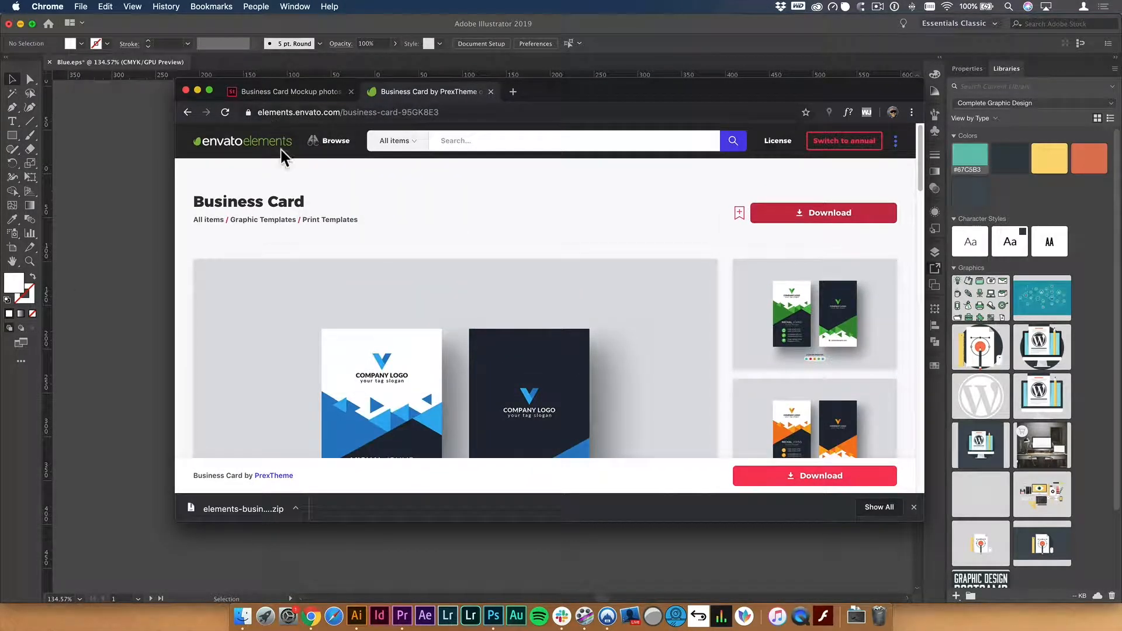
Scroll down the Envato Elements Business Card template page to review it.
scroll(down, 3)
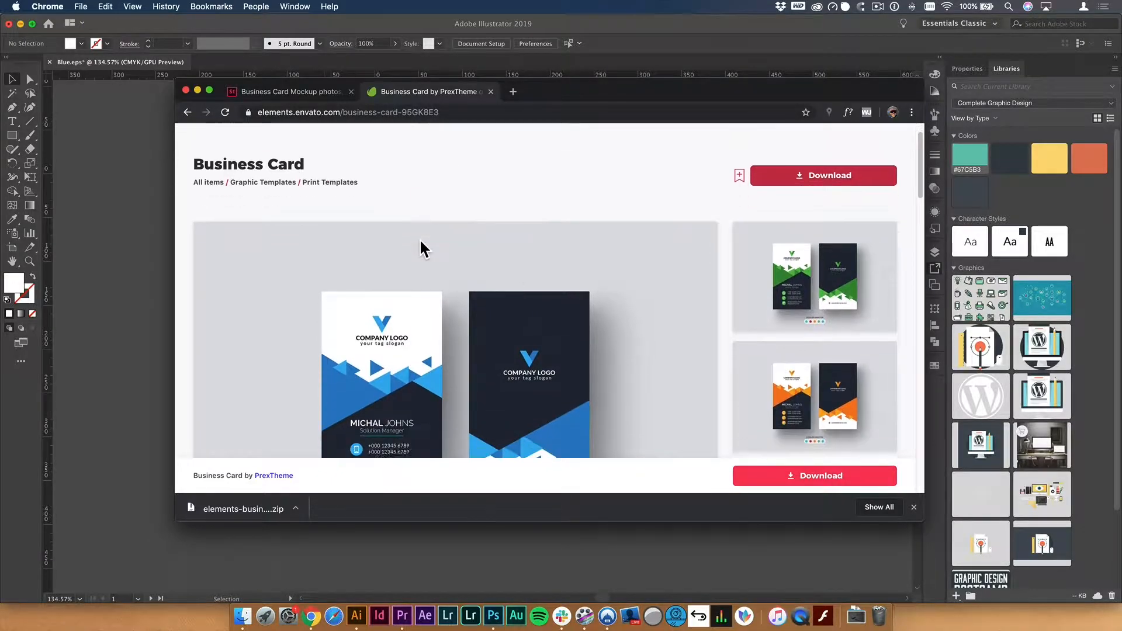
scroll(down, 3)
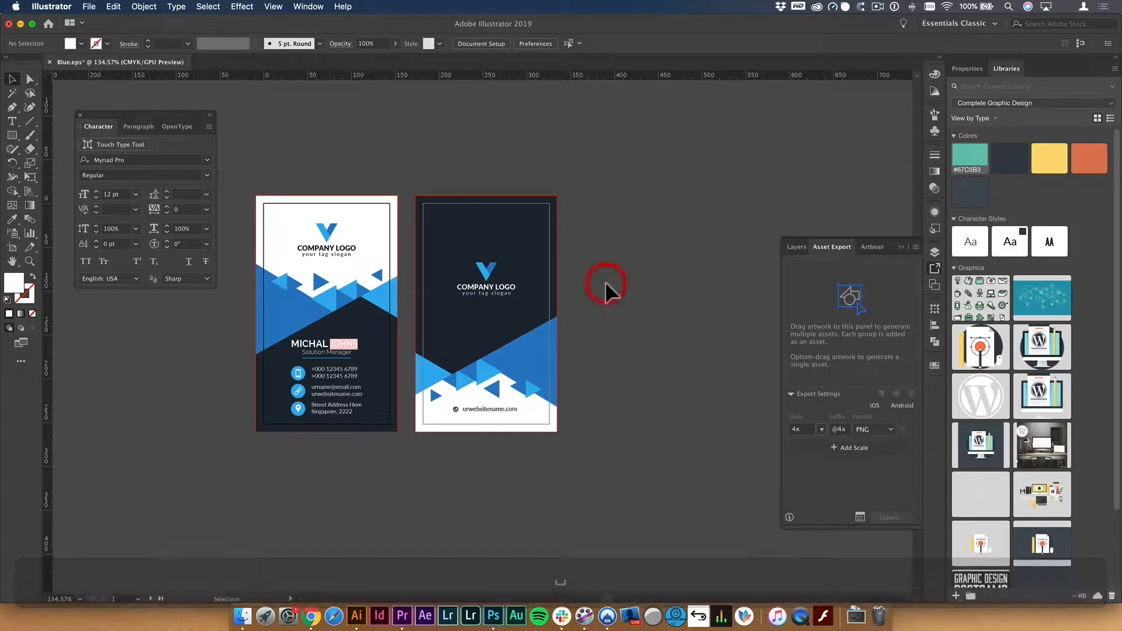
Create a 2.5 in wide document and resize the artboard to fit the front card.
click(89, 7)
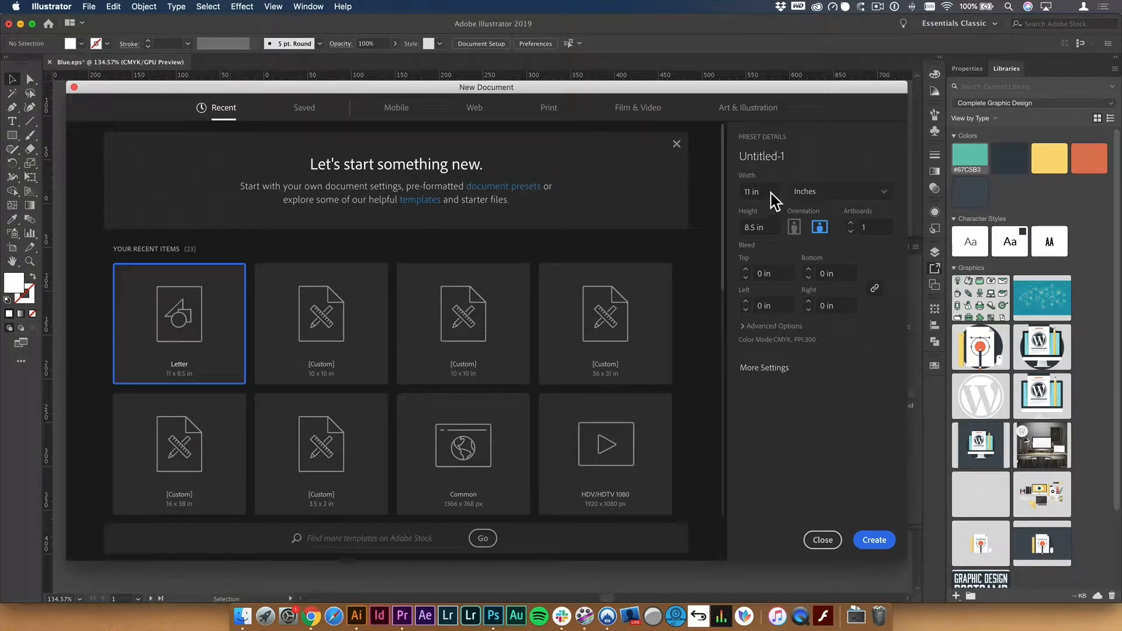
click(756, 191)
text(2.5)
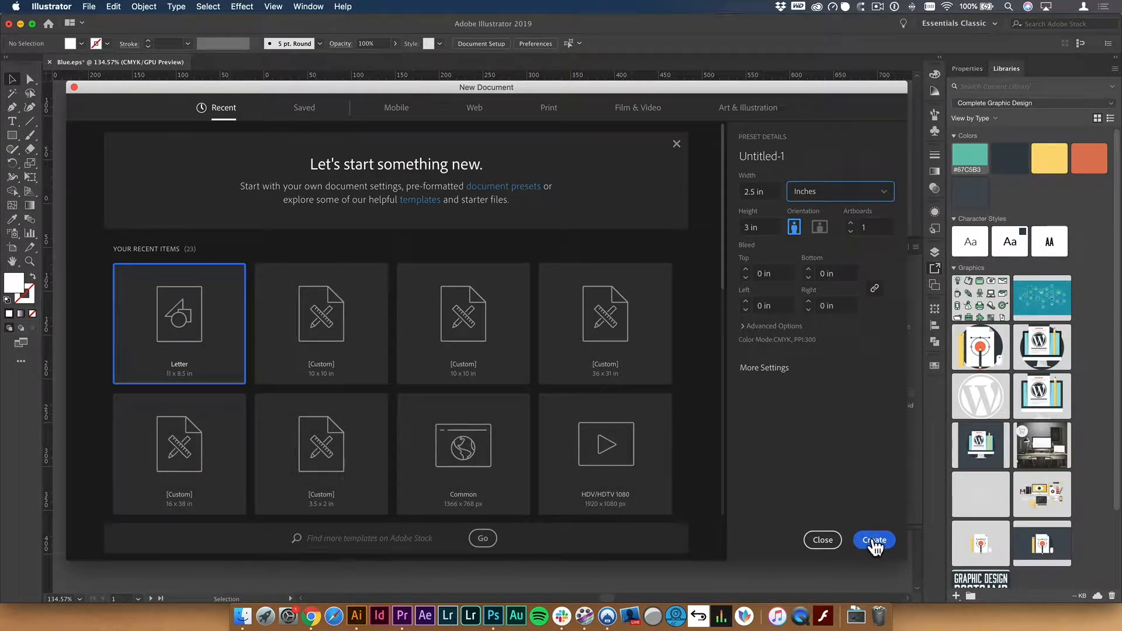
click(873, 540)
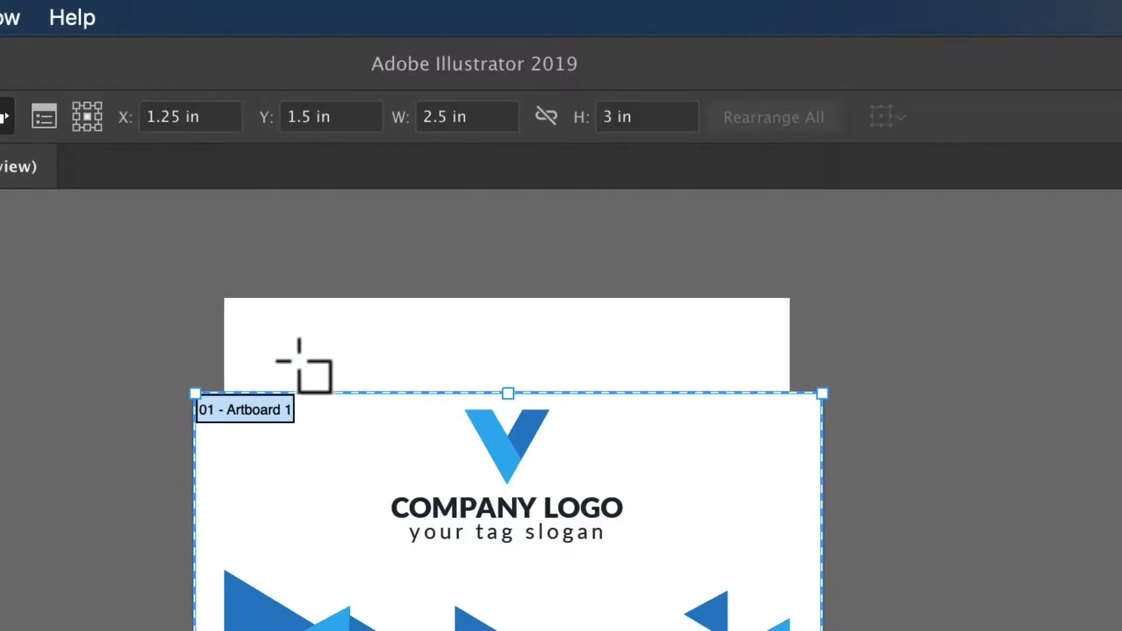
click(467, 117)
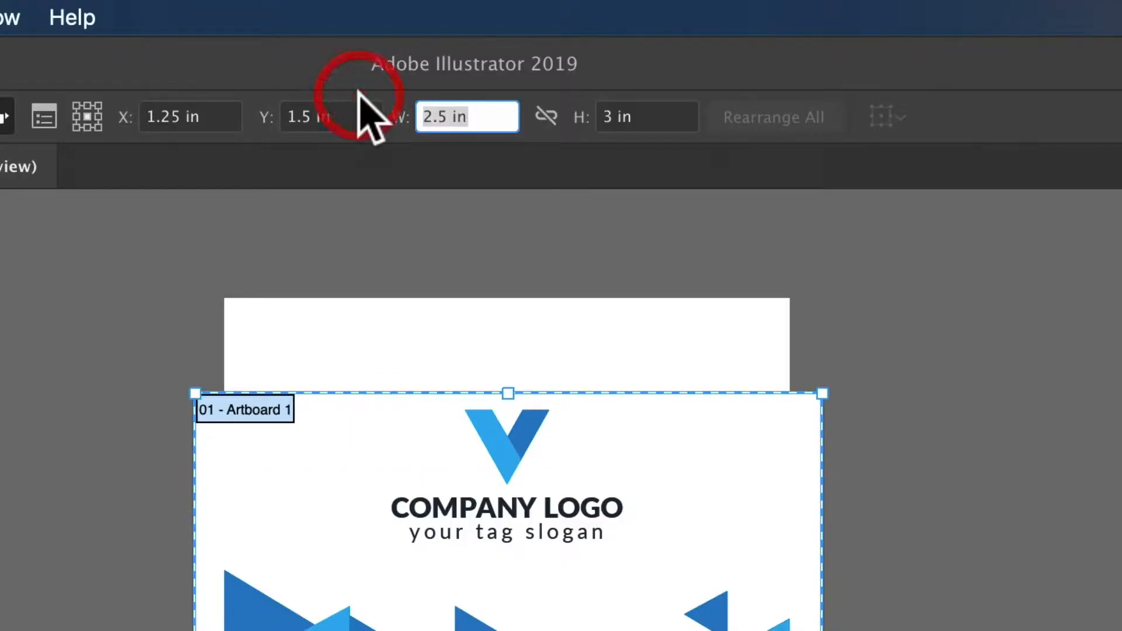
text(3.5)
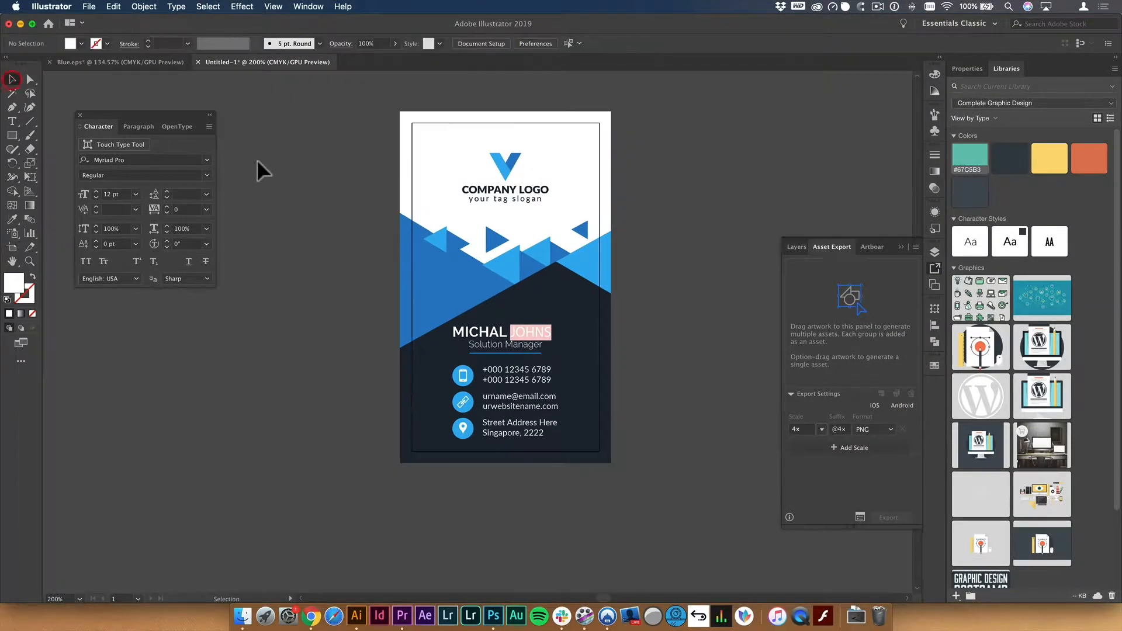
Save business-card-front.ai into OBEY > YouTube > mockup project > Assets with default options.
key(cmd+s)
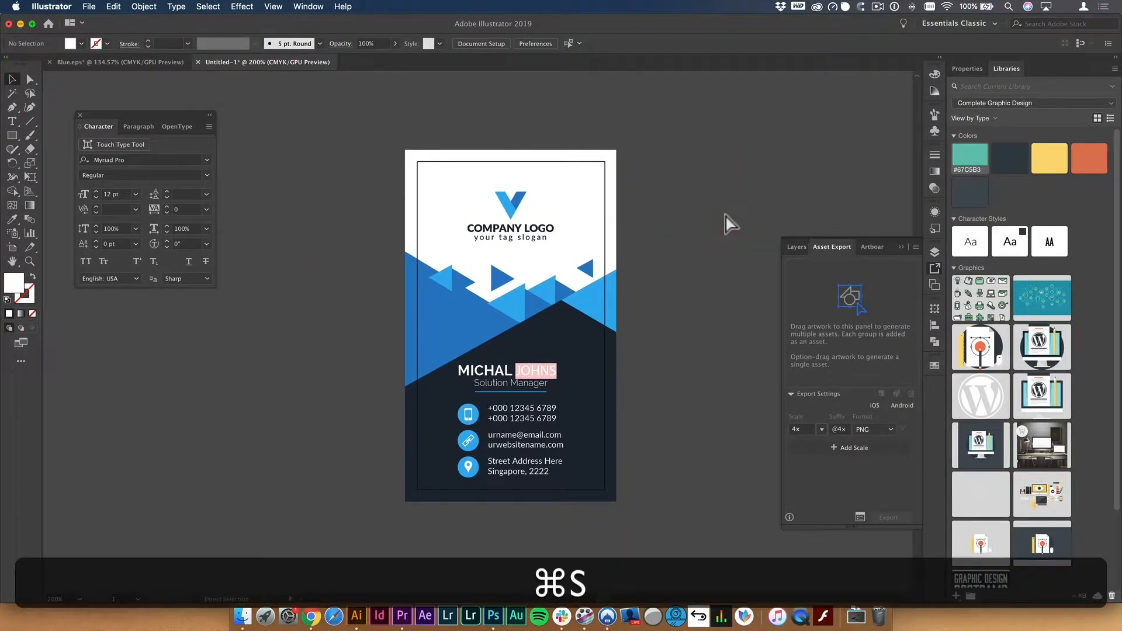
key(cmd+s)
text(business-card-front.ai)
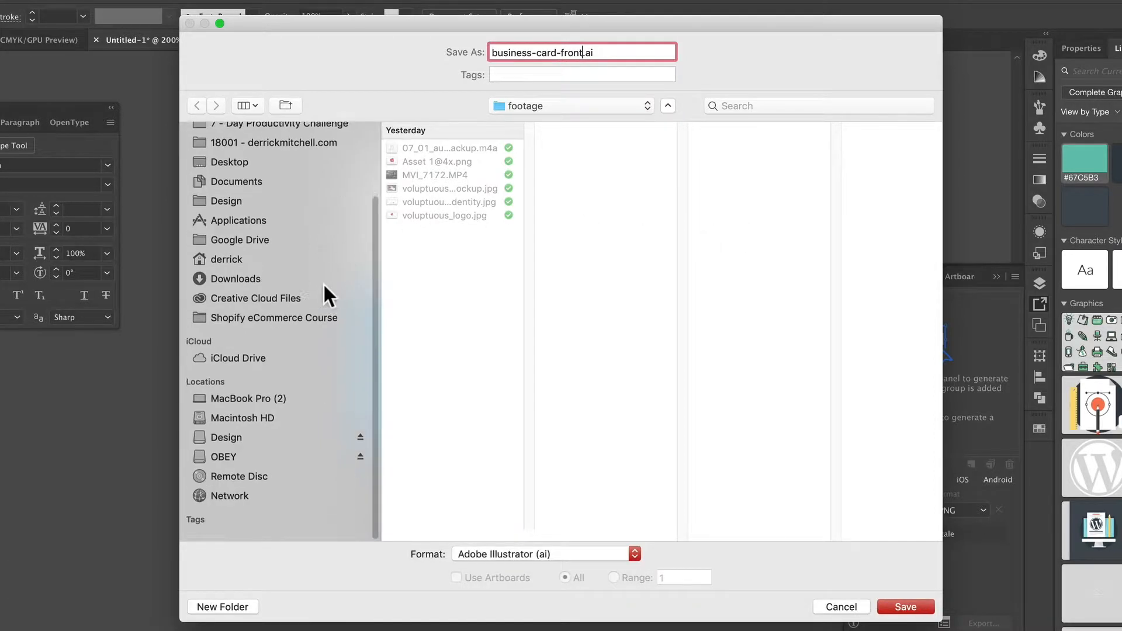
click(222, 456)
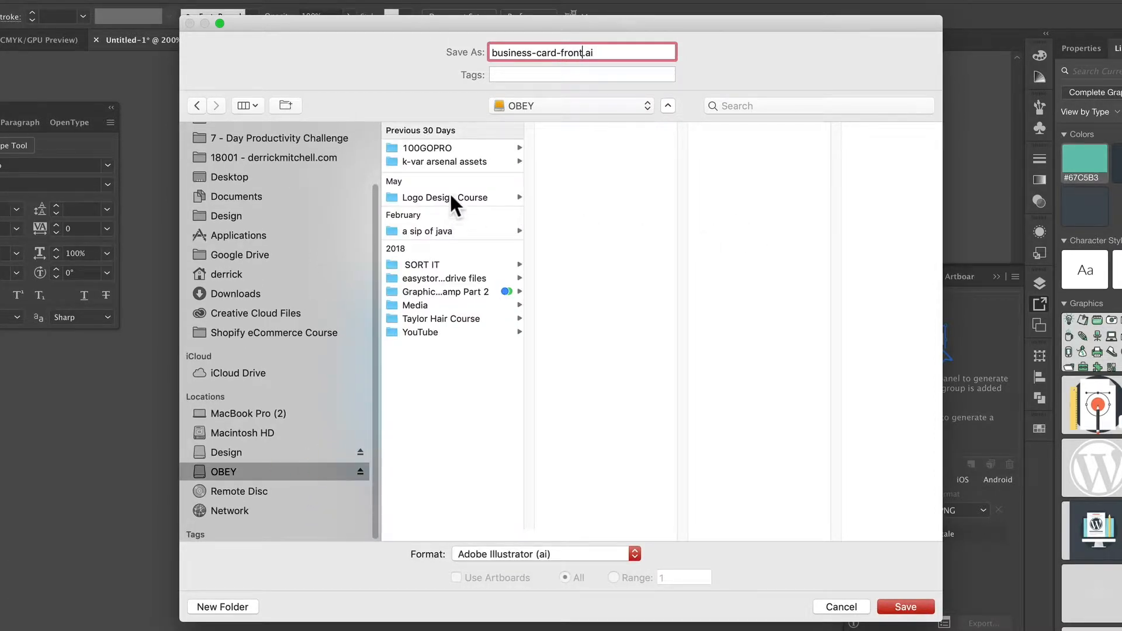
click(420, 332)
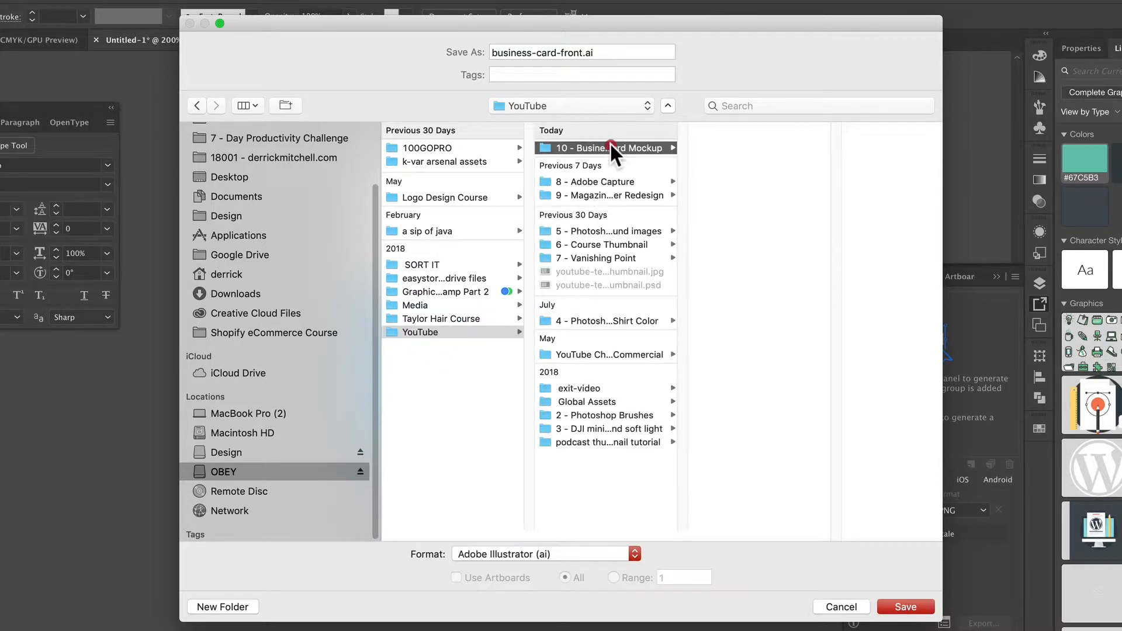
click(577, 148)
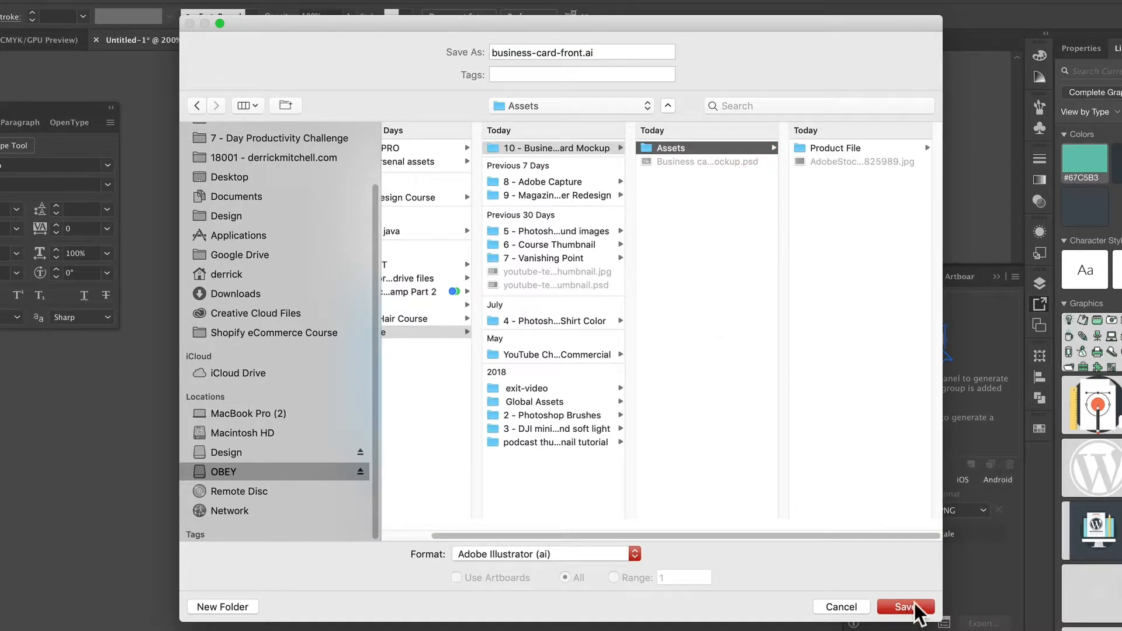
click(905, 607)
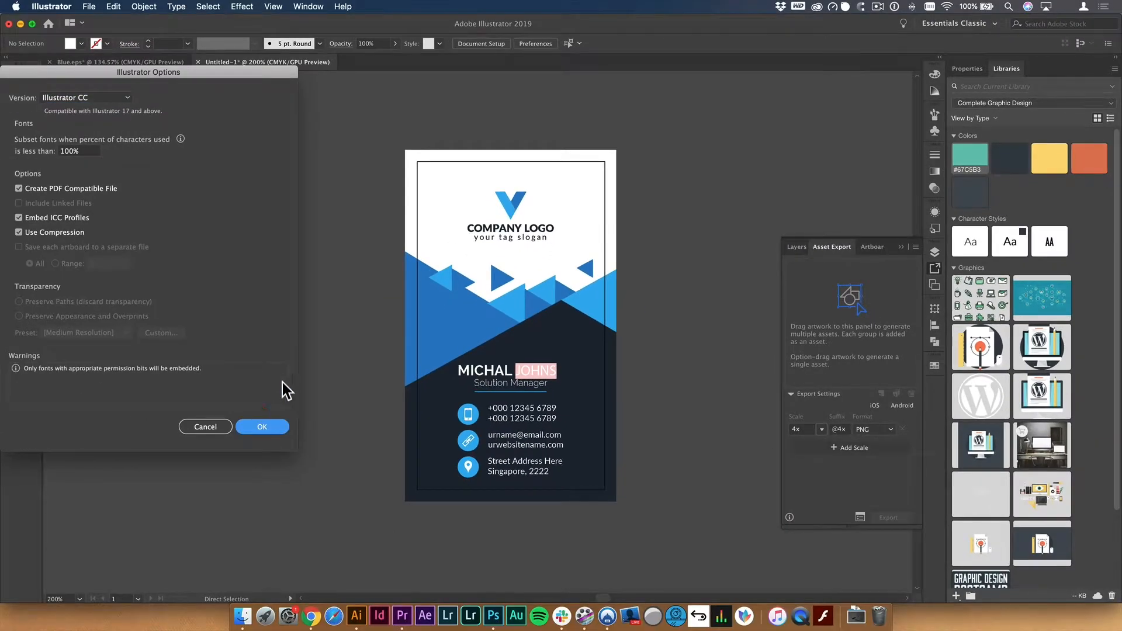
click(262, 427)
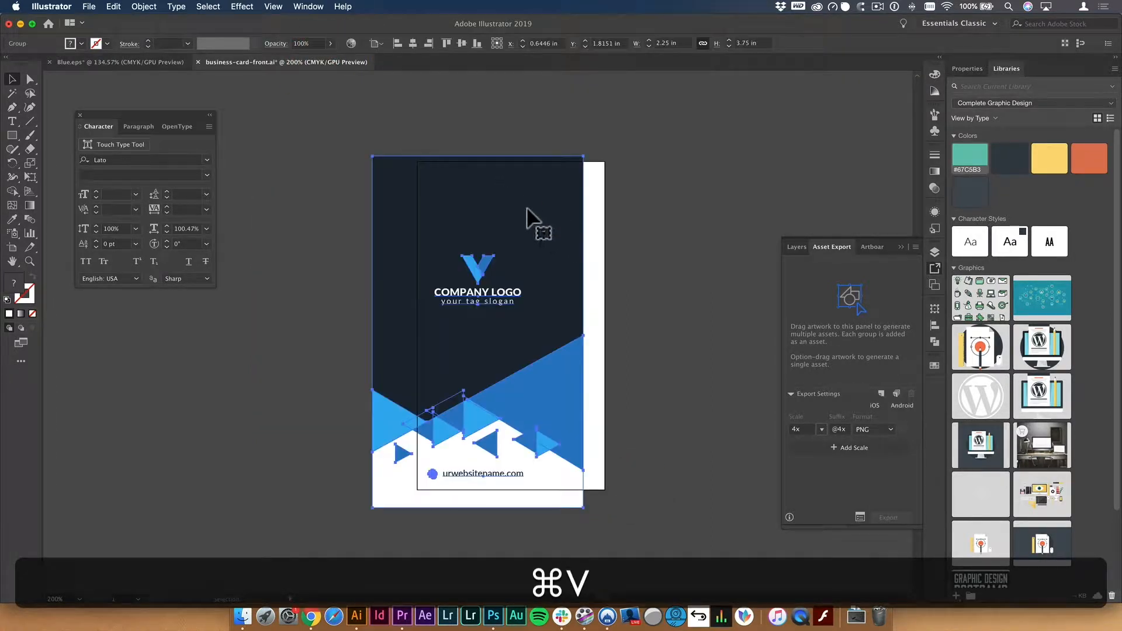
Paste the dark back card design and save it as business-card-back.ai.
key(cmd+g)
text(business-card-back.ai)
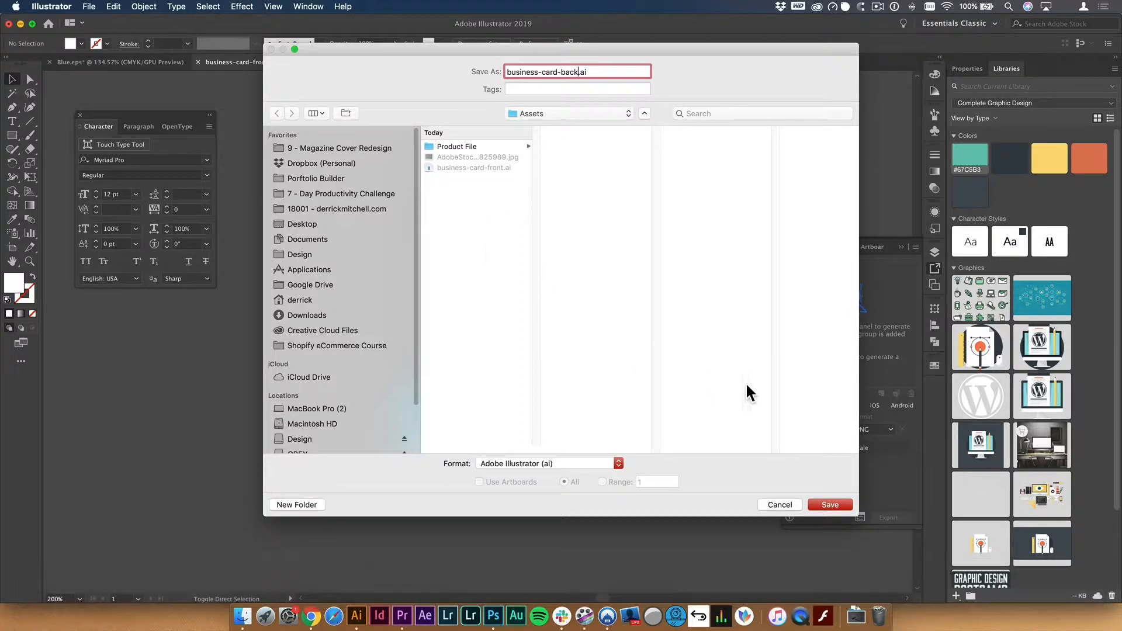
click(829, 505)
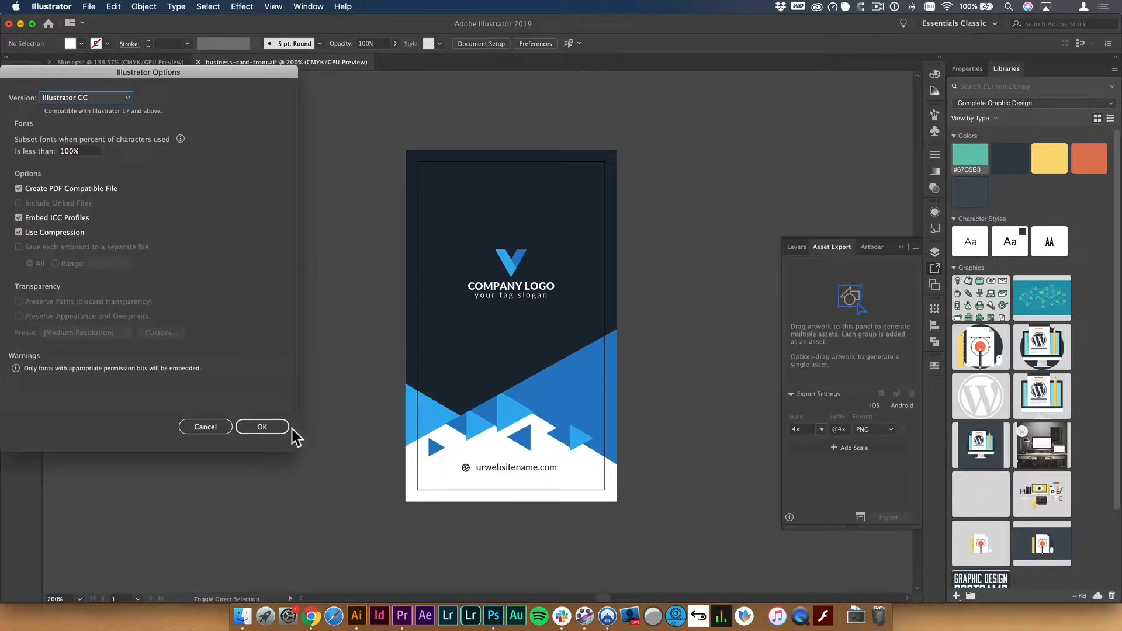
click(262, 427)
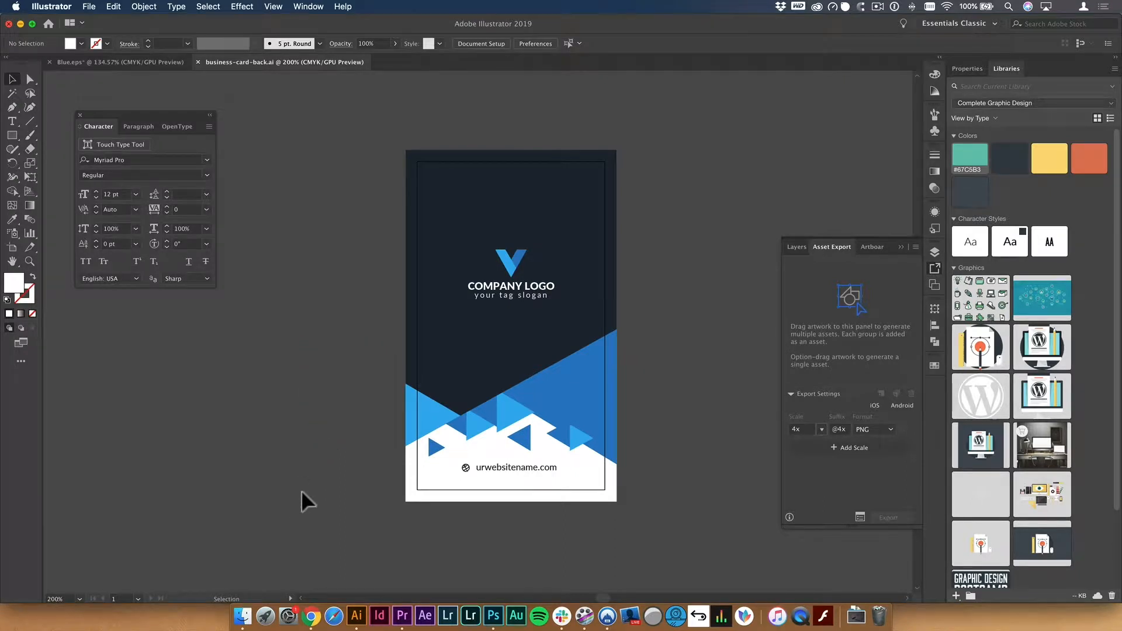
Save the stock photo as Business-Card-Mockup in Photoshop format.
click(493, 616)
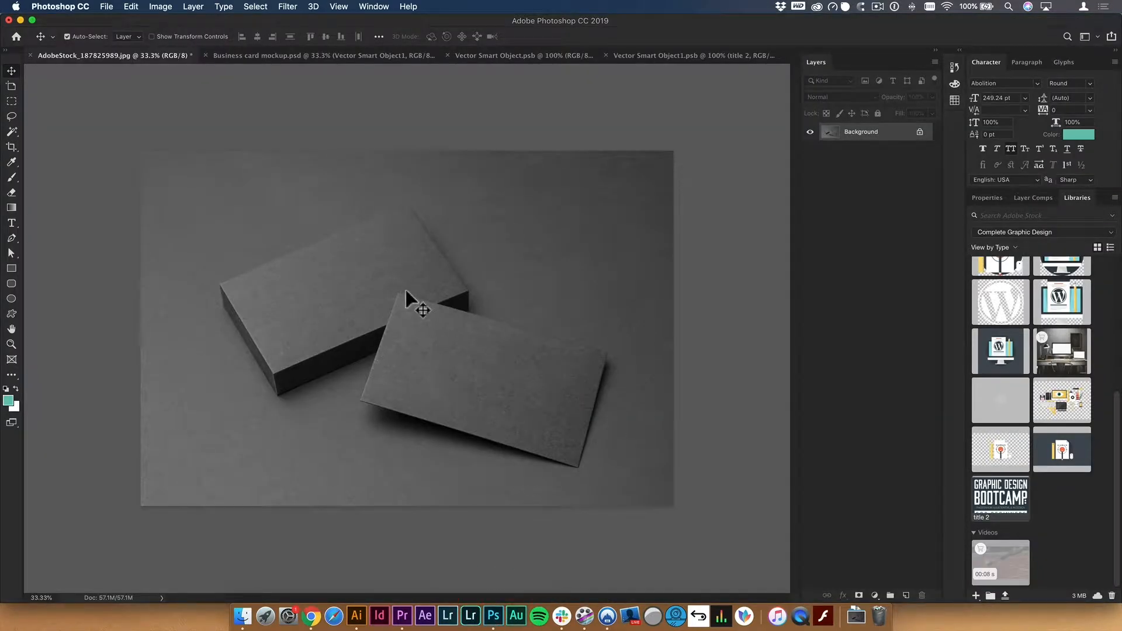
key(shift+cmd+s)
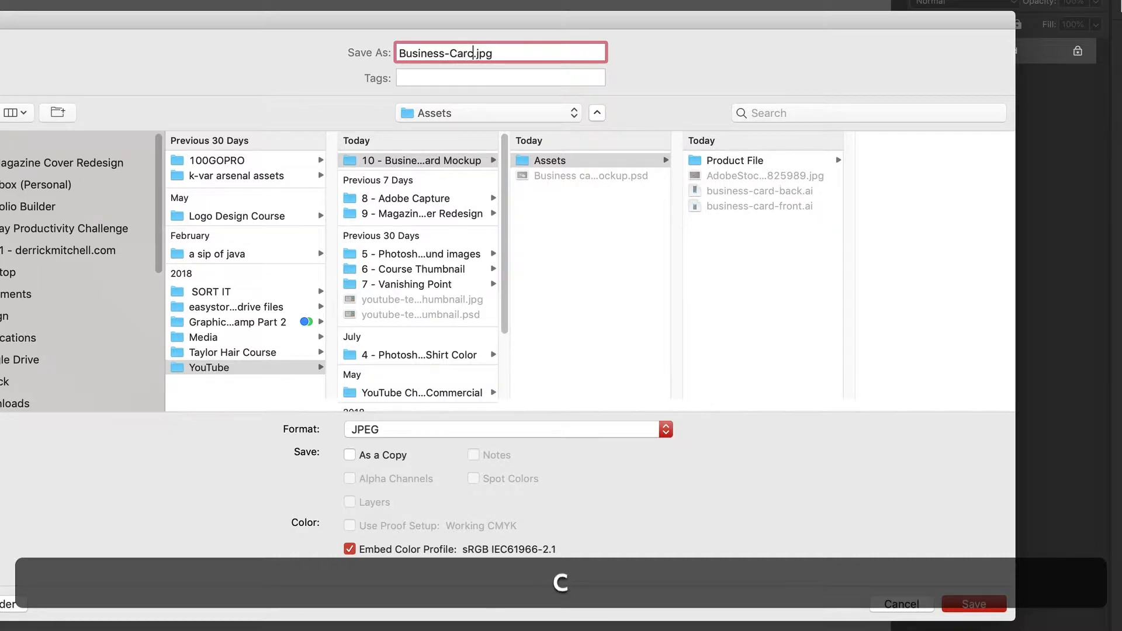
text(M)
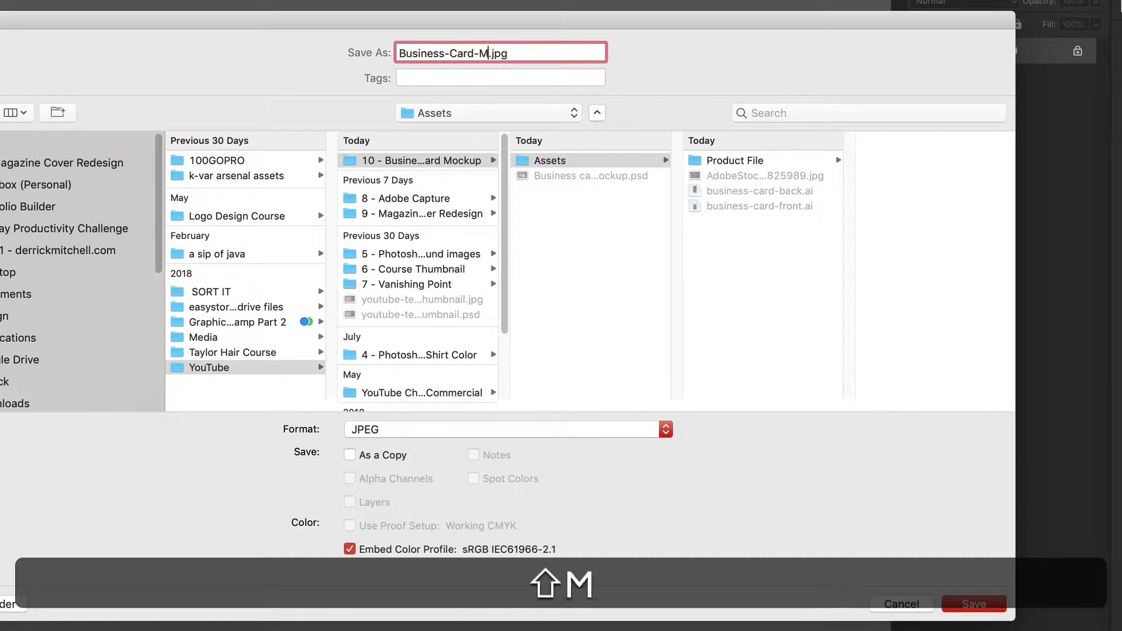
text(ockup)
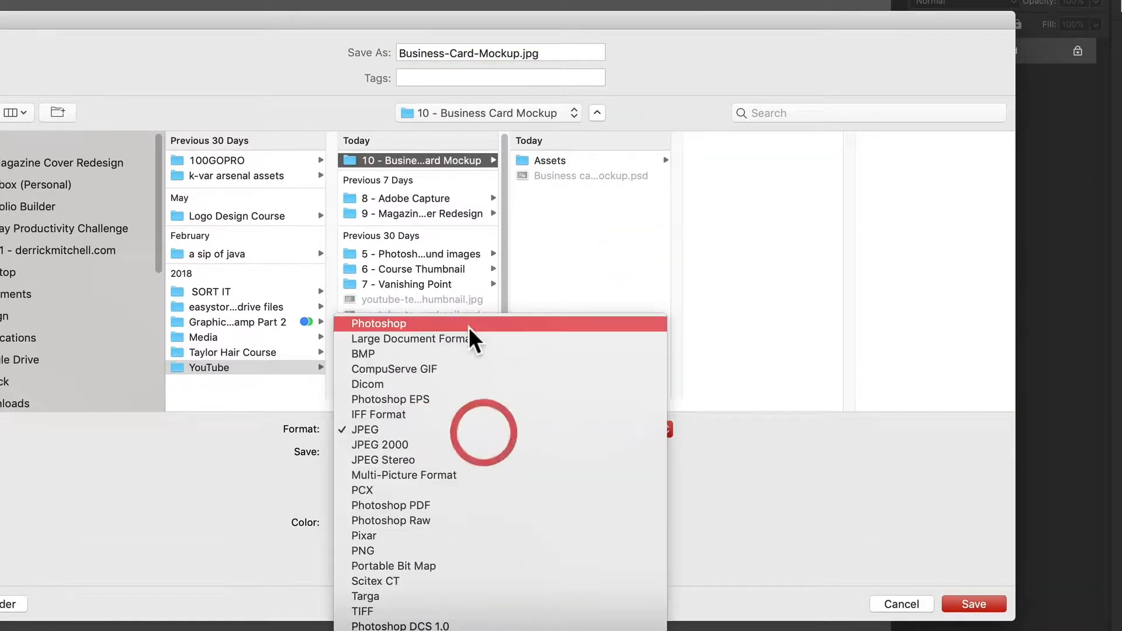
click(379, 323)
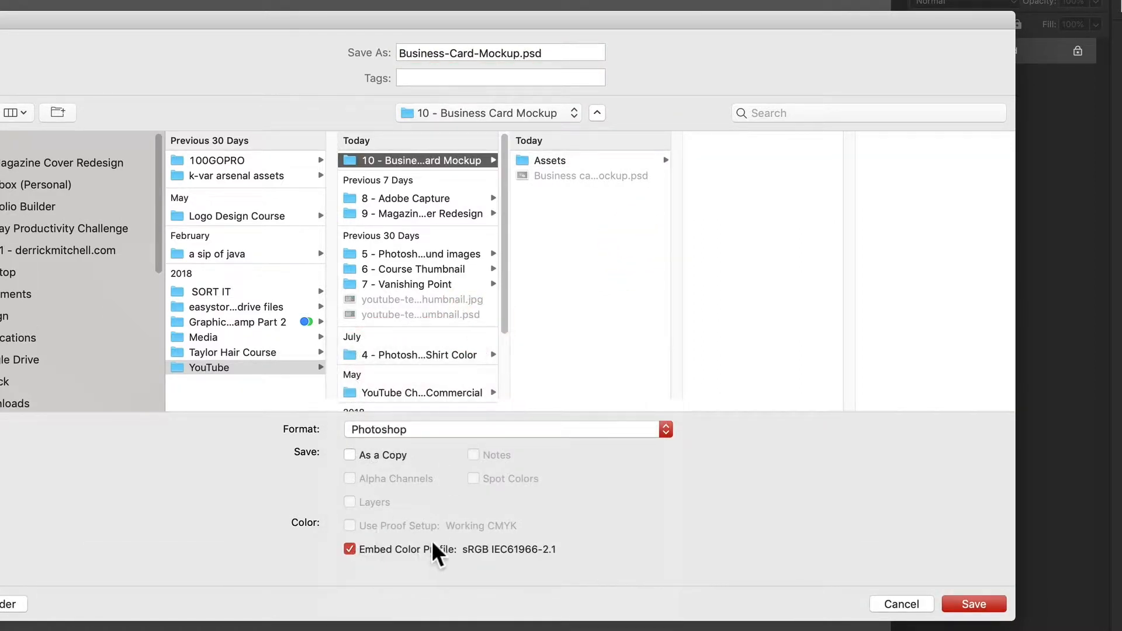
click(973, 604)
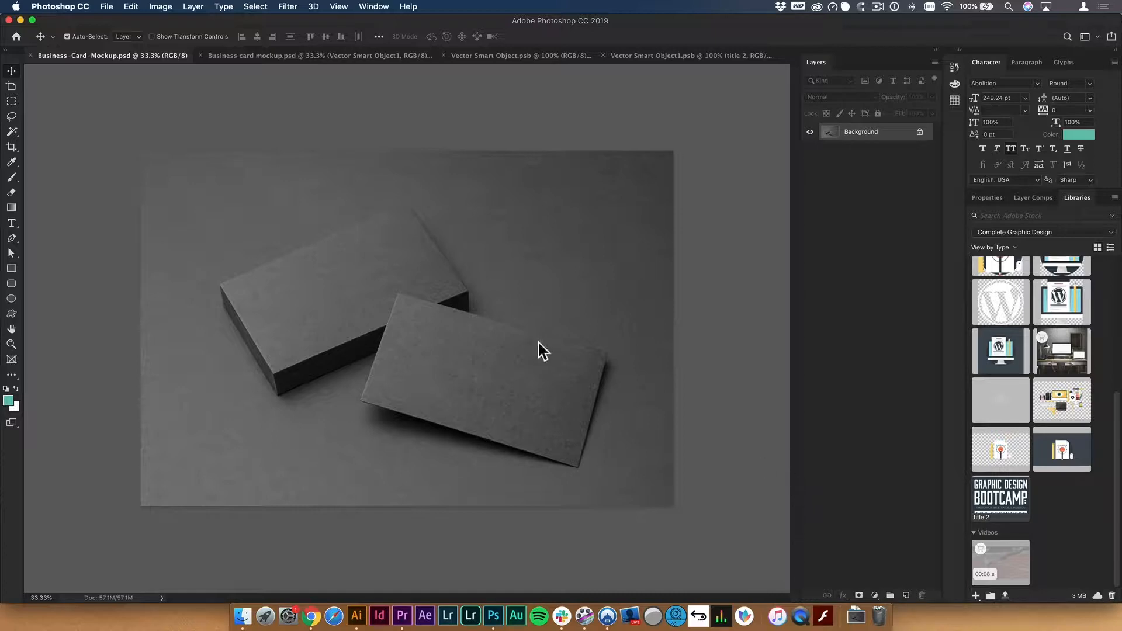
Place Linked business-card-front.ai from Assets as a smart object.
click(105, 6)
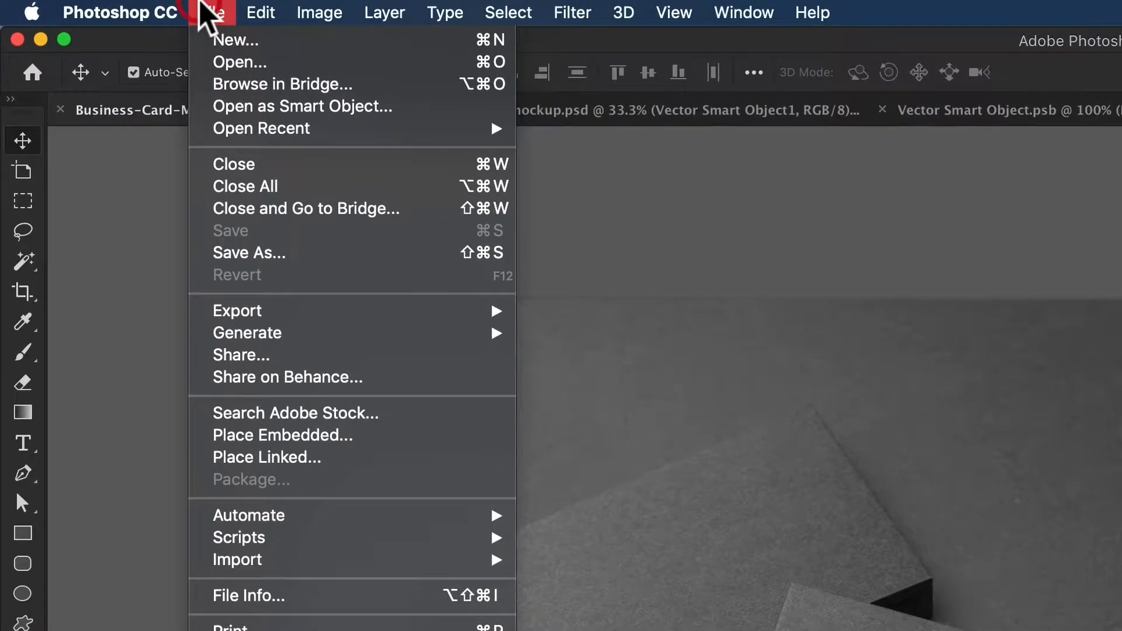
mouse_move(286, 440)
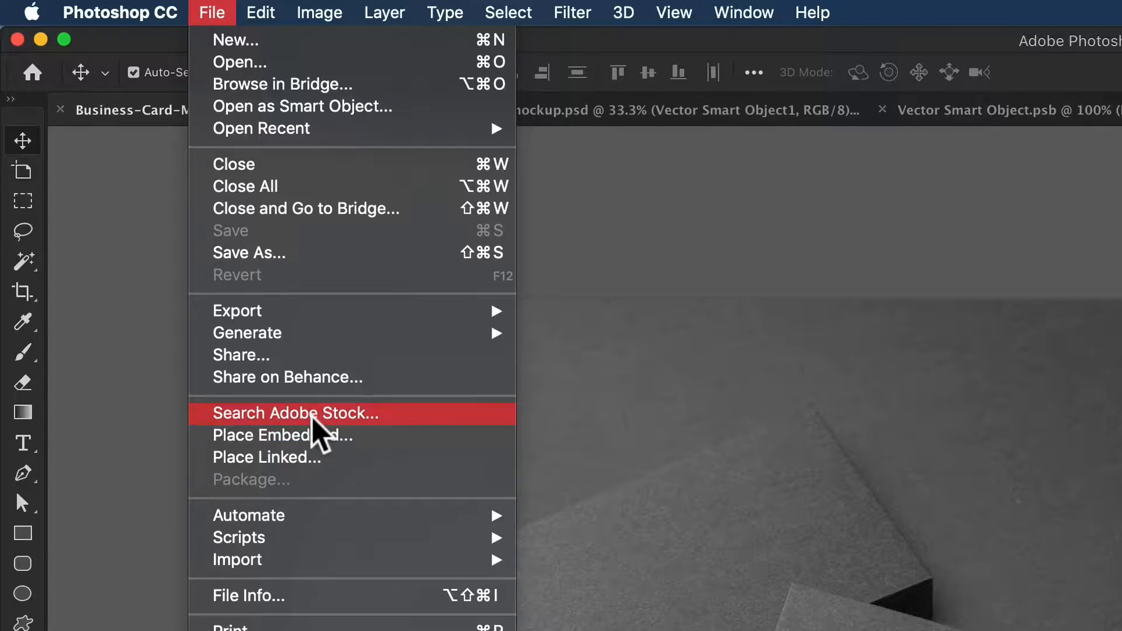
mouse_move(293, 457)
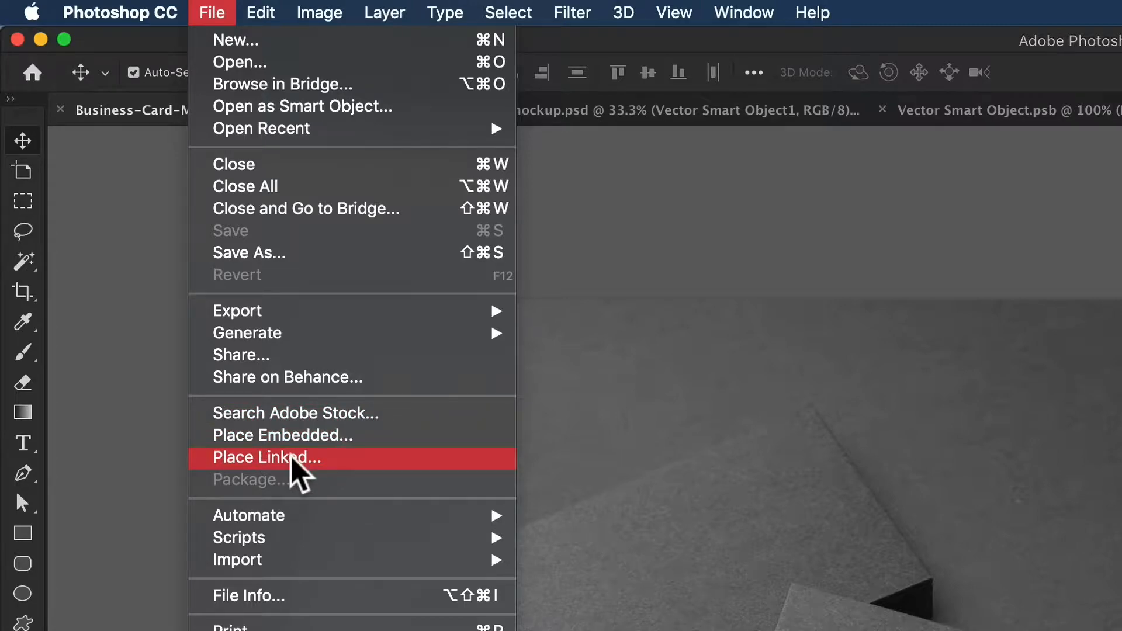
click(267, 457)
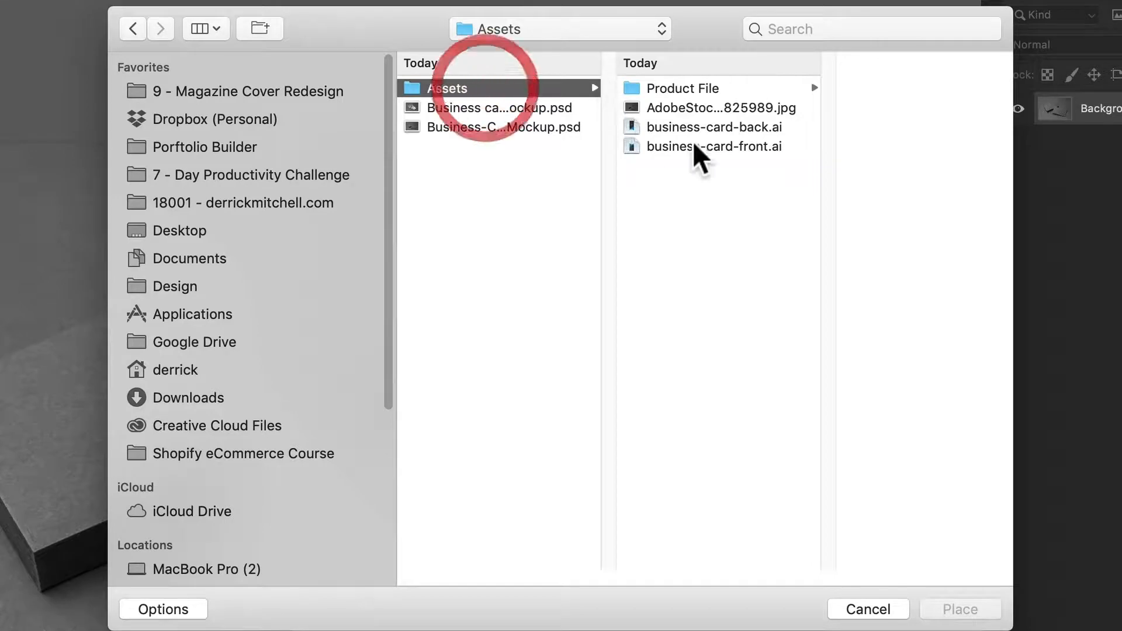
click(712, 146)
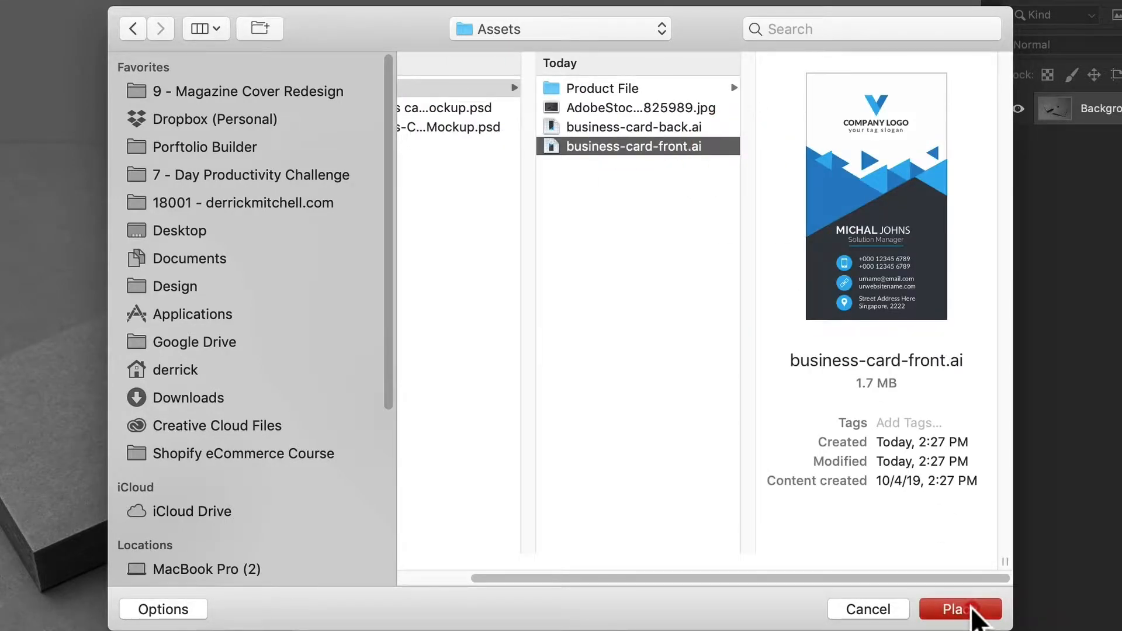
click(957, 609)
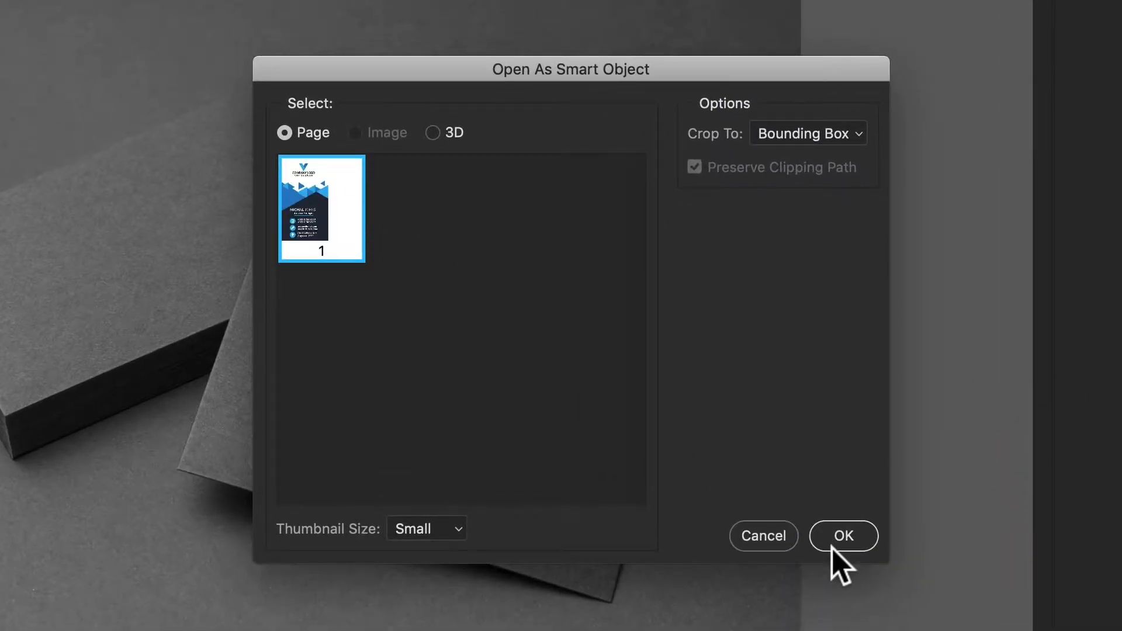
click(843, 536)
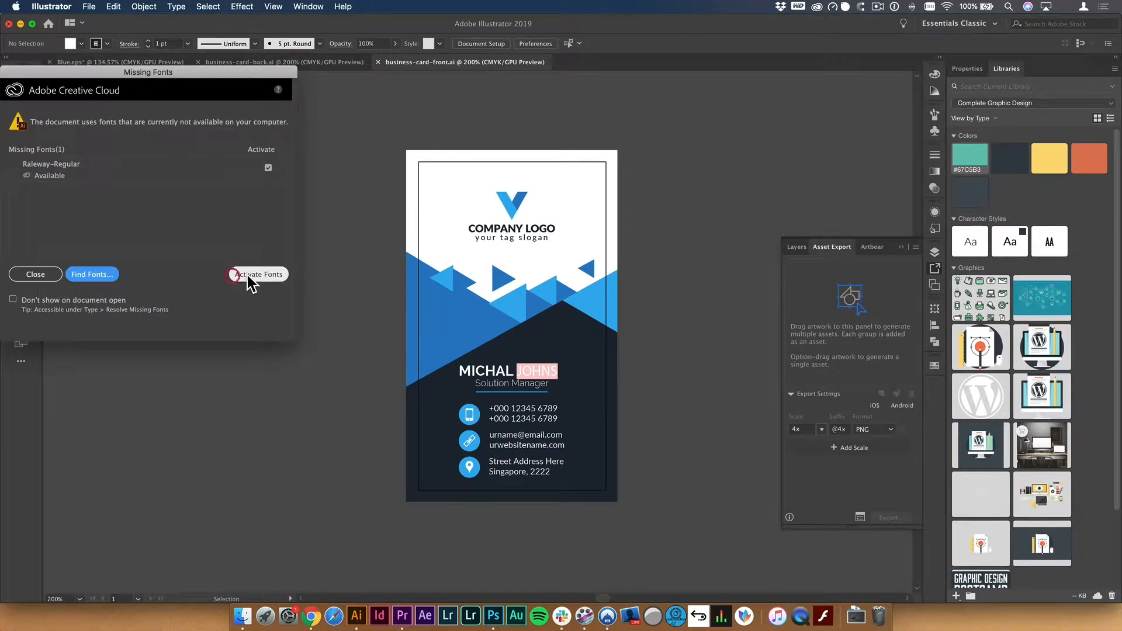
Activate the missing Raleway-Regular font, close the front card file, and return to Photoshop.
click(257, 274)
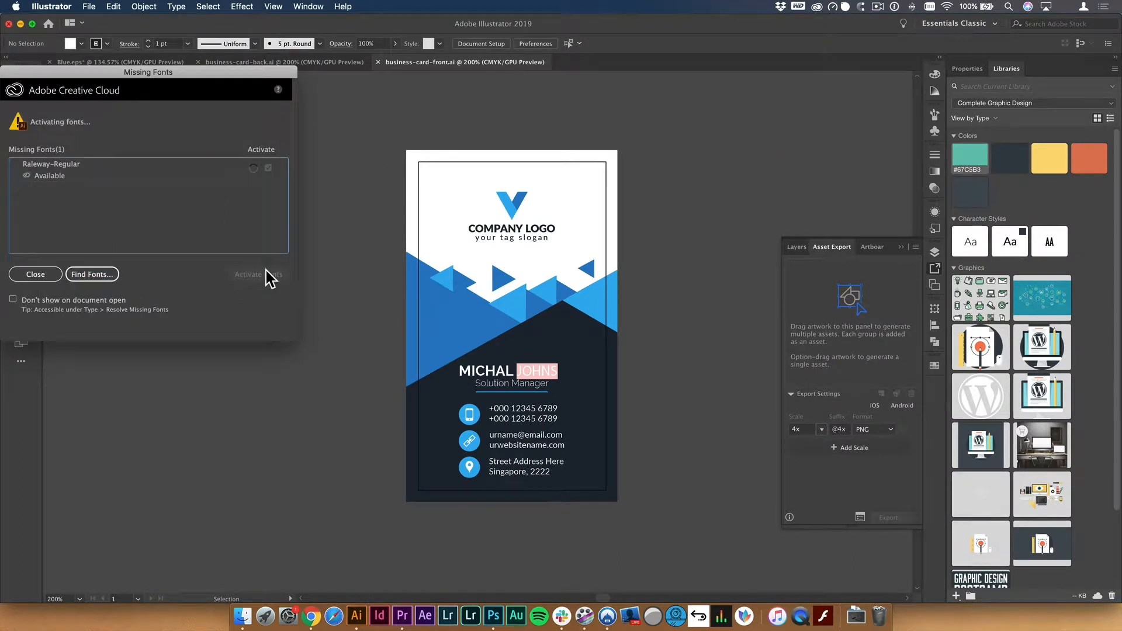
click(35, 274)
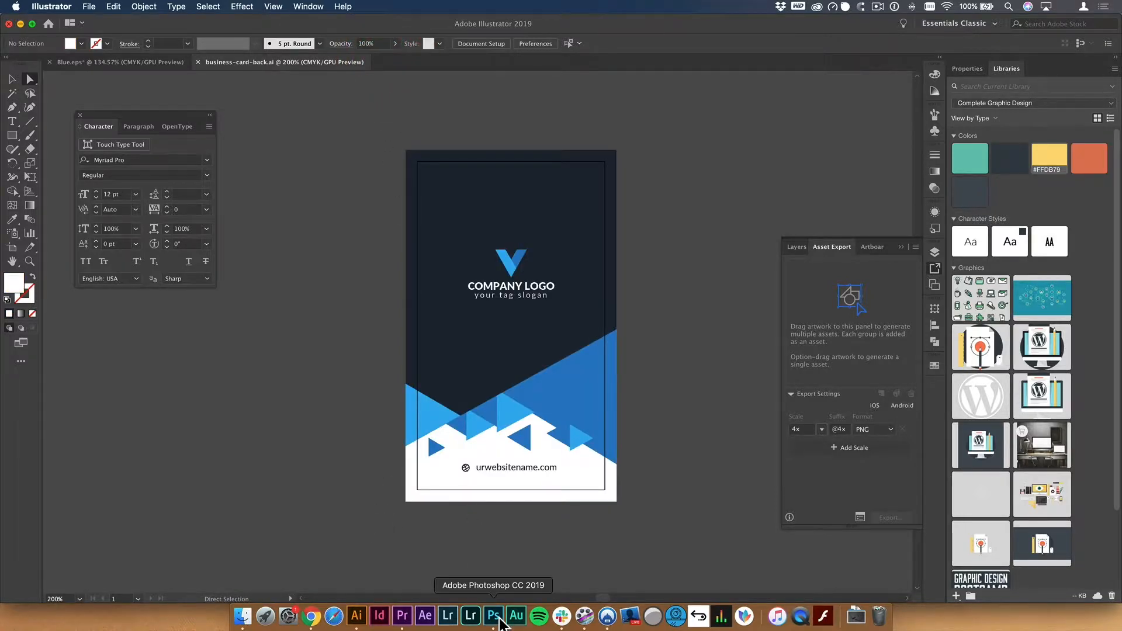
click(492, 616)
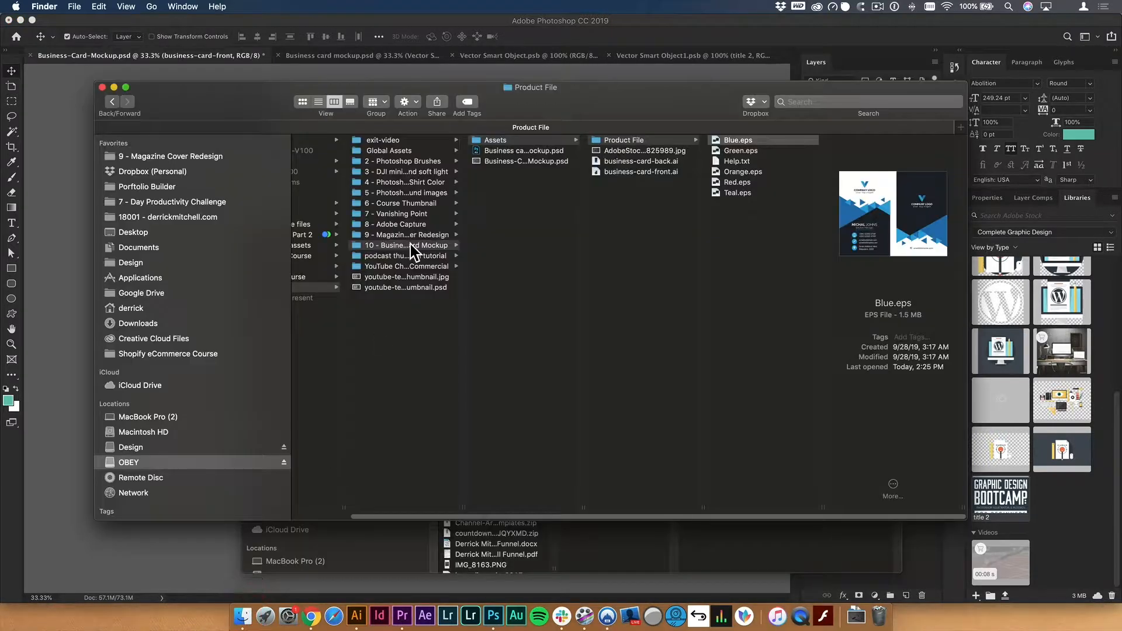
Open business-card-front.ai from the Assets folder in Illustrator and dismiss the Missing Fonts dialog.
click(640, 171)
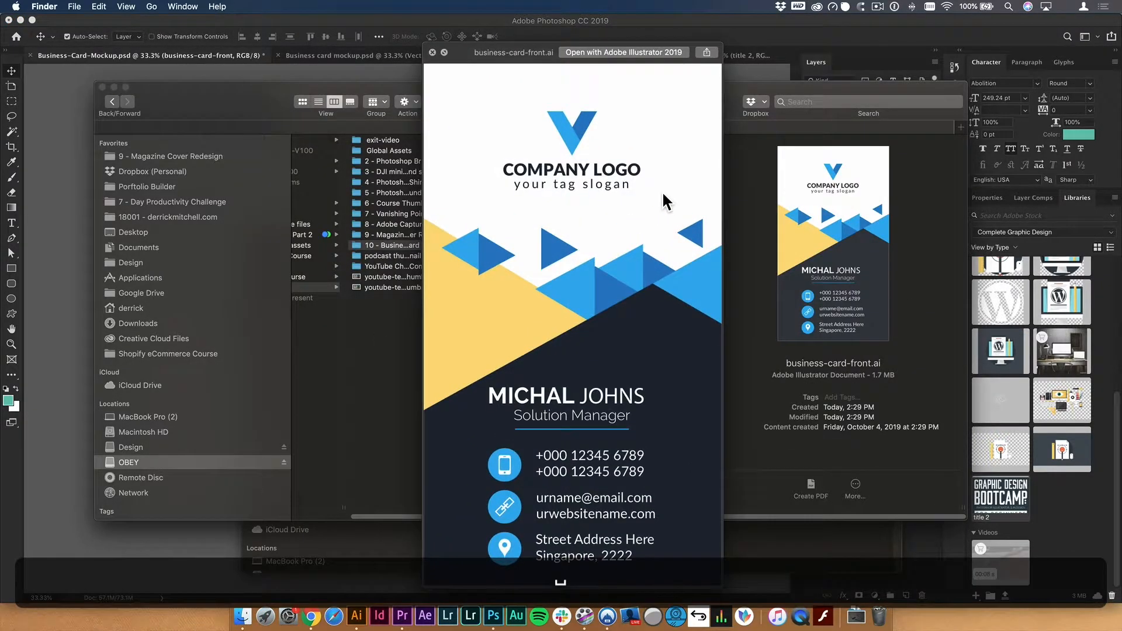
click(623, 51)
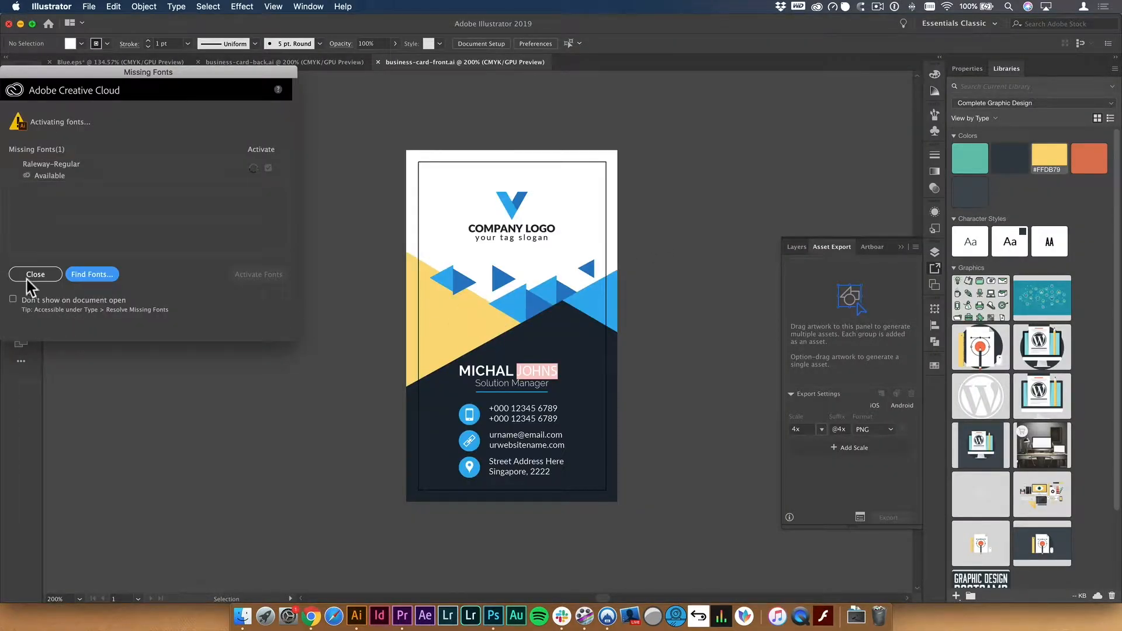
click(35, 274)
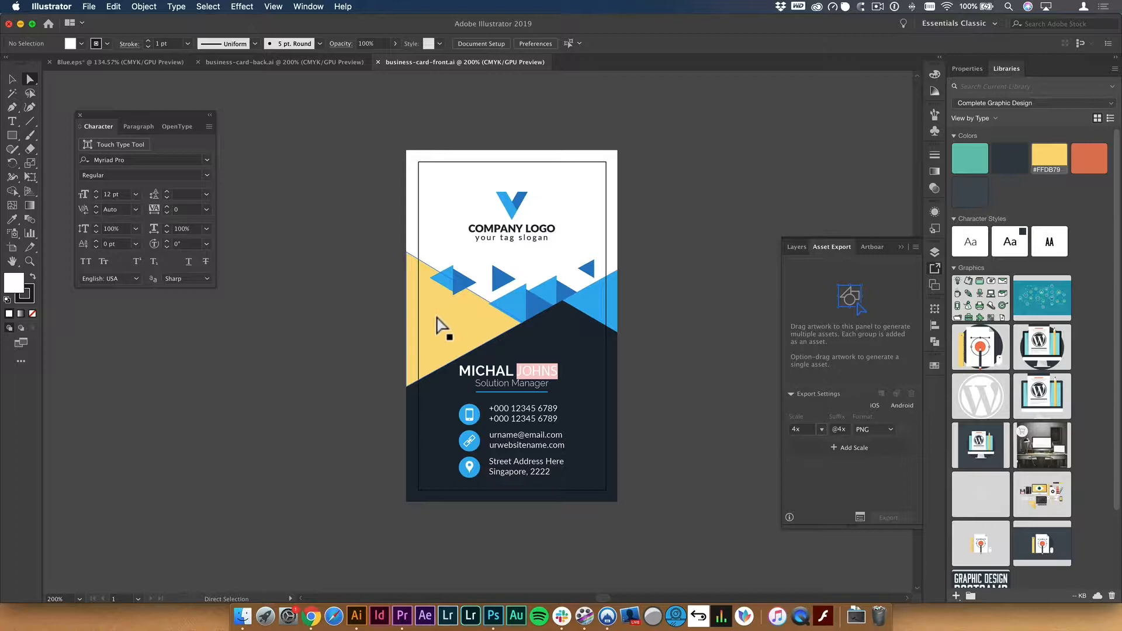
Place an embedded copy of business-card-front.ai beside the linked front card.
click(492, 616)
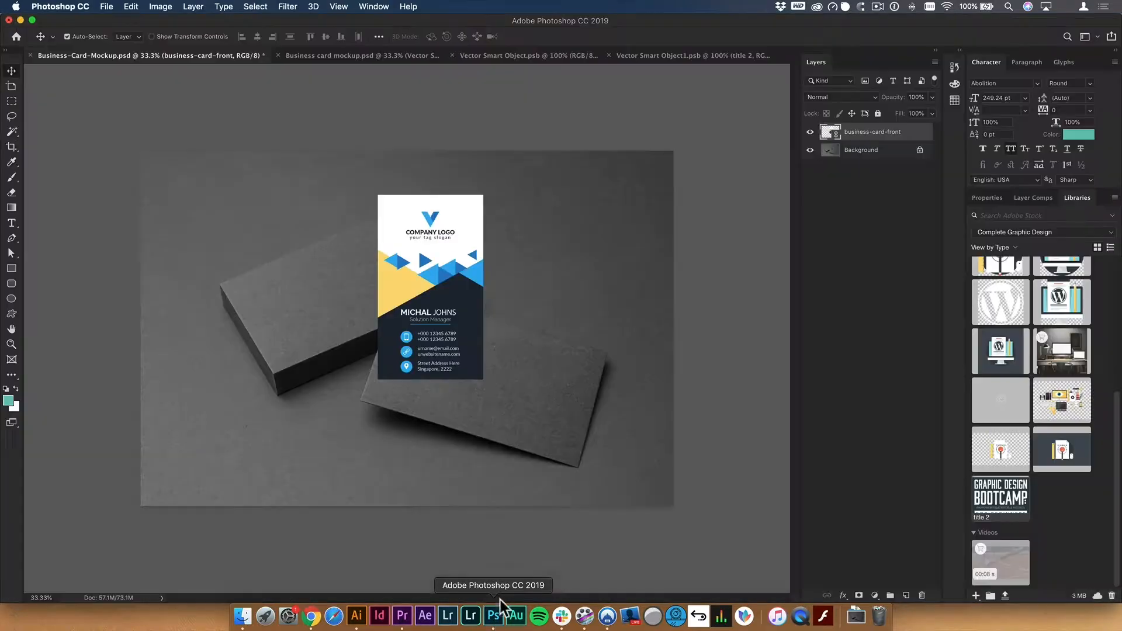
click(106, 7)
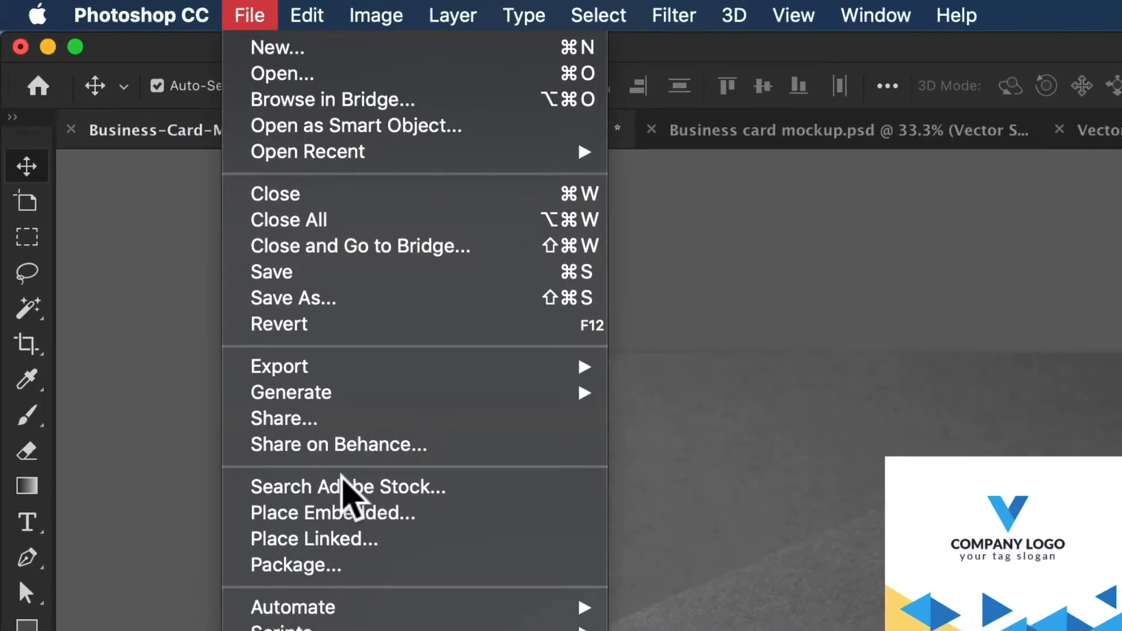
click(331, 514)
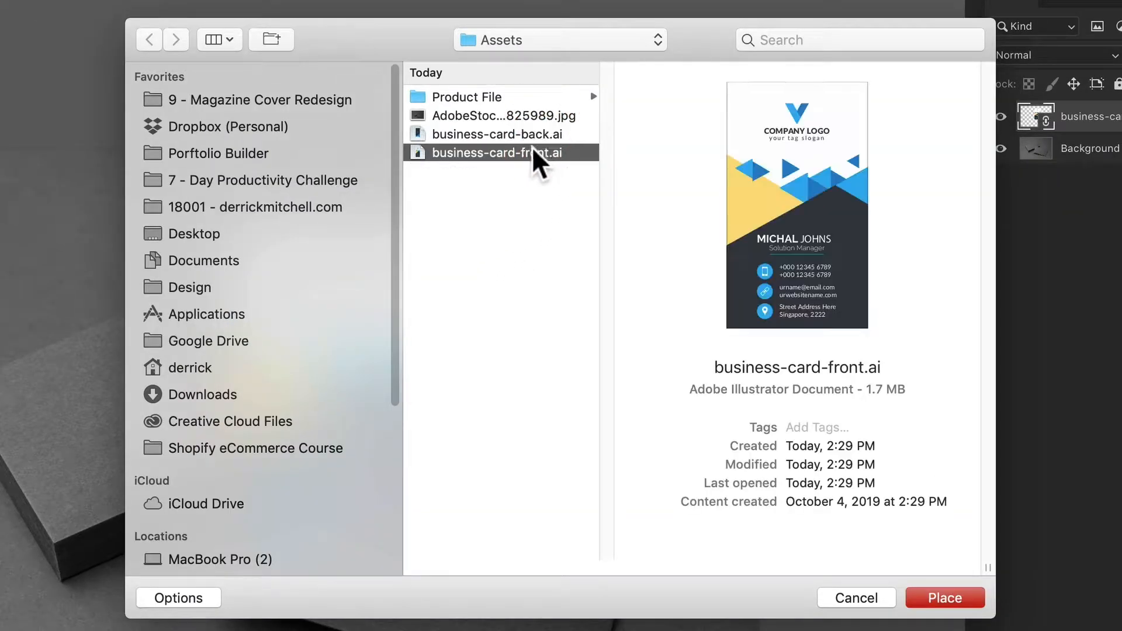
click(944, 597)
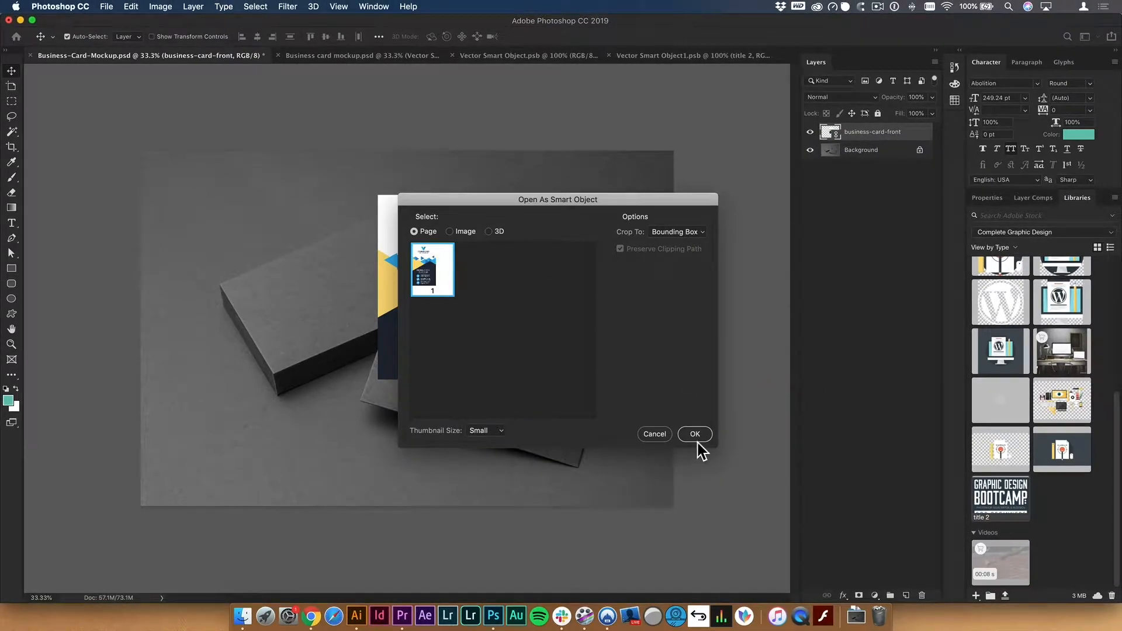
click(695, 433)
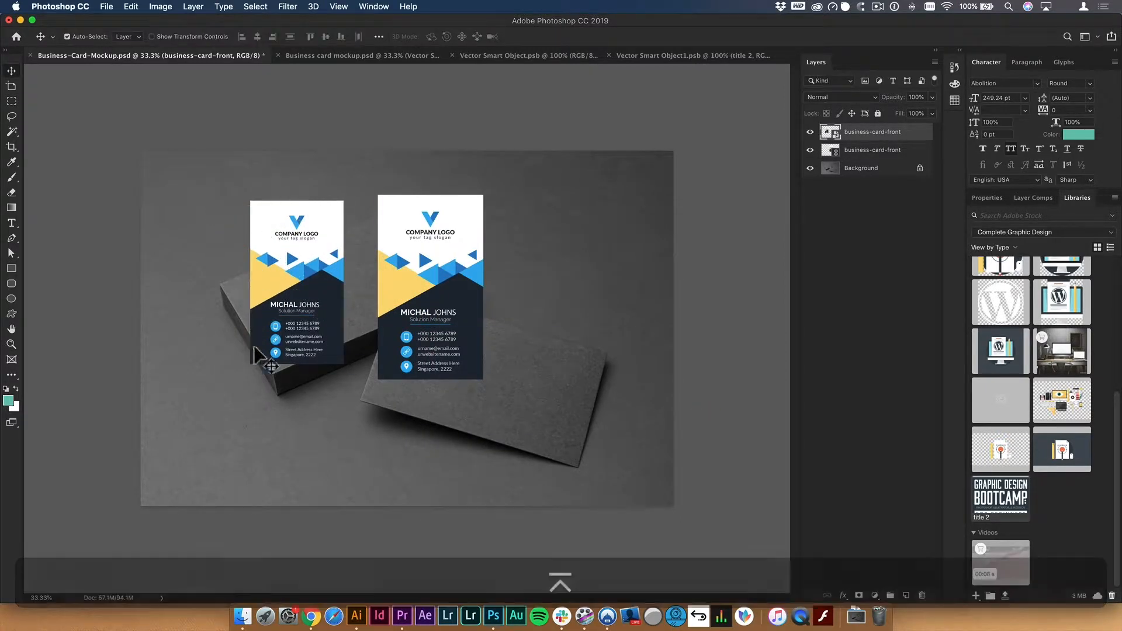
mouse_move(310, 297)
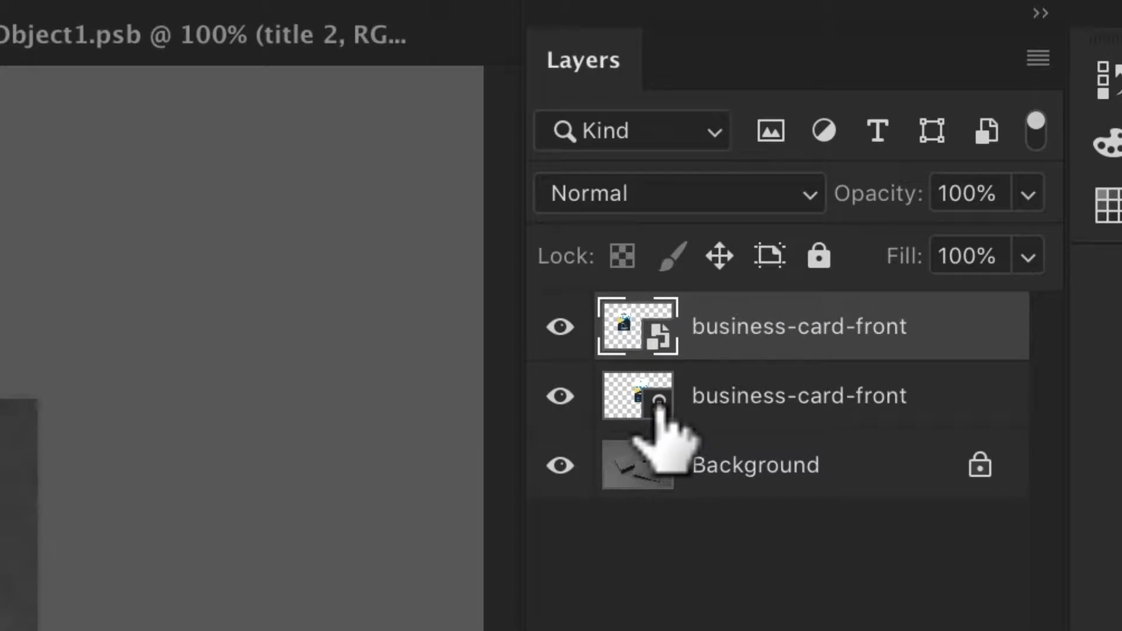
click(797, 396)
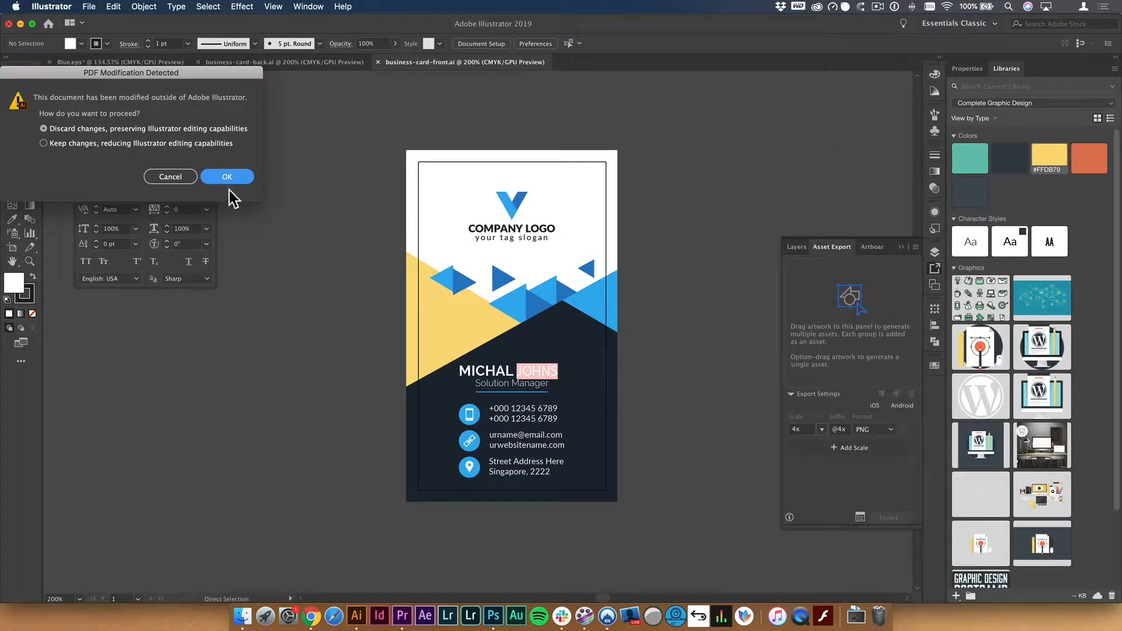
Discard external changes to business-card-front.ai and dismiss the Missing Fonts notice.
click(227, 176)
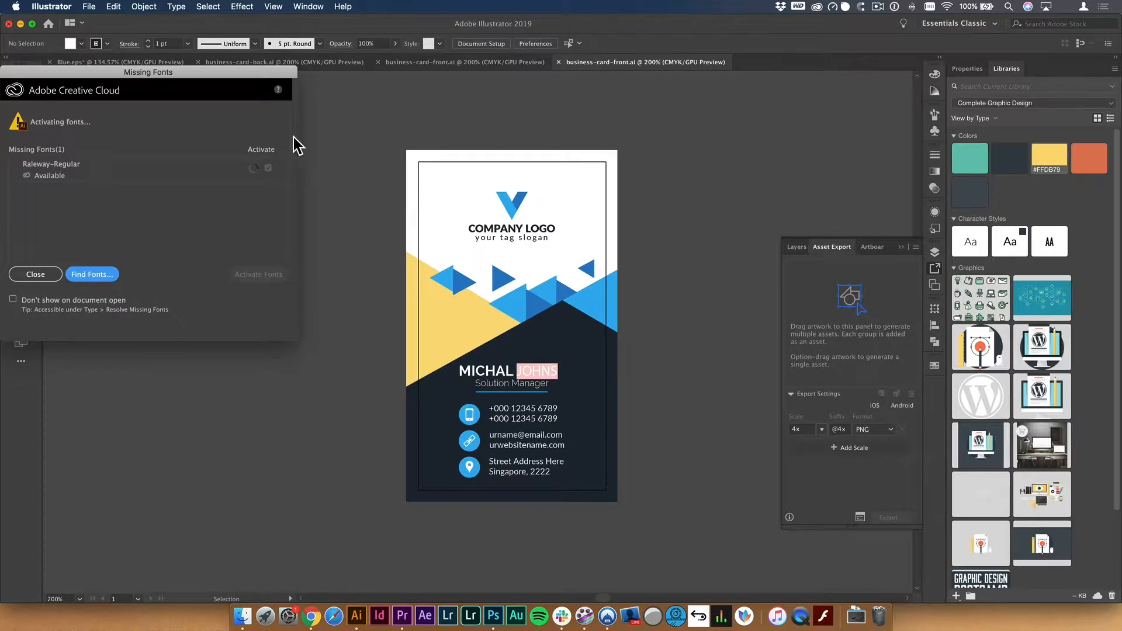
click(35, 274)
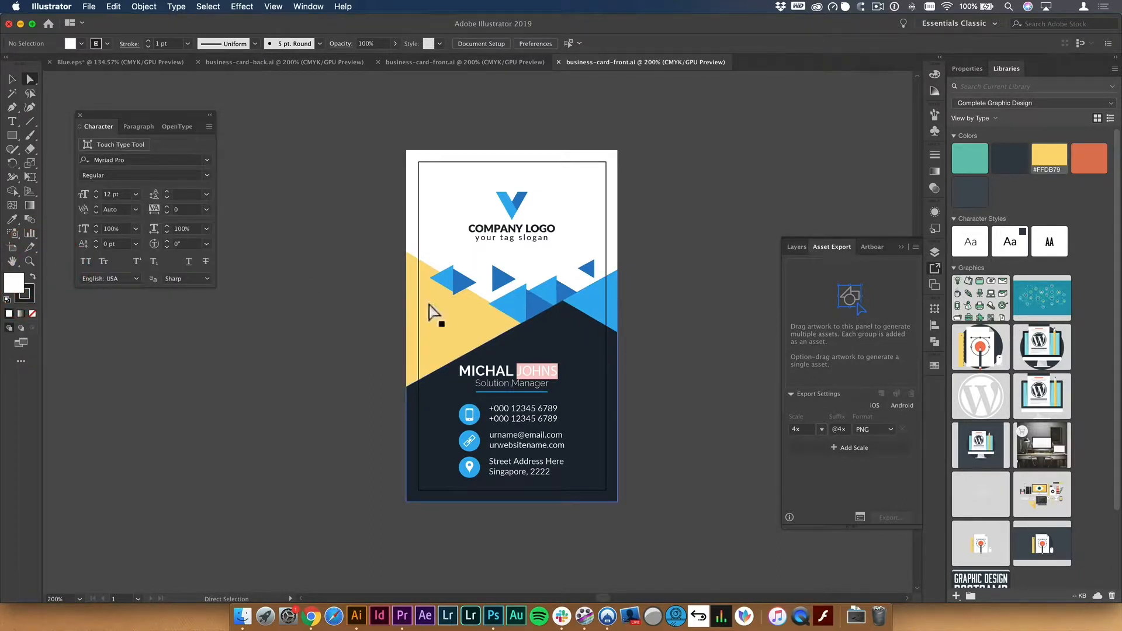
mouse_move(492, 61)
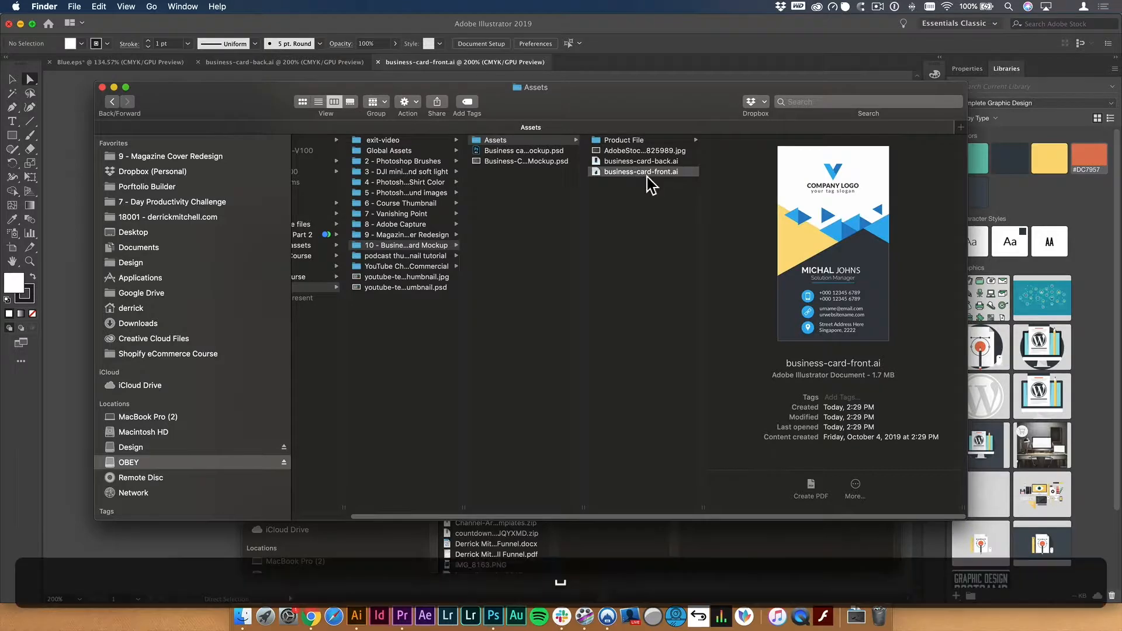
mouse_move(424, 616)
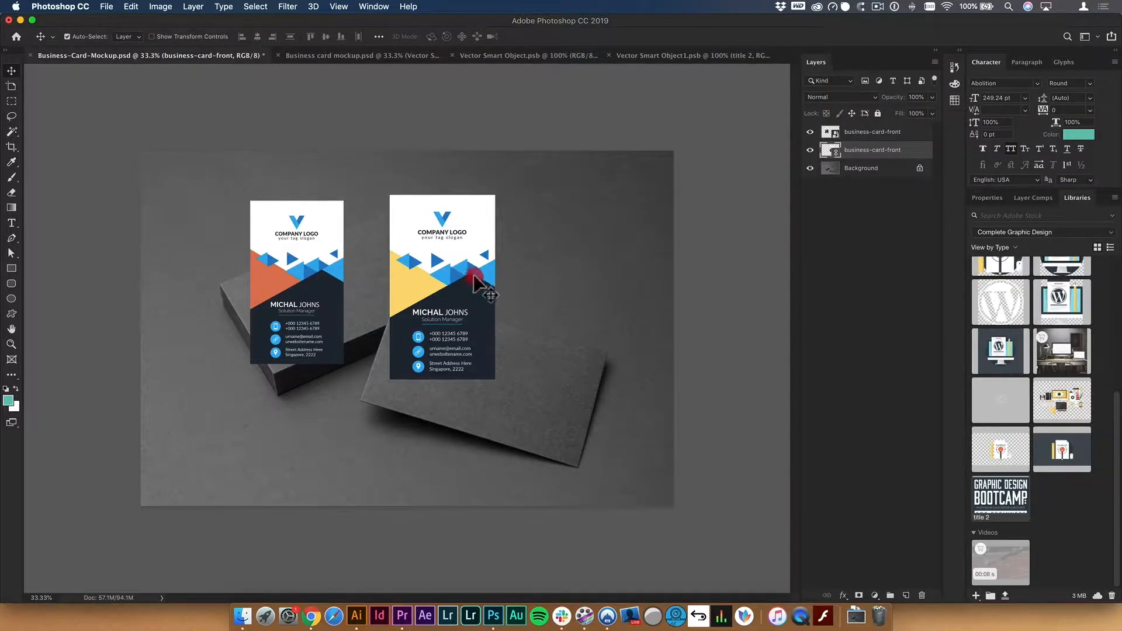
Delete the extra front card copy and rotate the remaining one onto the lying card.
key(delete)
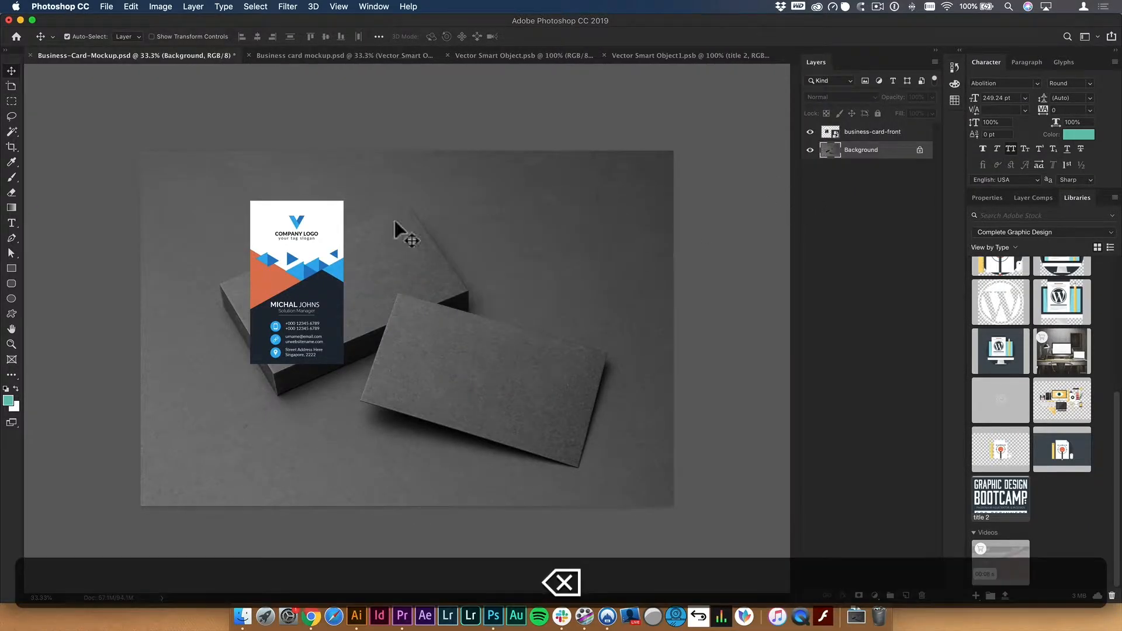
drag(295, 279, 489, 343)
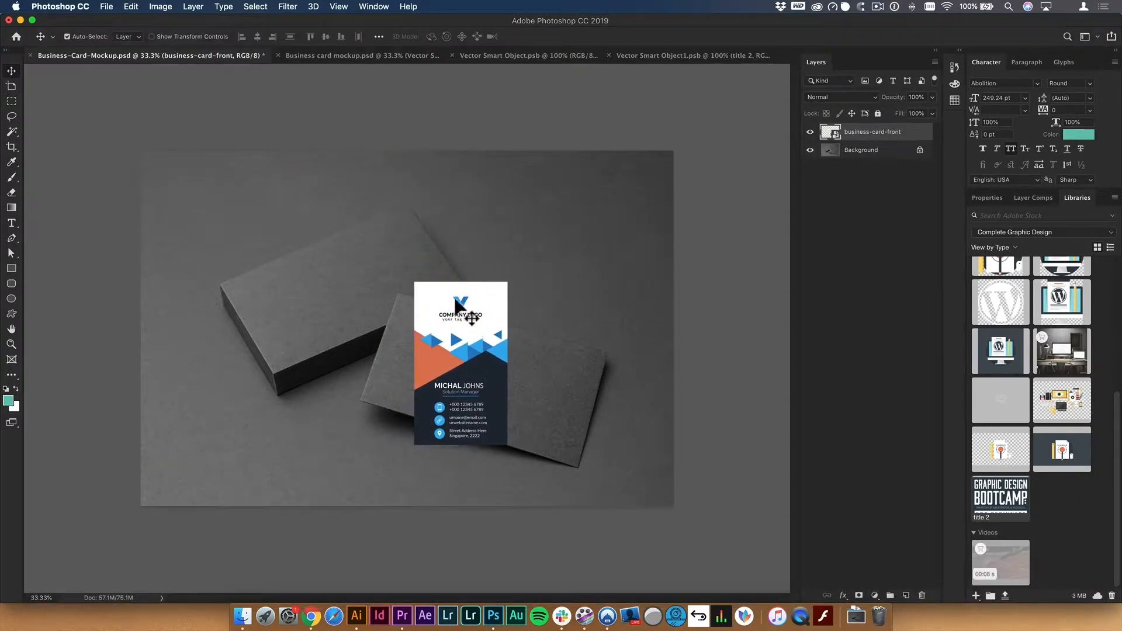
key(cmd+t)
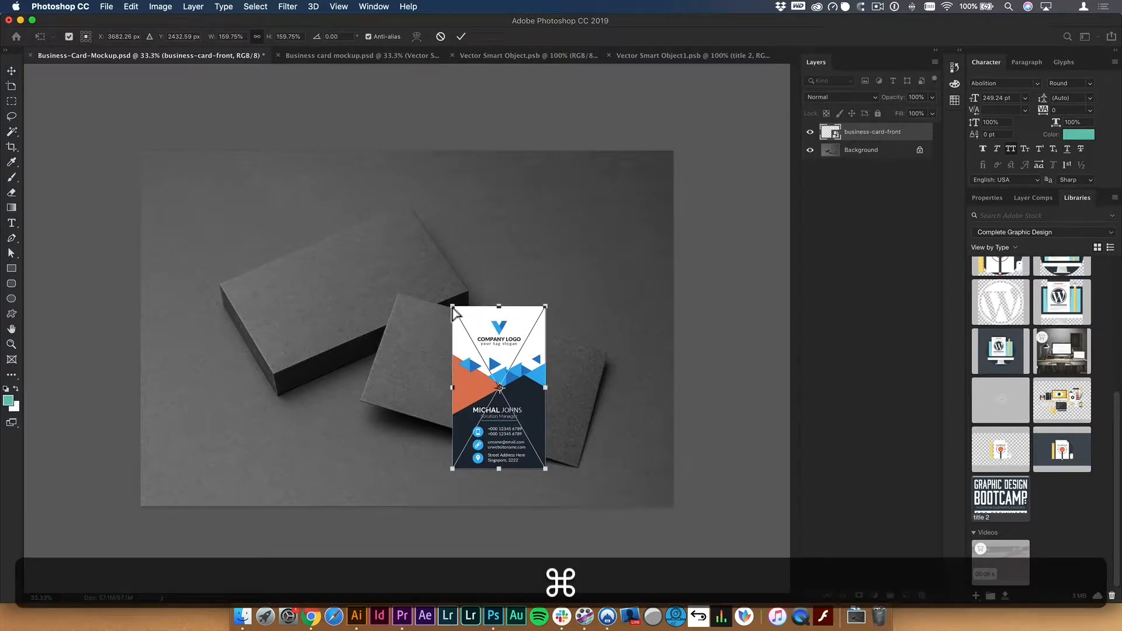
drag(547, 308, 495, 313)
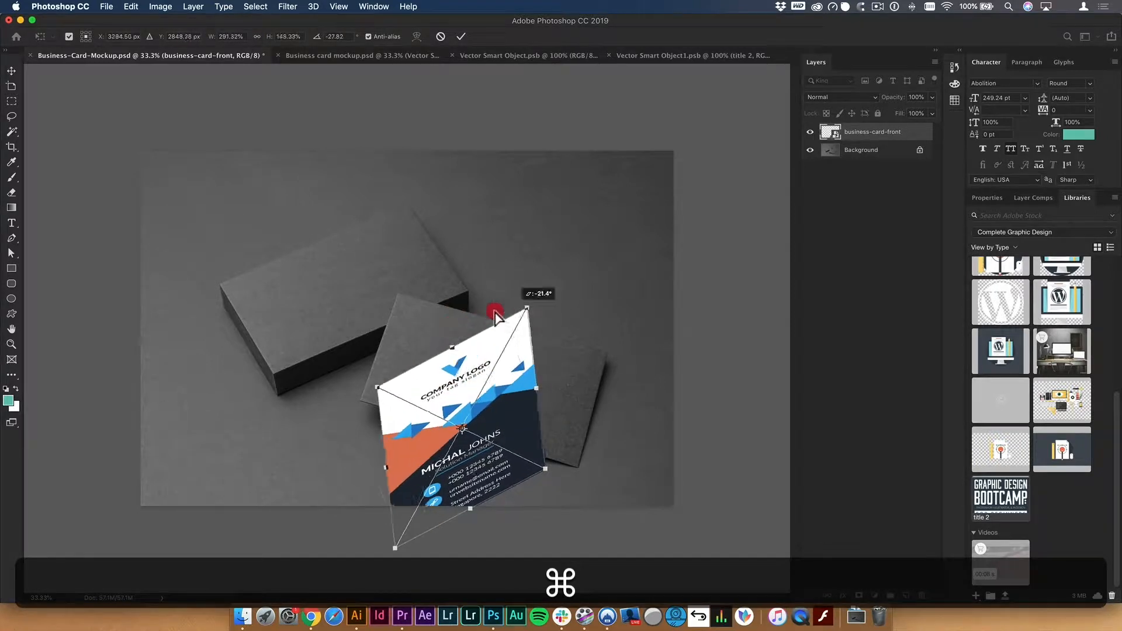
Distort the front card's corners onto the photographed card's corners.
drag(526, 310, 459, 296)
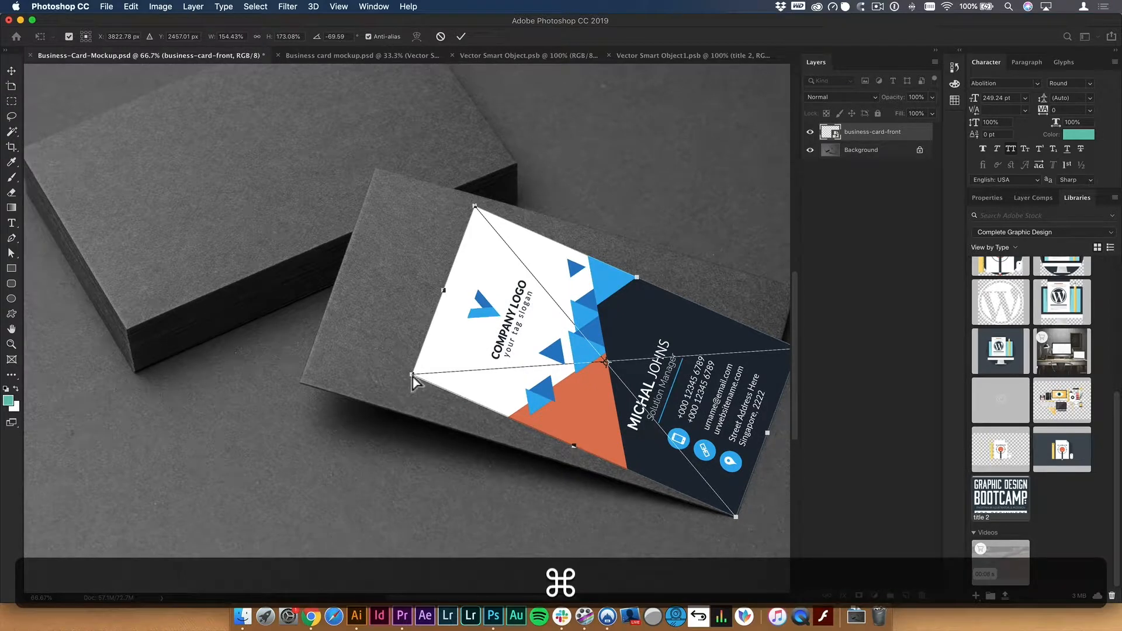
drag(415, 379, 301, 383)
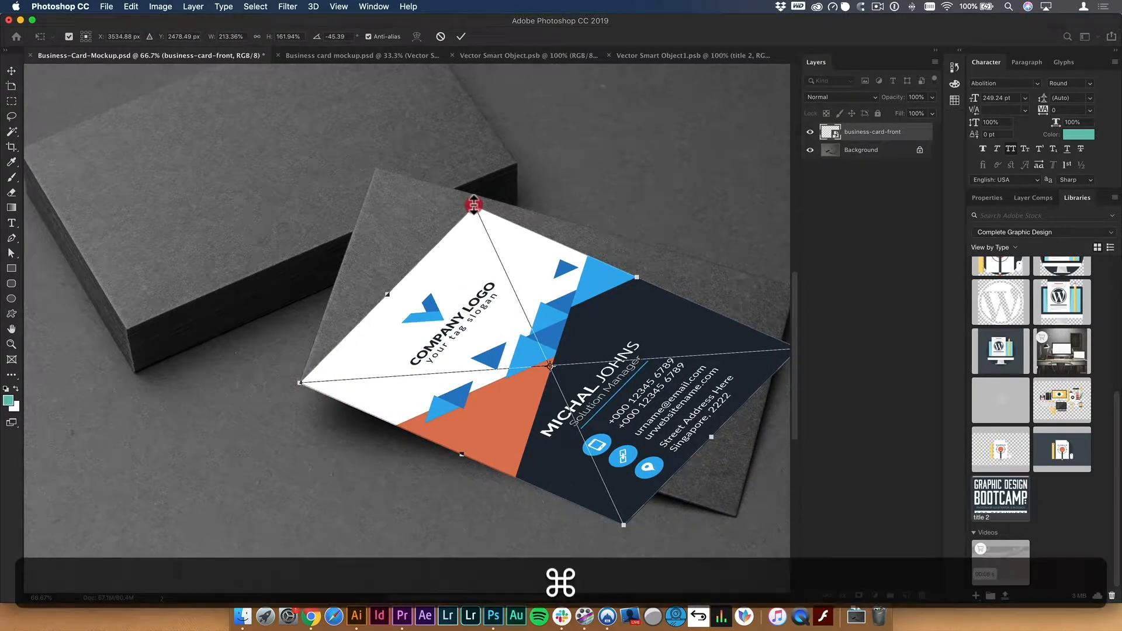
drag(474, 204, 382, 174)
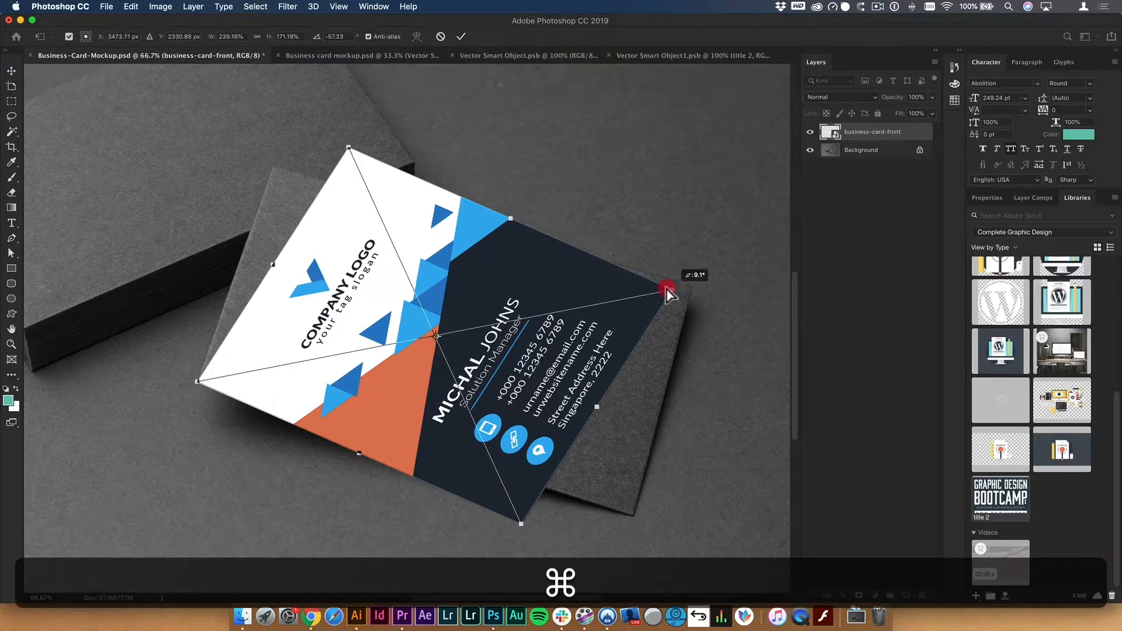
drag(670, 289, 730, 329)
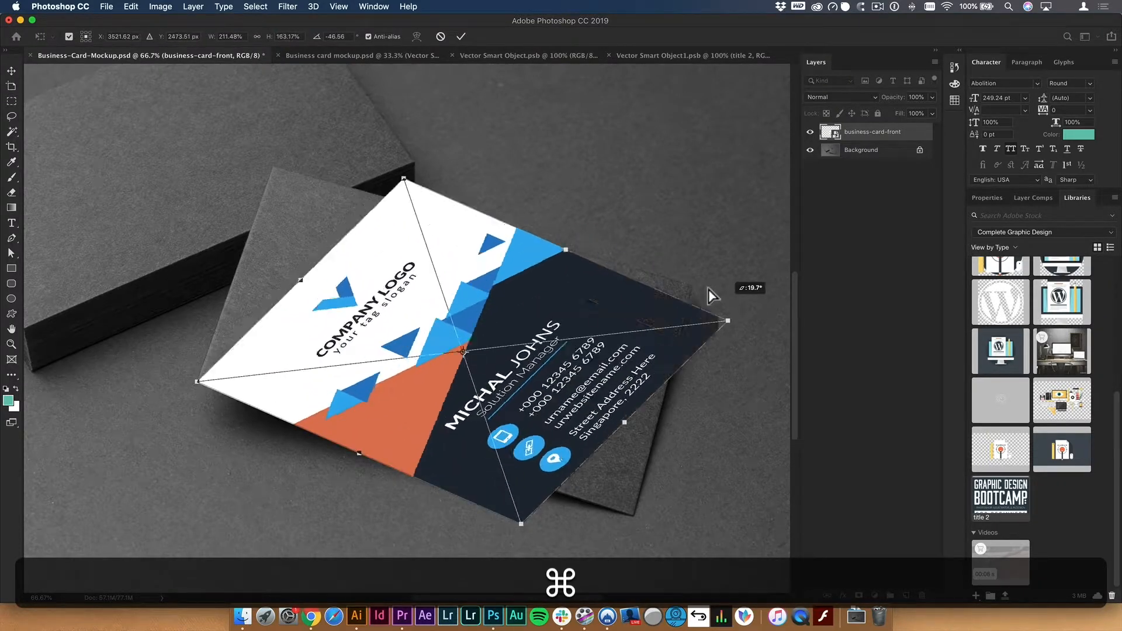
key(cmd+z)
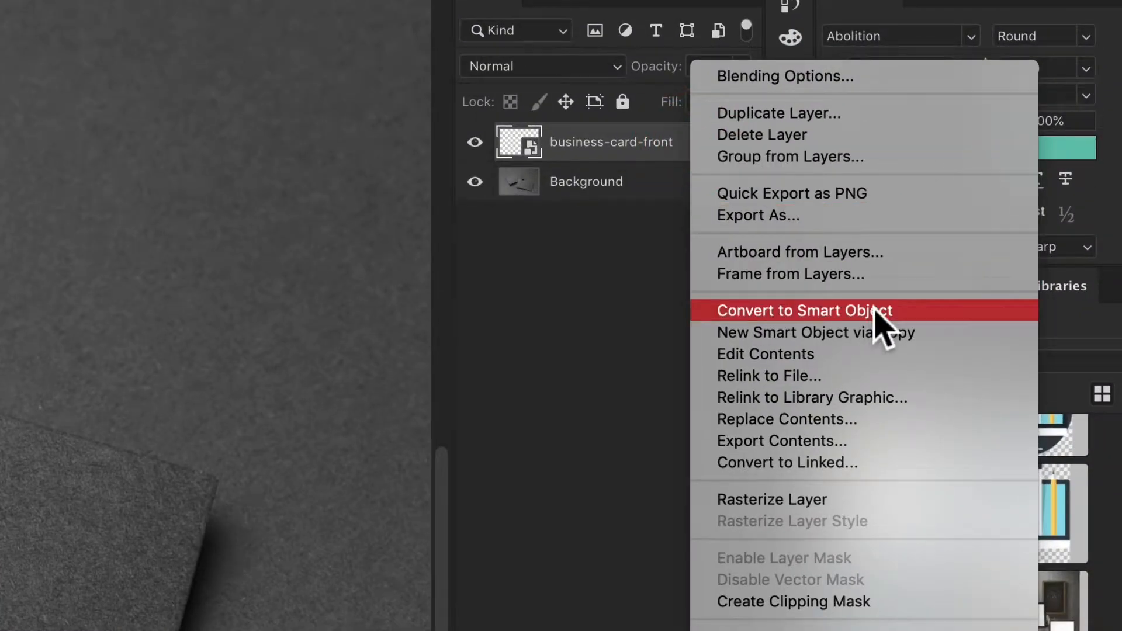
Convert business-card-front to a smart object and refine its corners against the card edges.
click(801, 310)
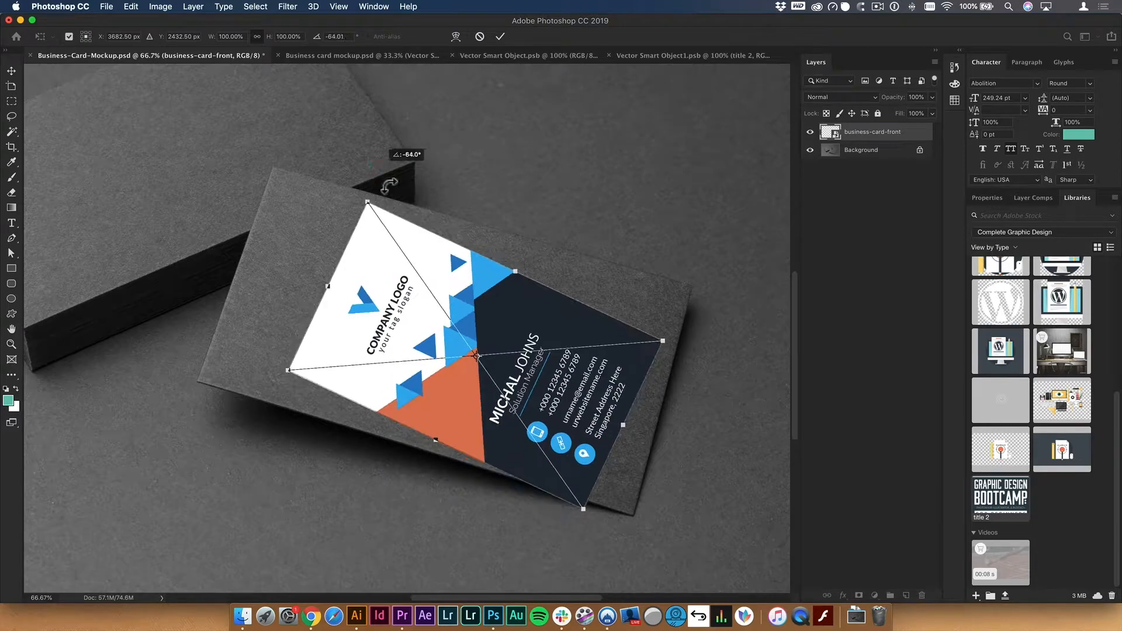
drag(369, 208, 483, 258)
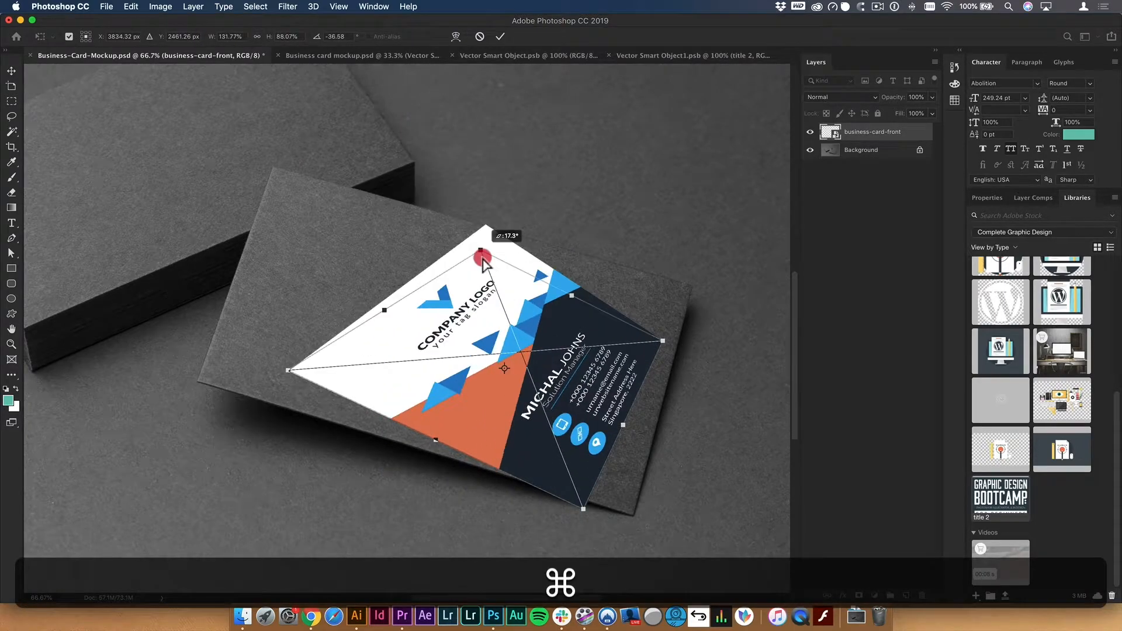
drag(484, 256, 271, 164)
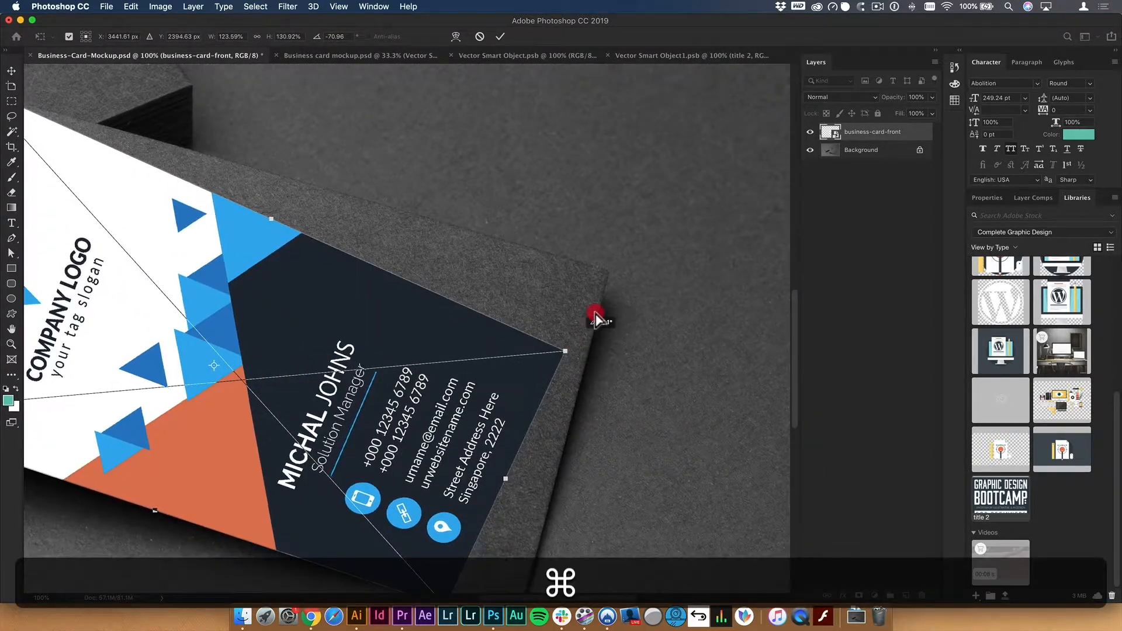
drag(598, 318, 557, 298)
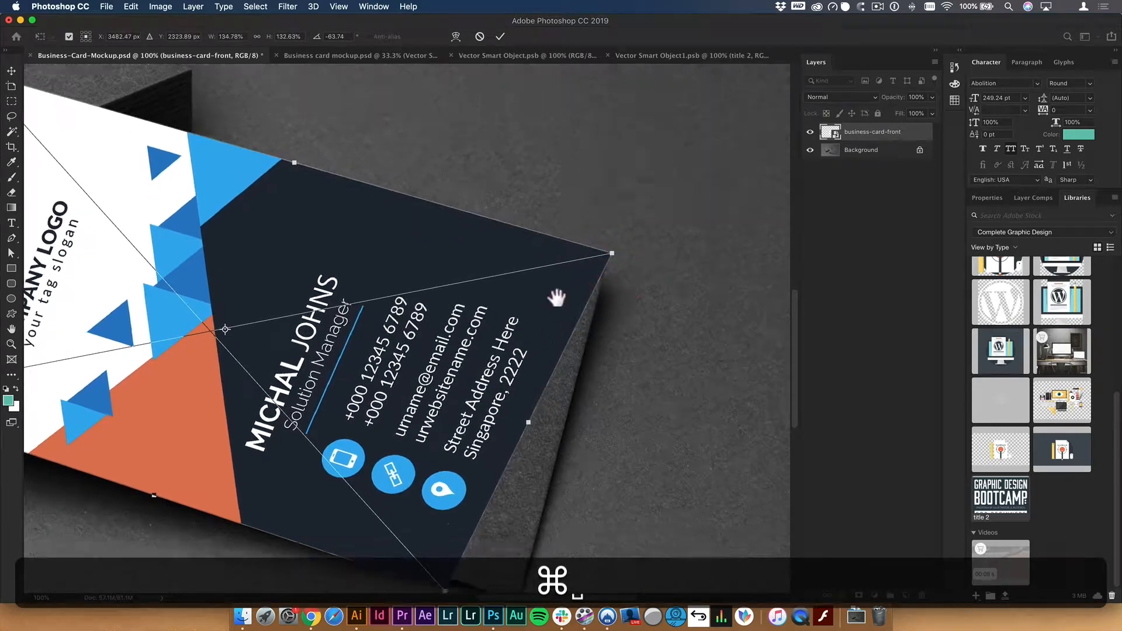
drag(609, 254, 561, 433)
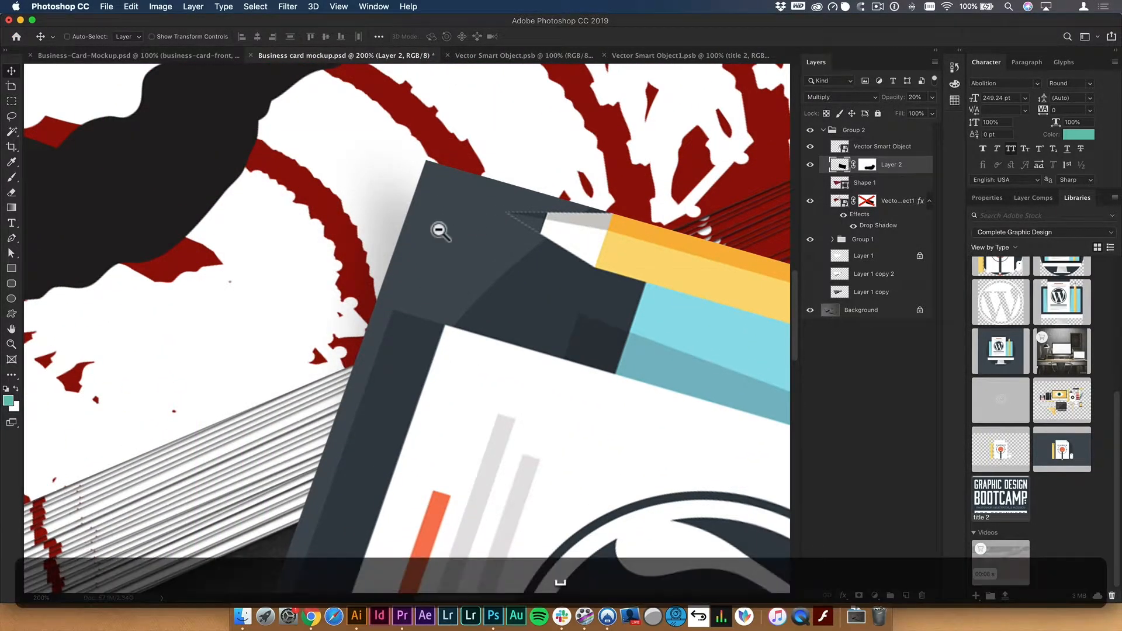
Switch between the open mockup documents and return to Business-Card-Mockup.
click(136, 55)
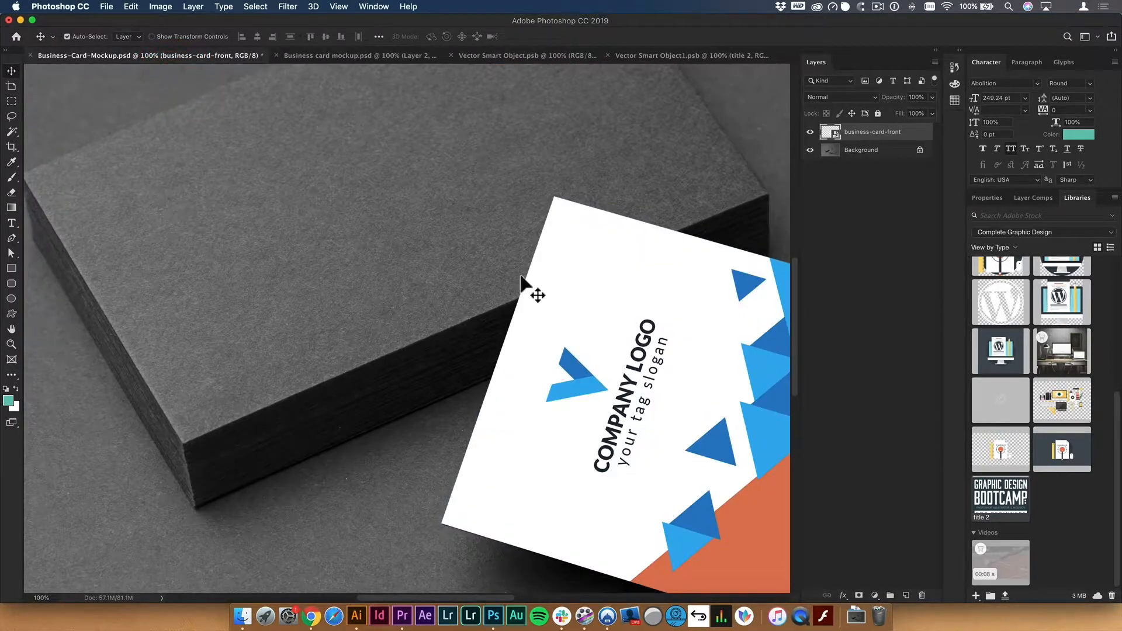
click(340, 55)
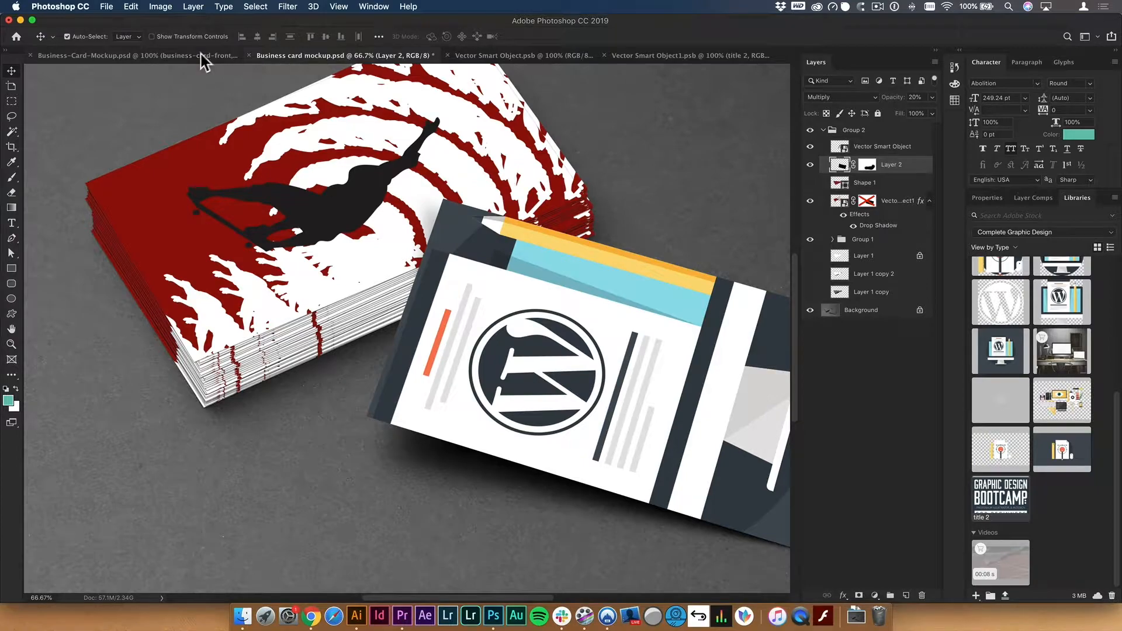
click(121, 56)
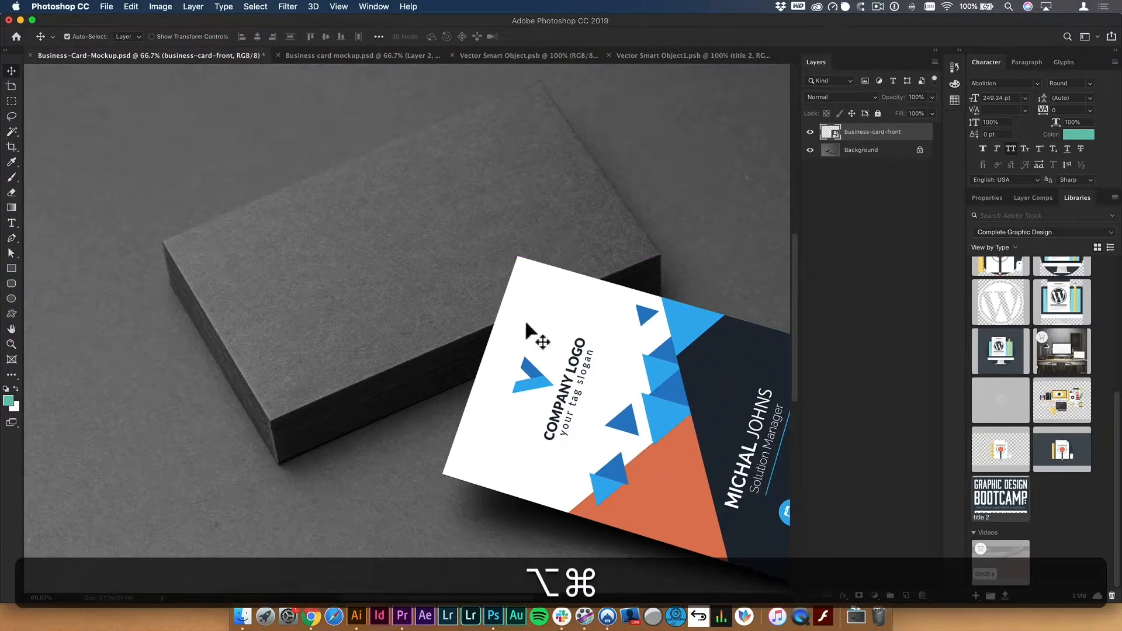
Place business-card-back.ai embedded and transform it onto the card stack.
click(106, 7)
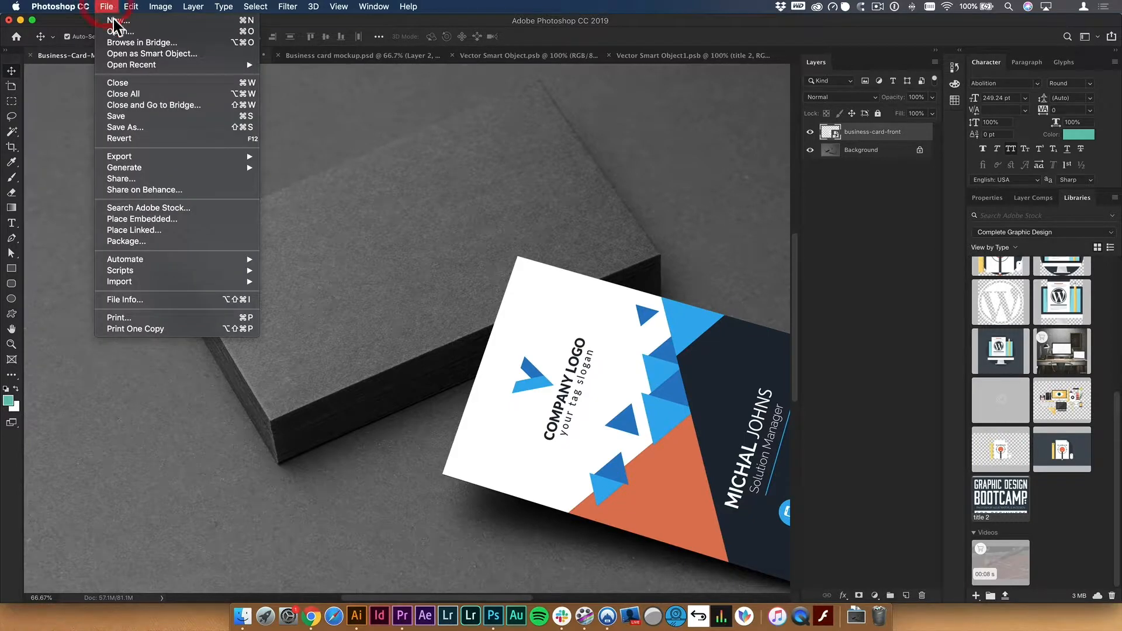
mouse_move(163, 219)
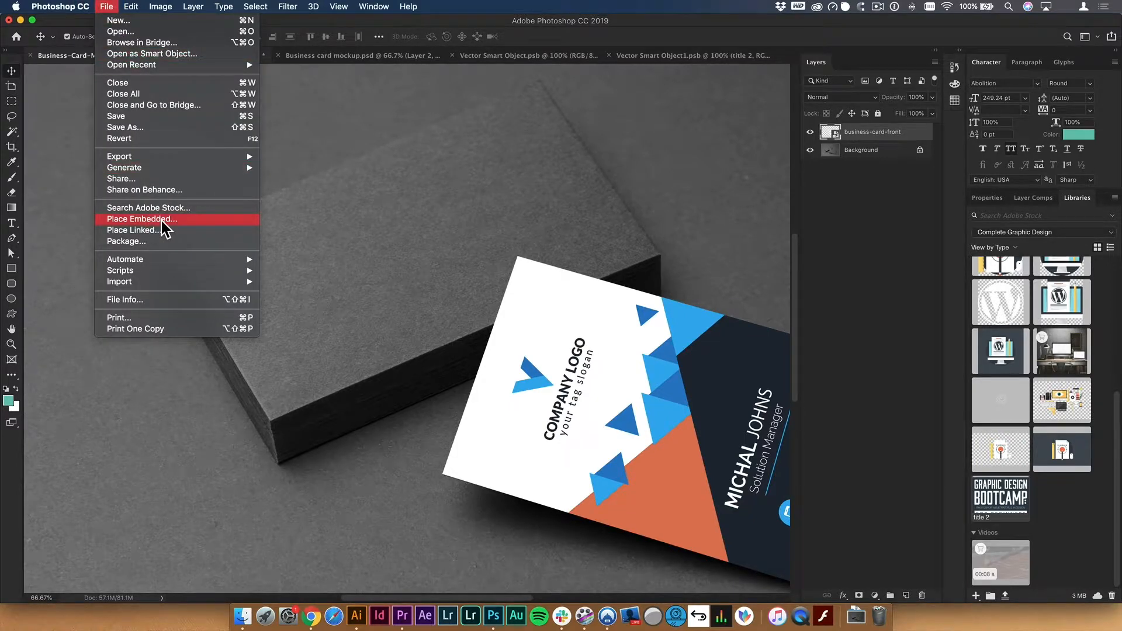
click(141, 219)
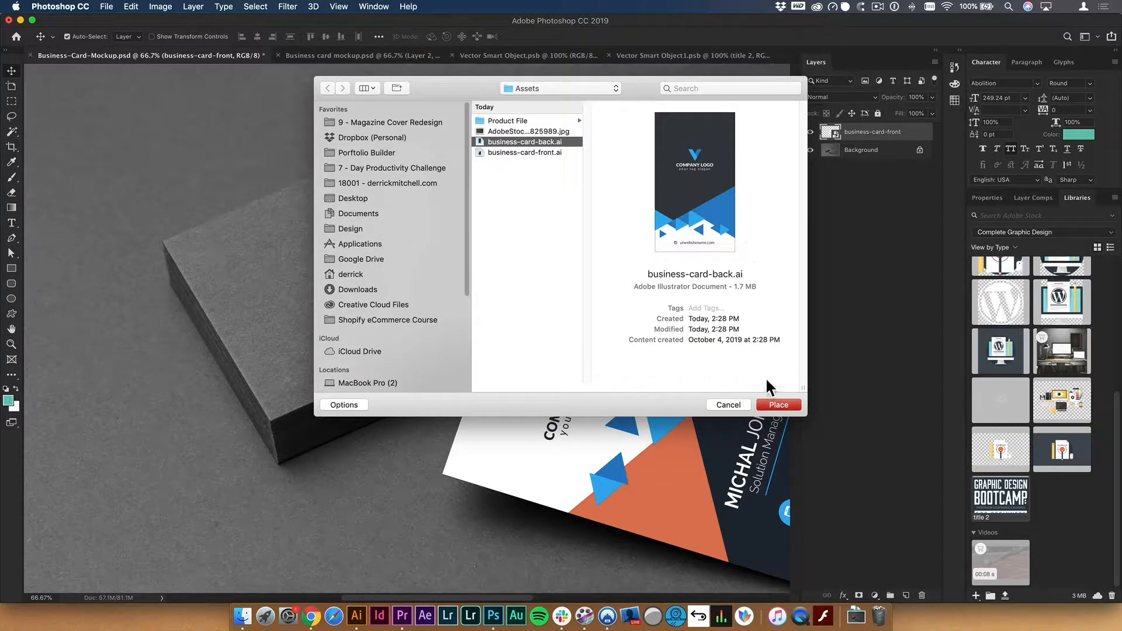
click(779, 404)
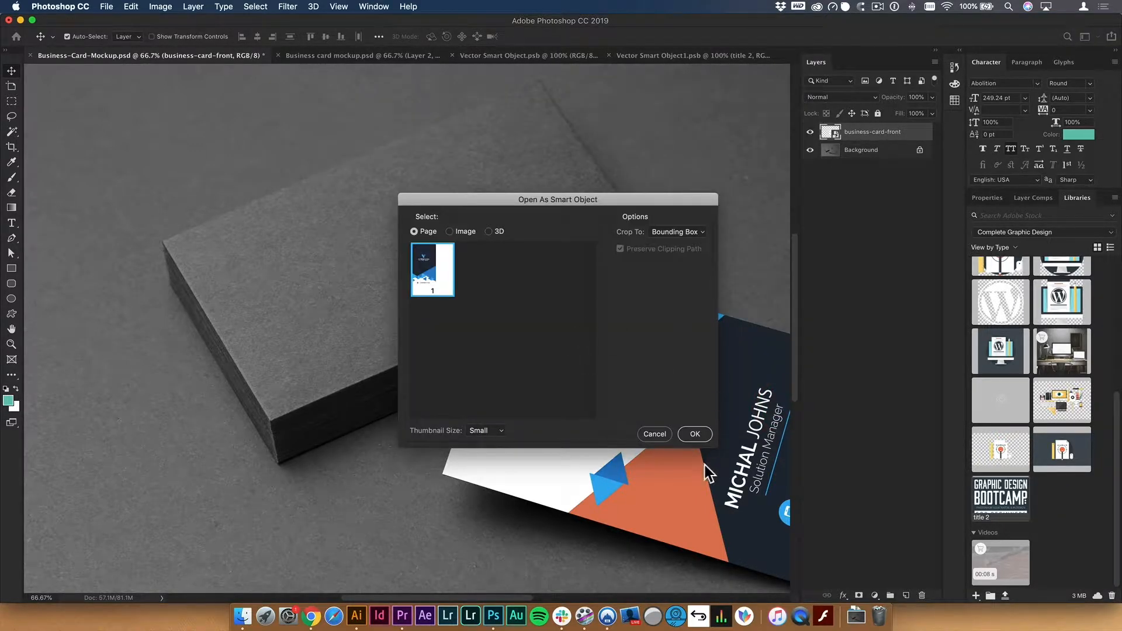
click(694, 433)
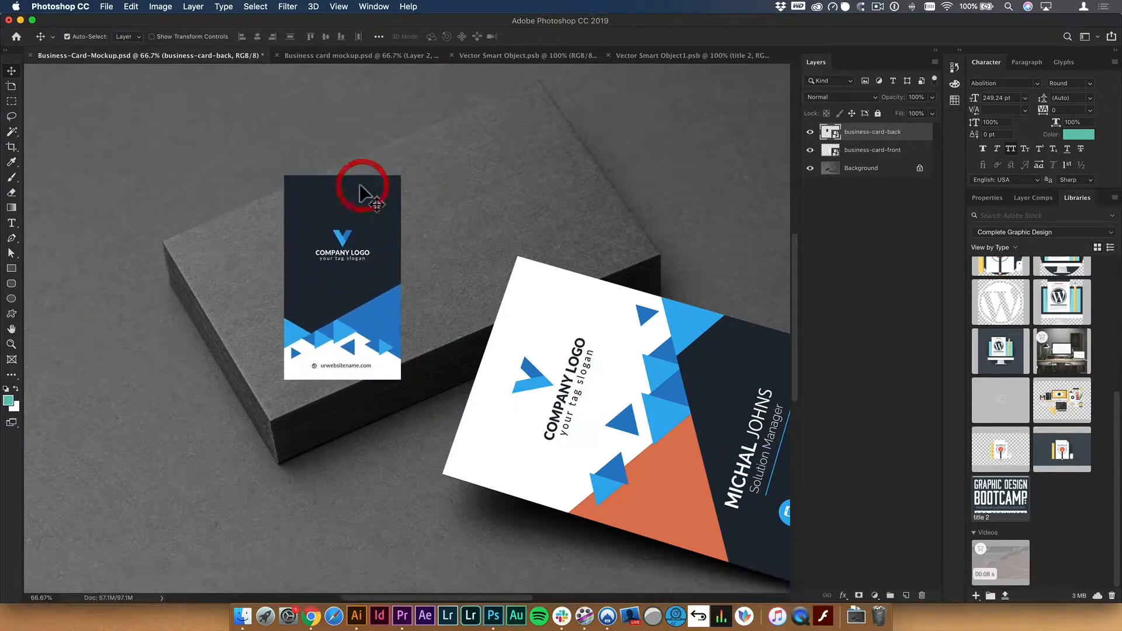
mouse_move(365, 193)
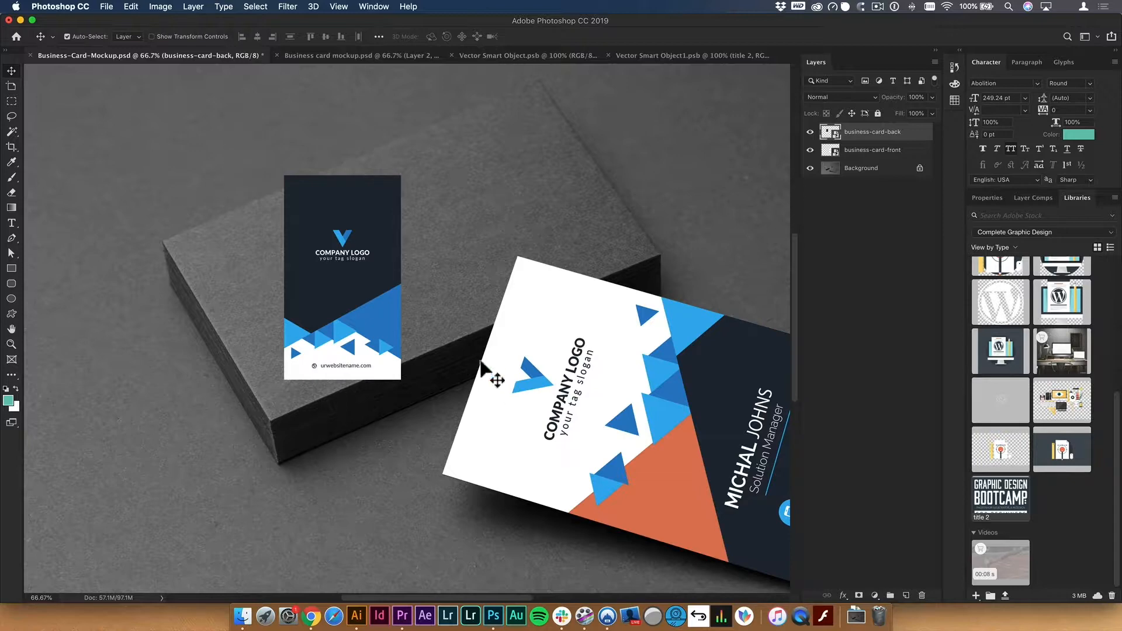
key(cmd+t)
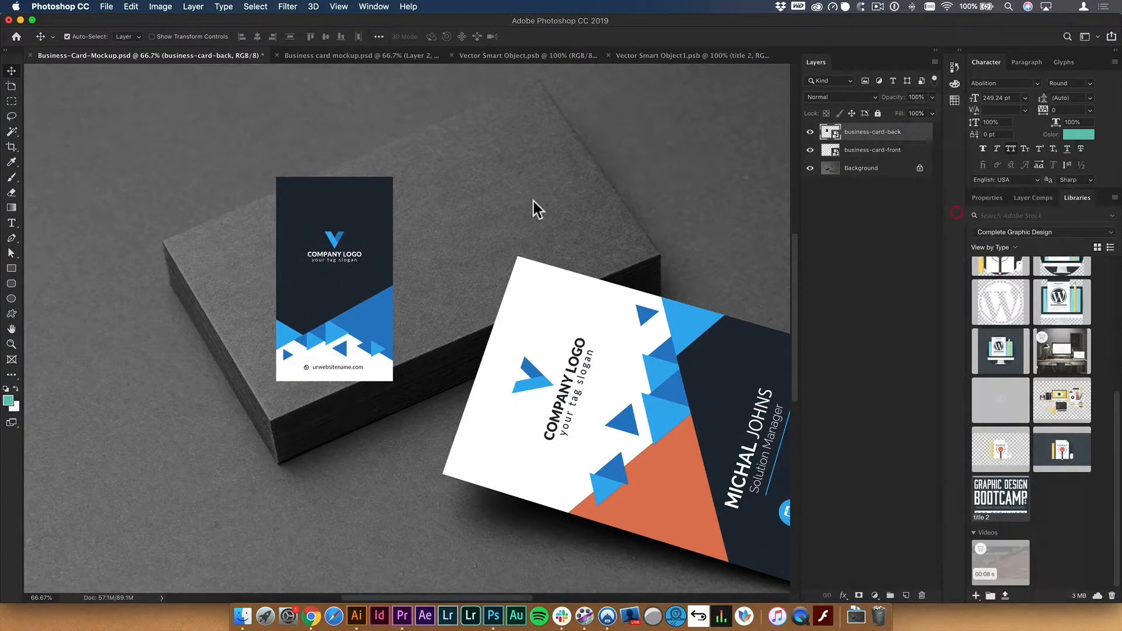
mouse_move(512, 204)
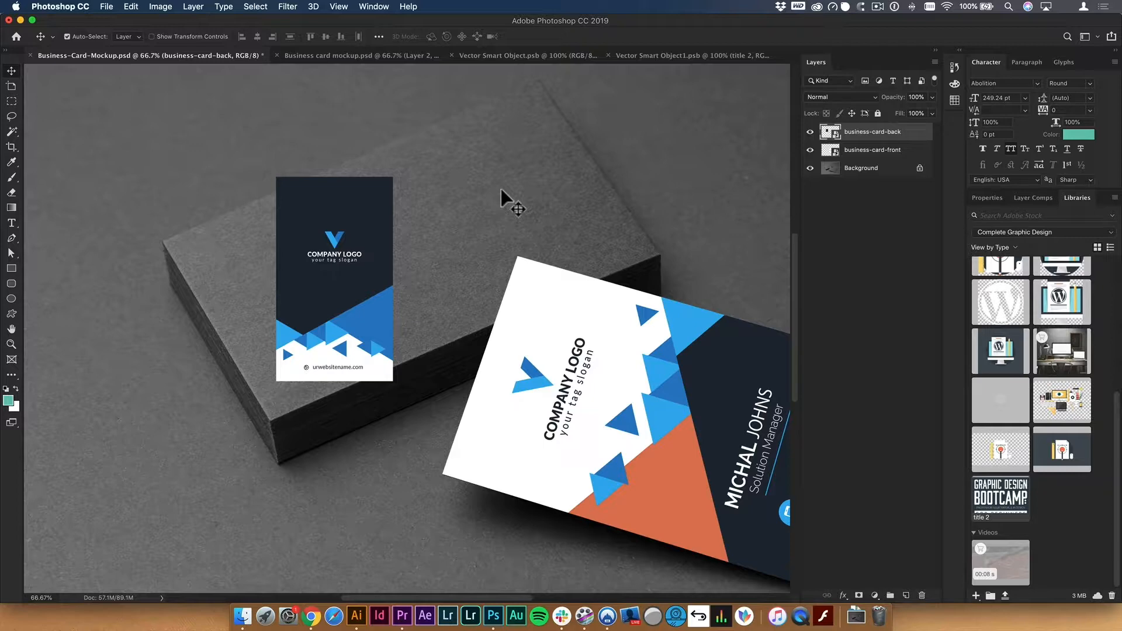
key(cmd+t)
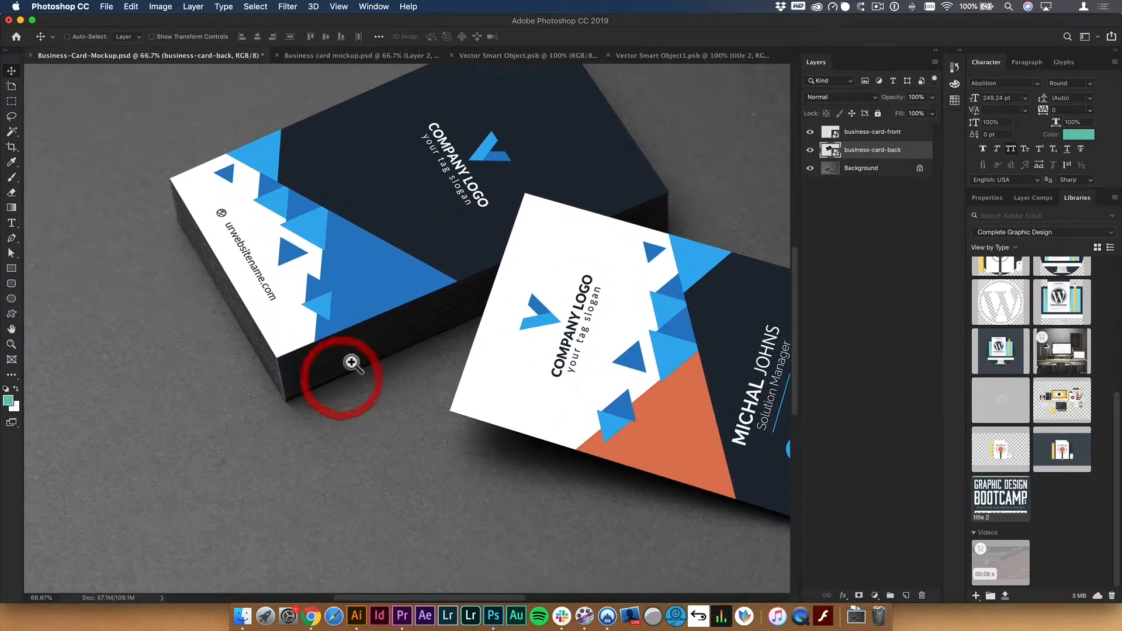
Zoom on the stack edge and add a drop shadow with a set angle to the back card.
click(351, 361)
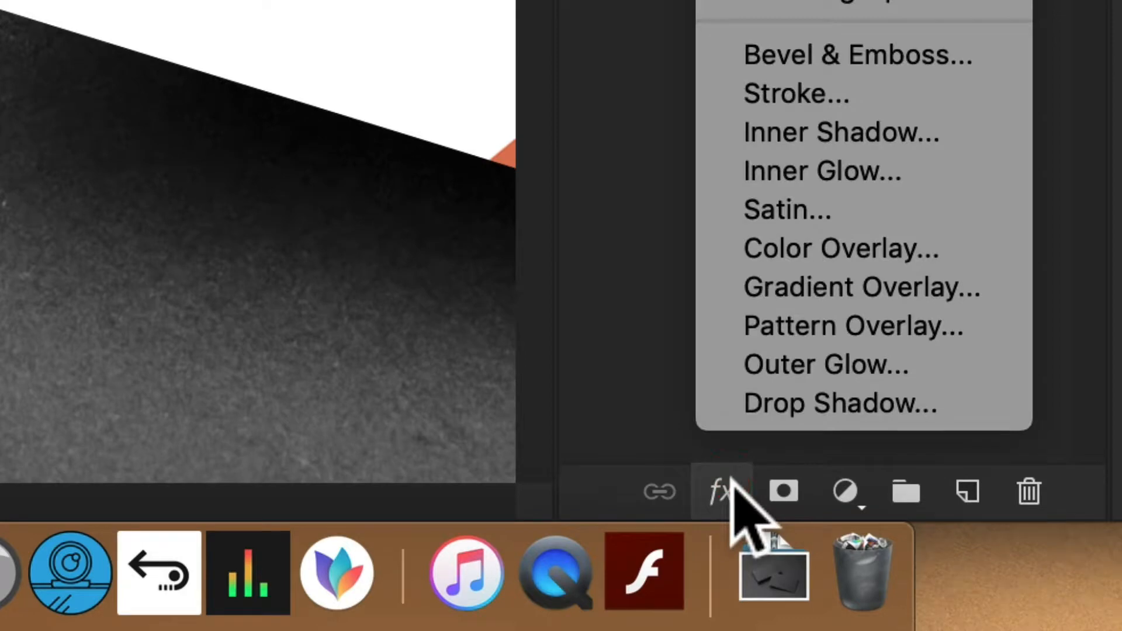
click(839, 404)
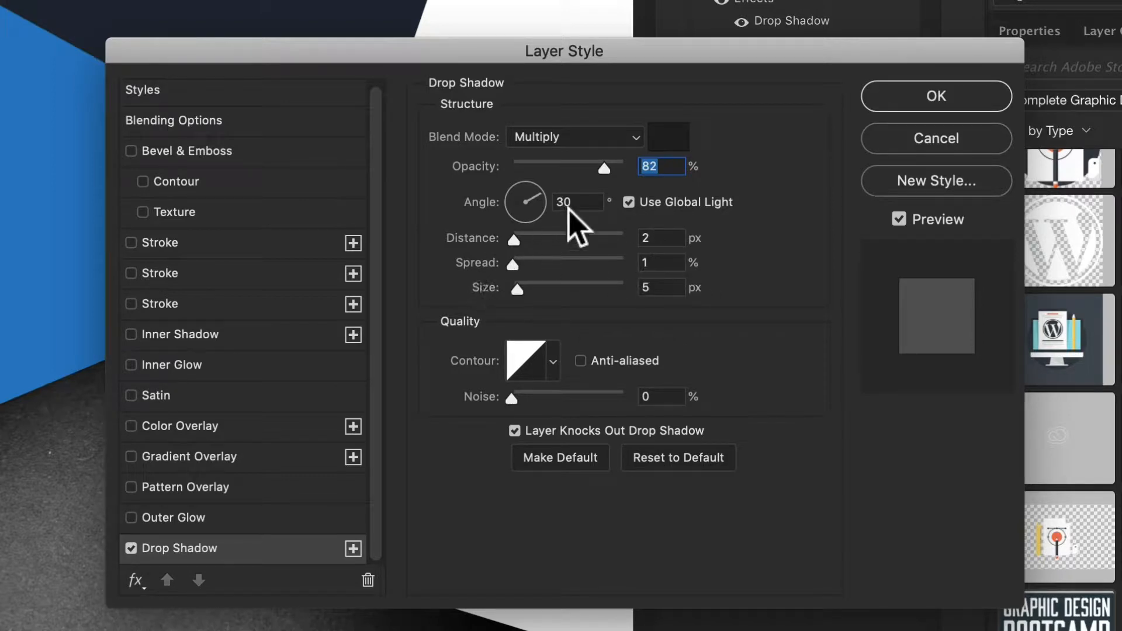
click(661, 166)
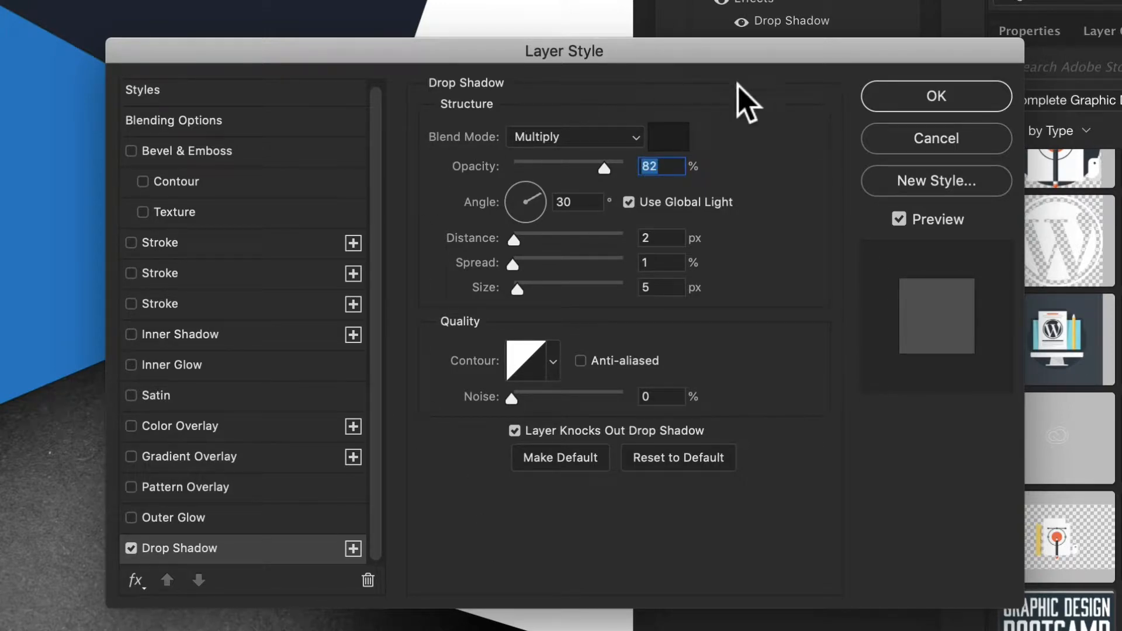
click(935, 96)
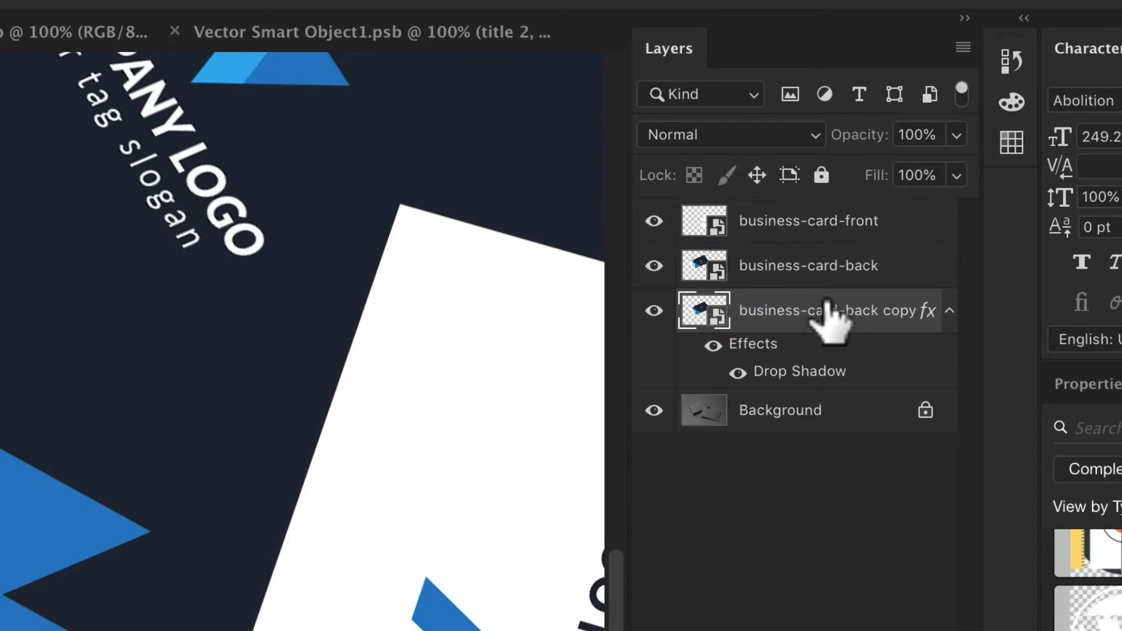
mouse_move(836, 322)
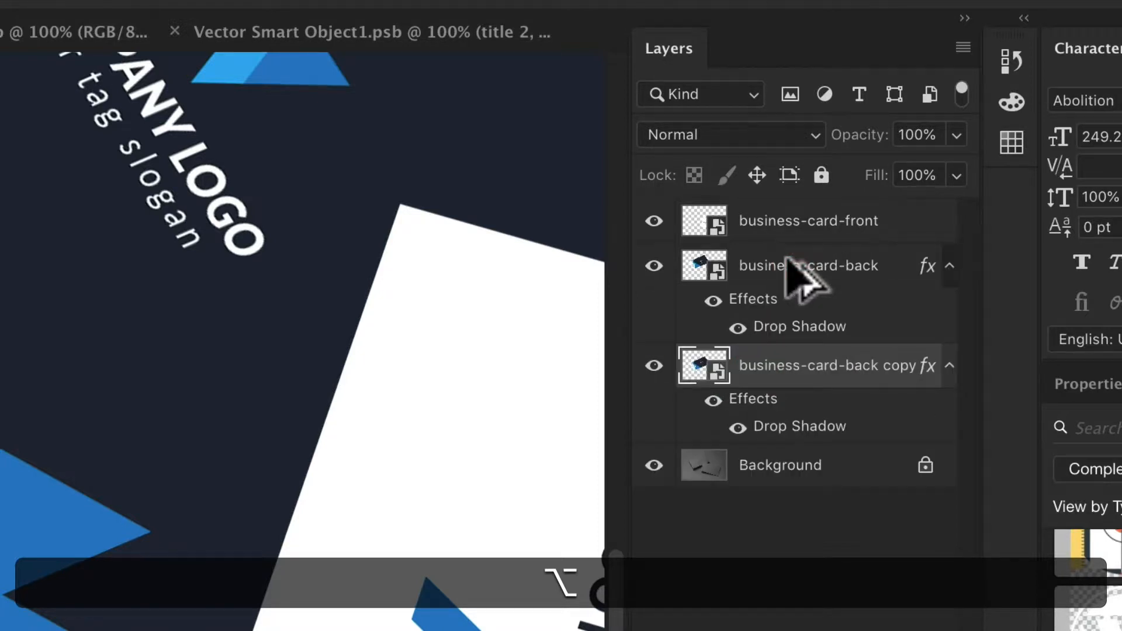
mouse_move(809, 265)
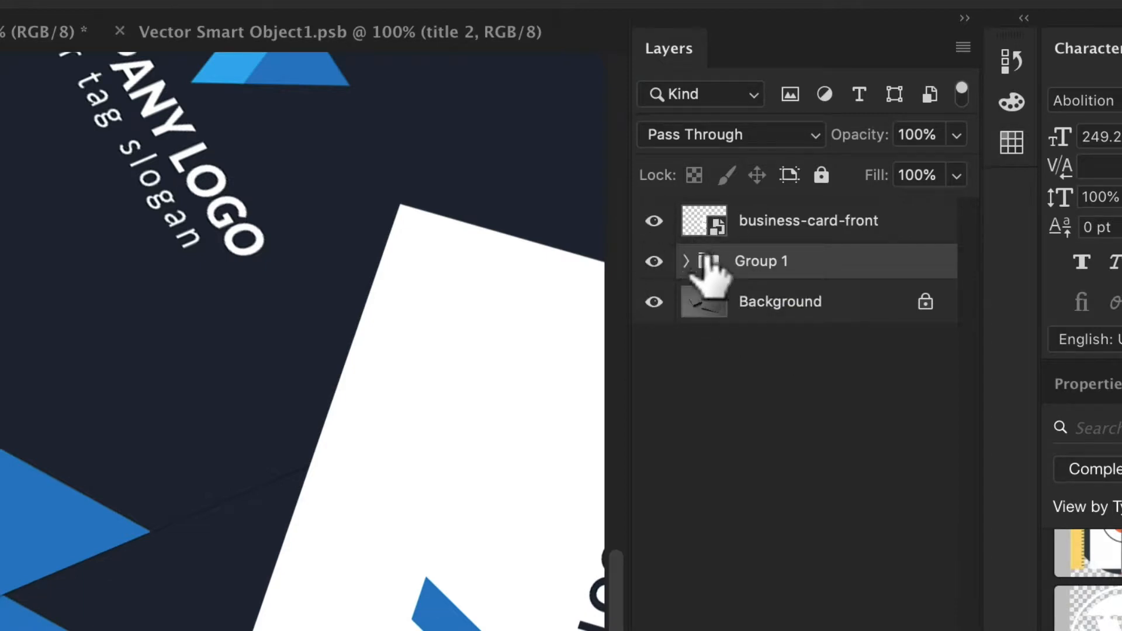
Expand Group 1 and duplicate the back card layer repeatedly to thicken the stack.
click(685, 261)
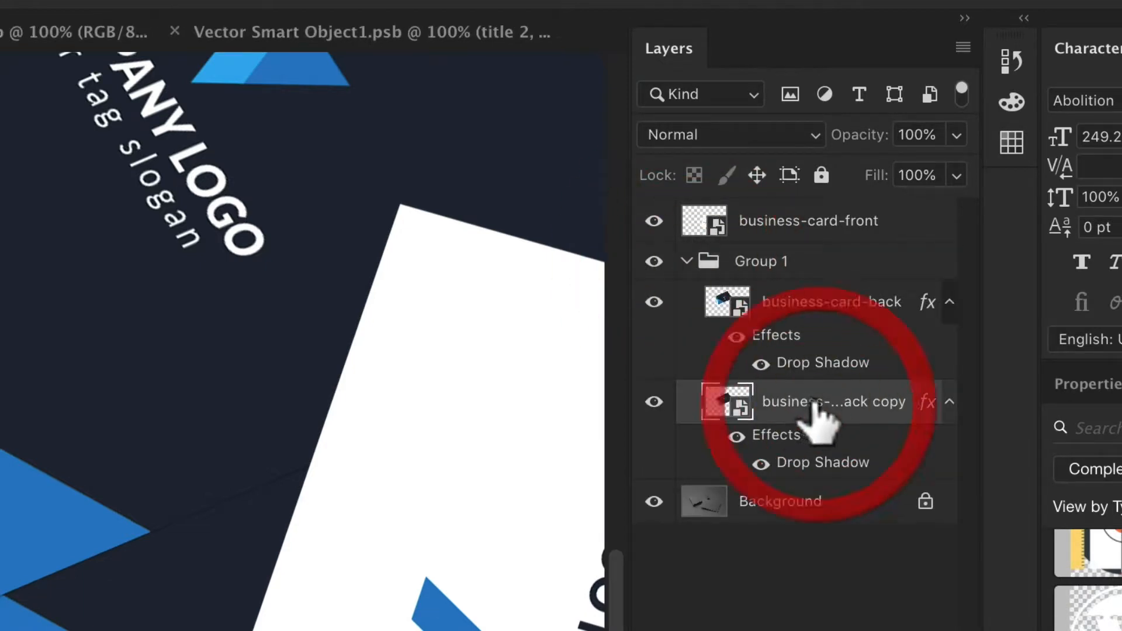
key(cmd+j)
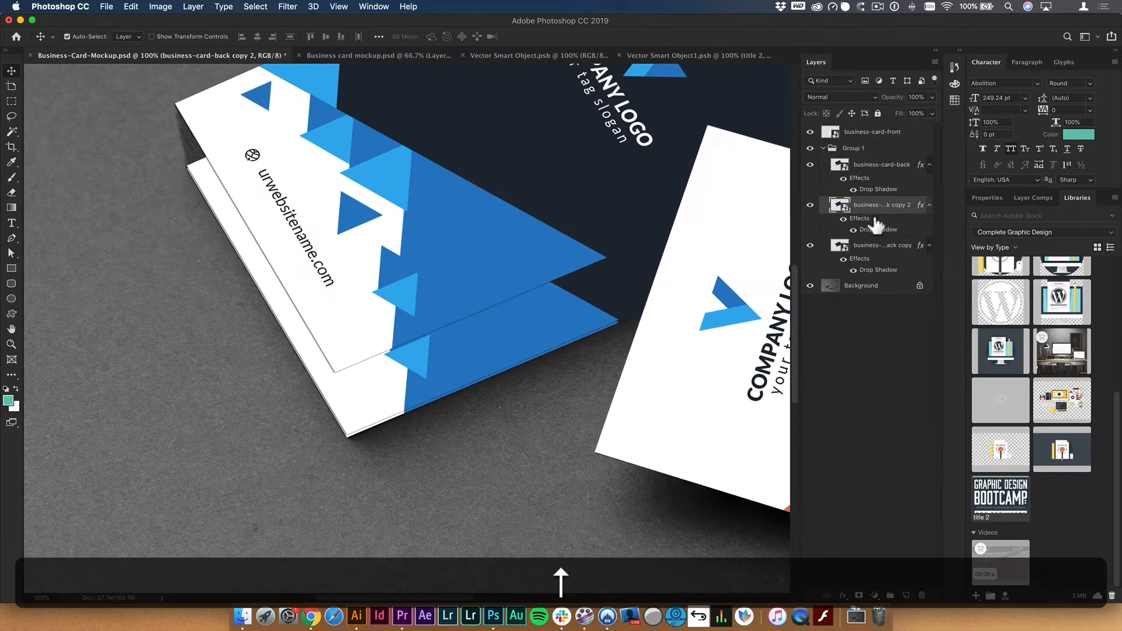
key(cmd+j)
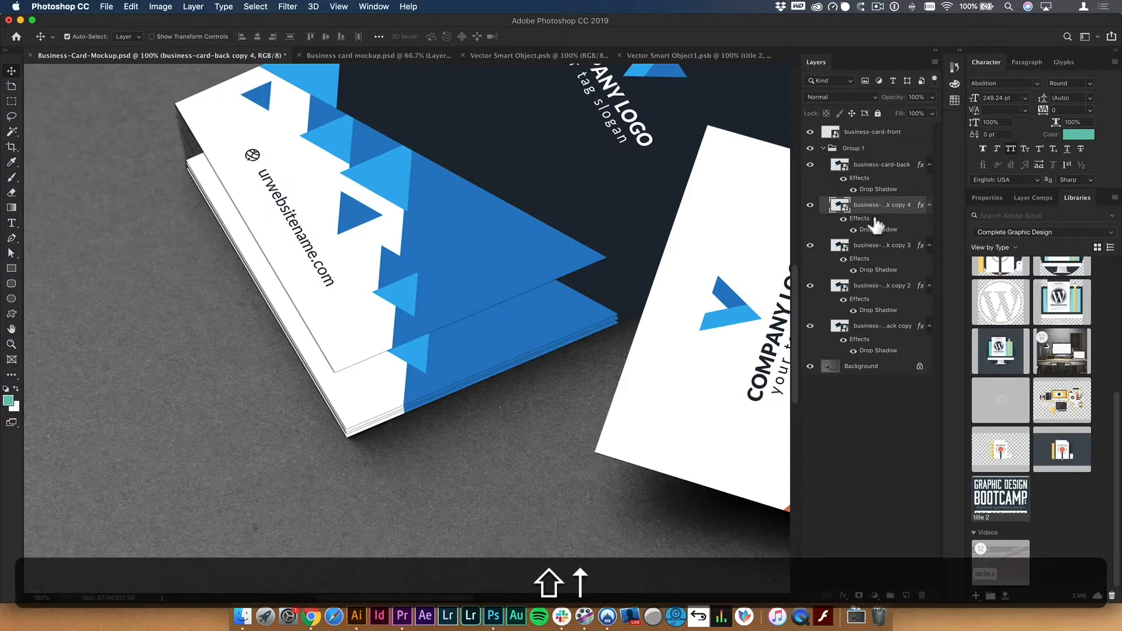
key(cmd+j)
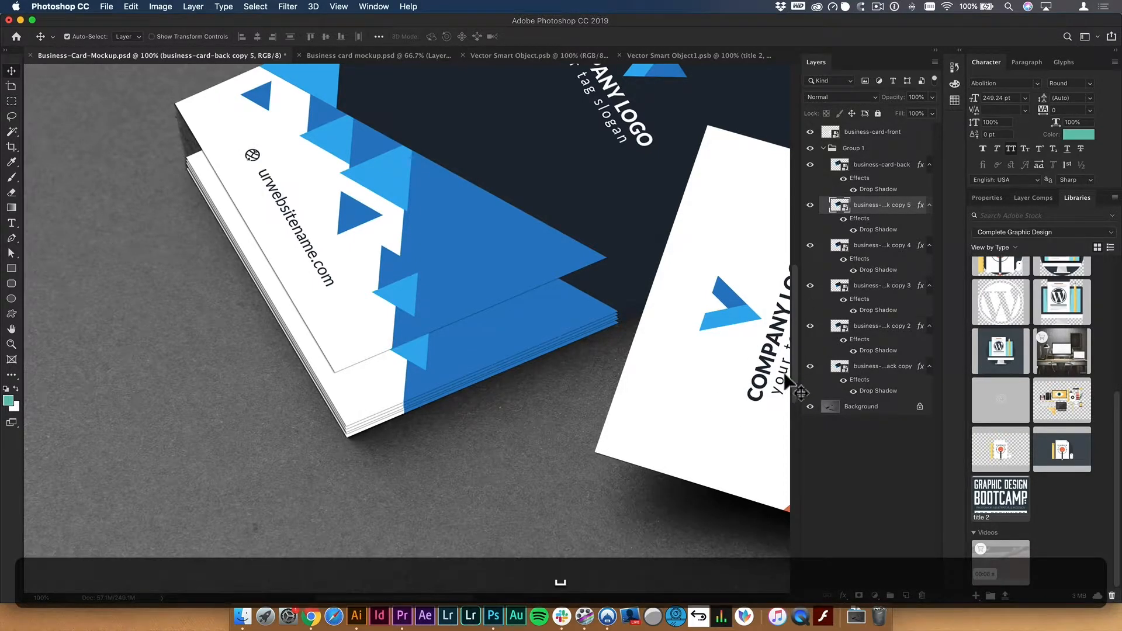
key(shift+cmd+j)
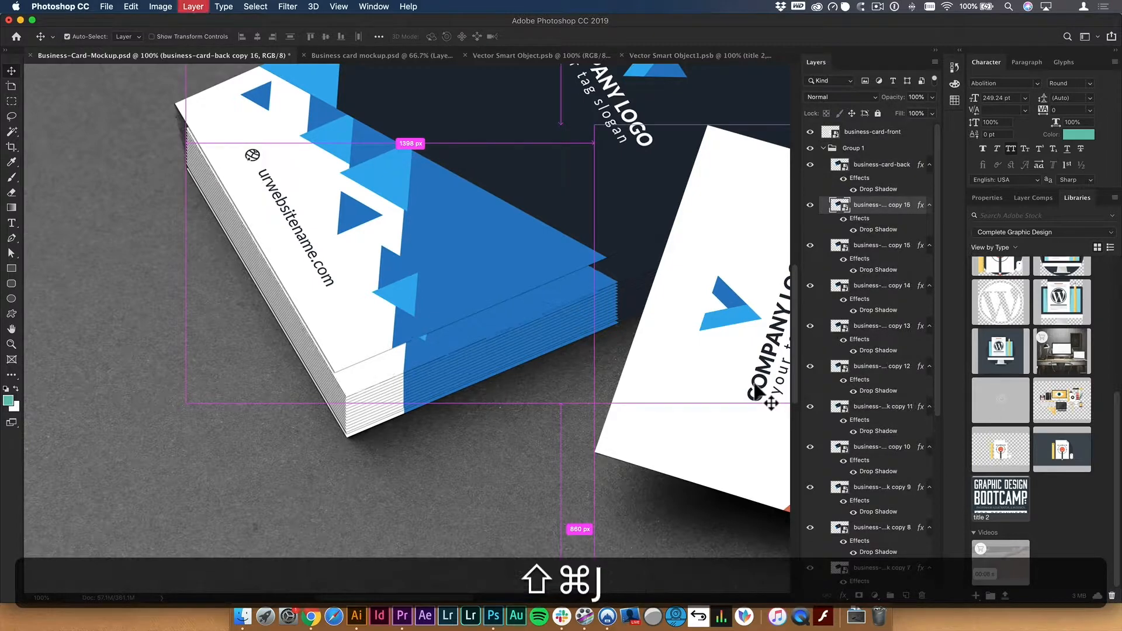
key(cmd+j)
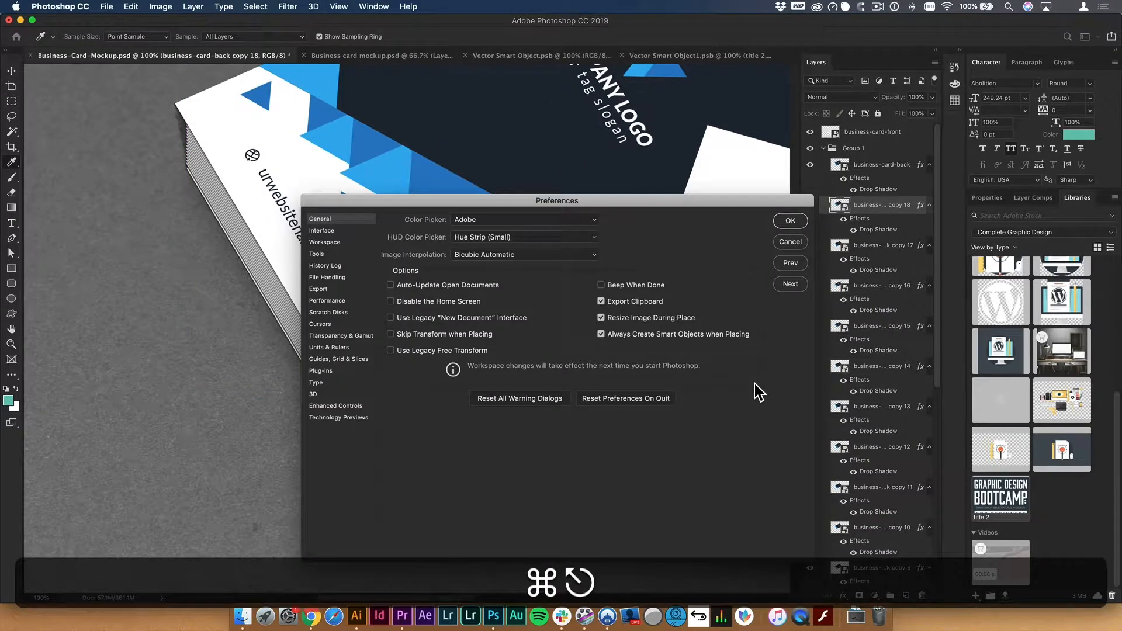
Close the accidental Preferences window and transform a lower card copy at the stack corner.
click(791, 220)
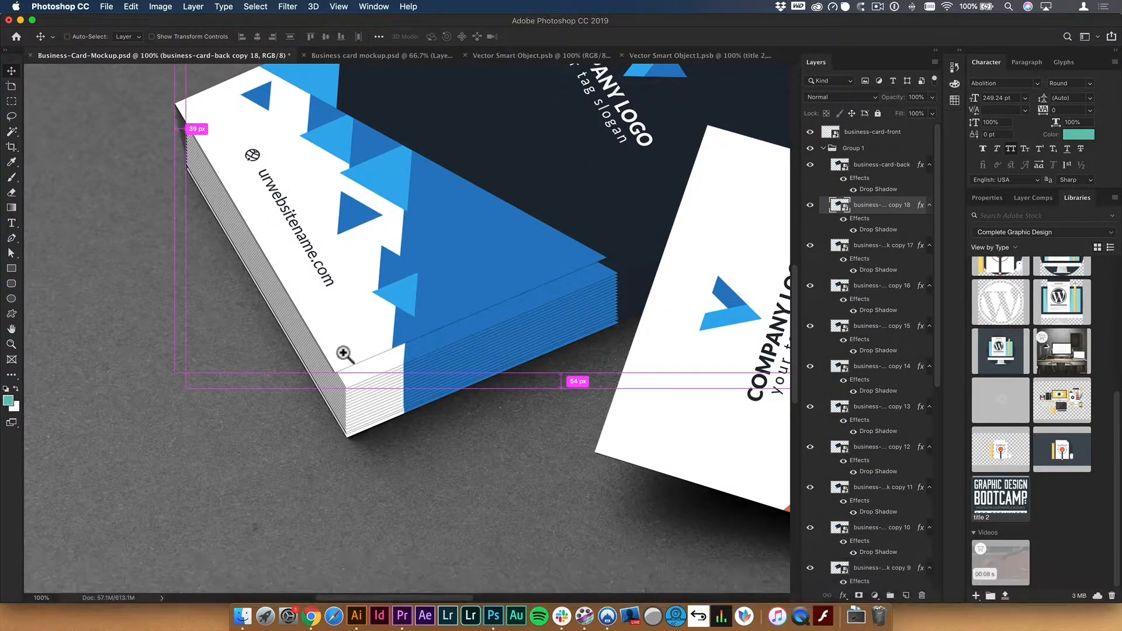
click(577, 418)
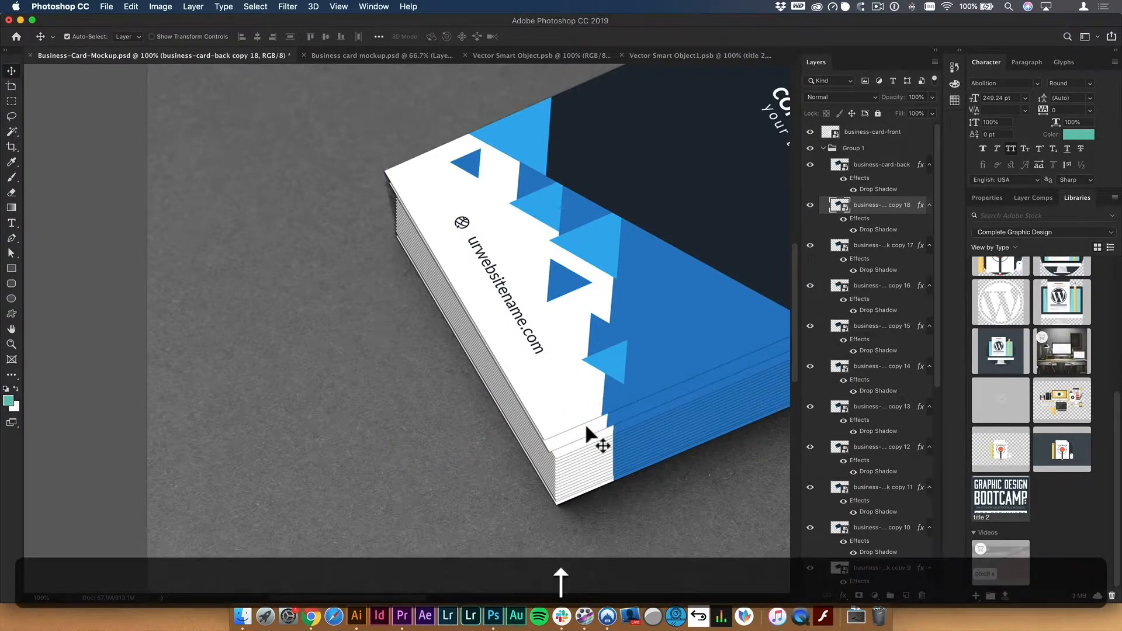
click(881, 245)
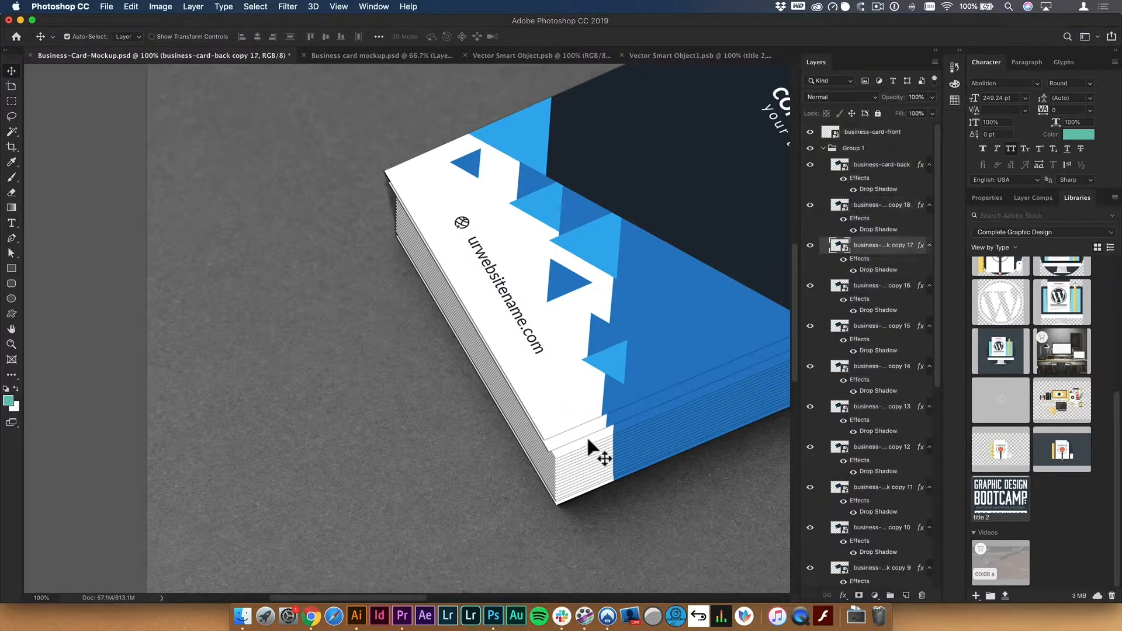
key(cmd+t)
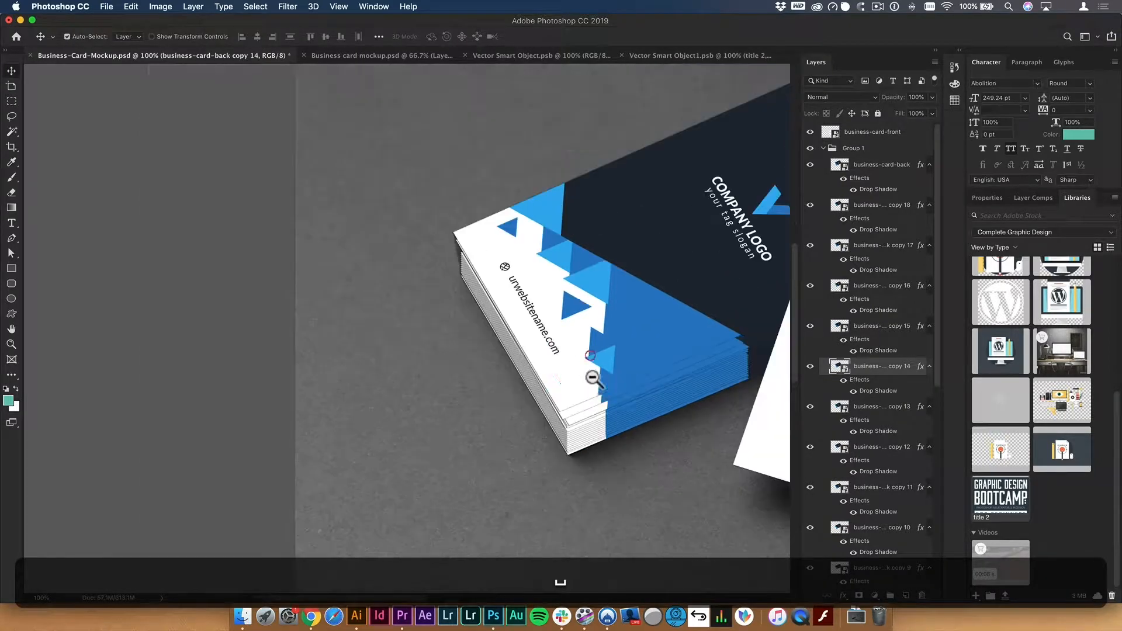
click(594, 379)
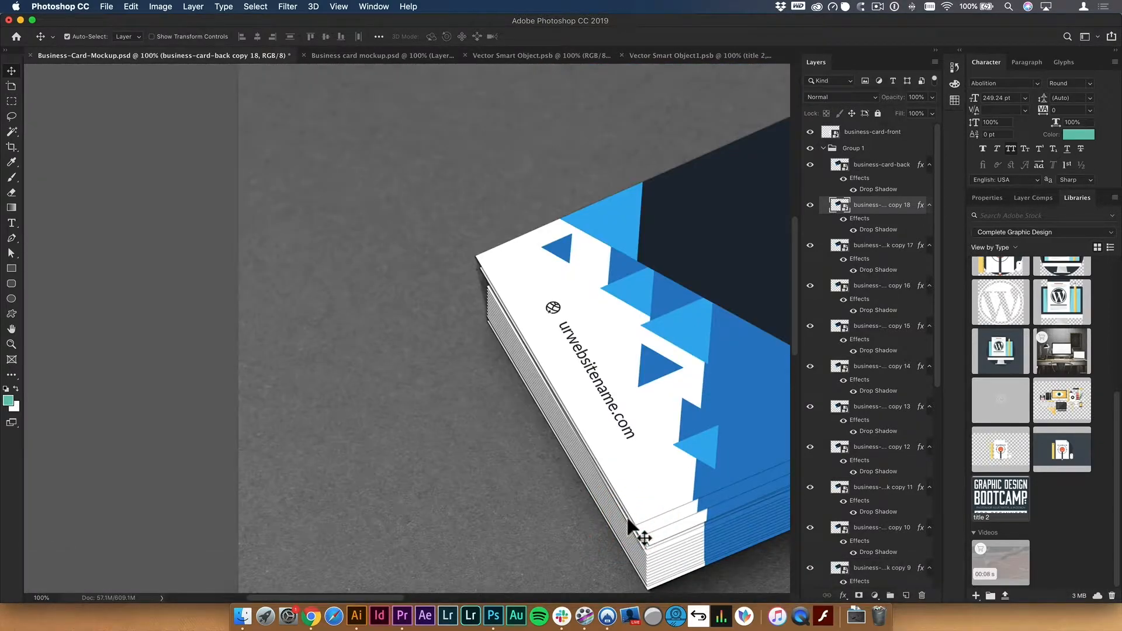
mouse_move(823, 150)
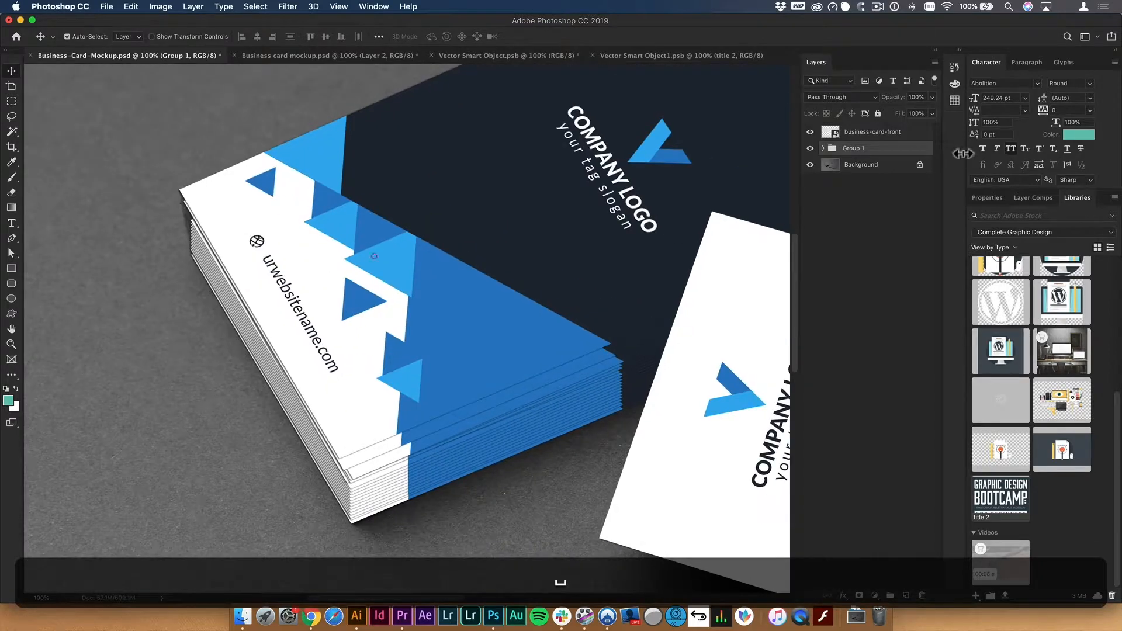
Toggle the back-card stack's visibility and open the business-card-back smart object.
click(810, 148)
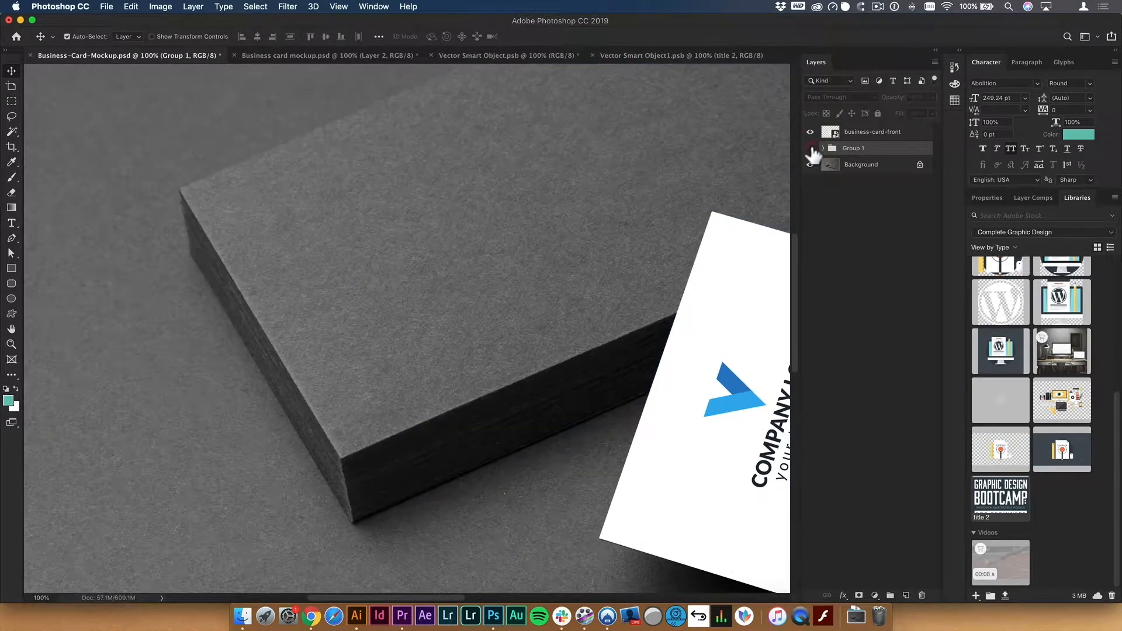
click(822, 148)
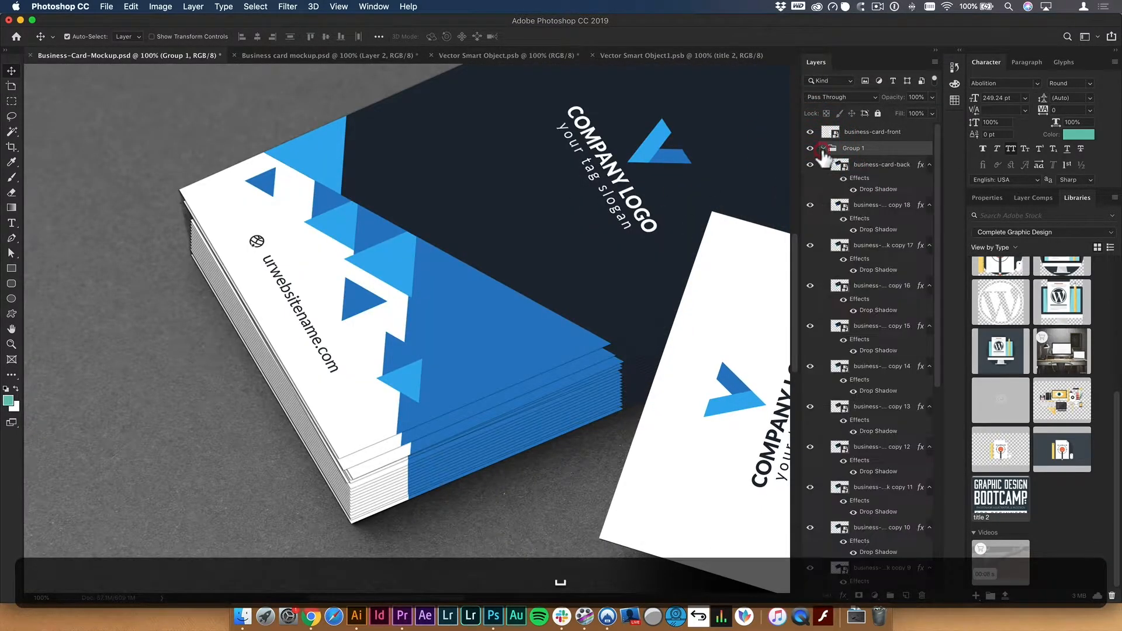
click(823, 148)
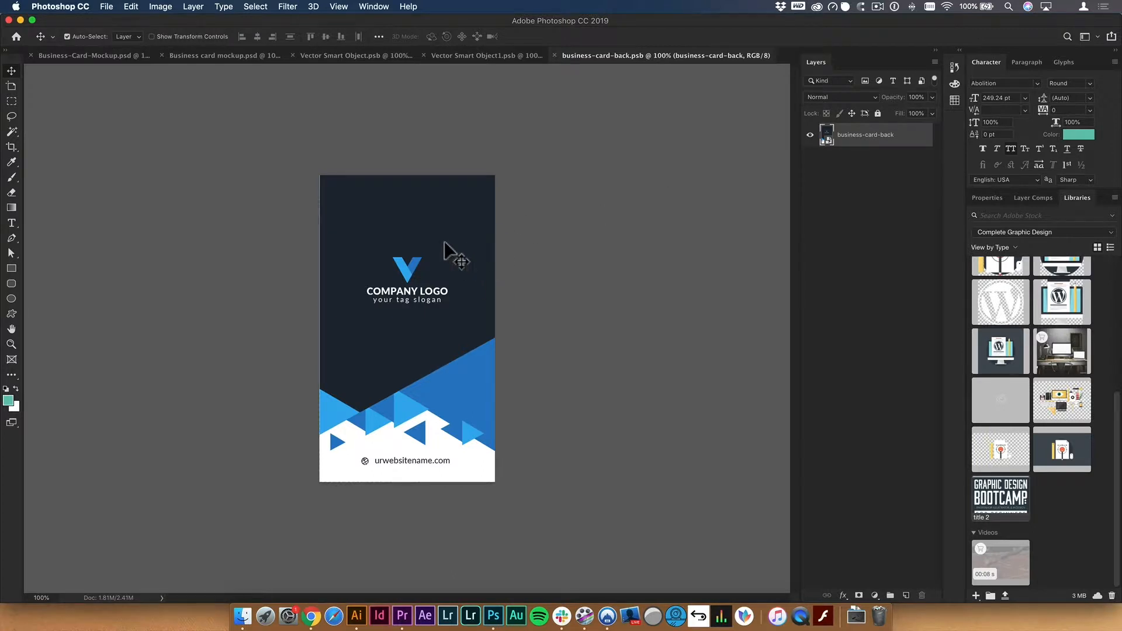
Add a teal layer over the back design, save it, and return to the mockup.
click(1080, 133)
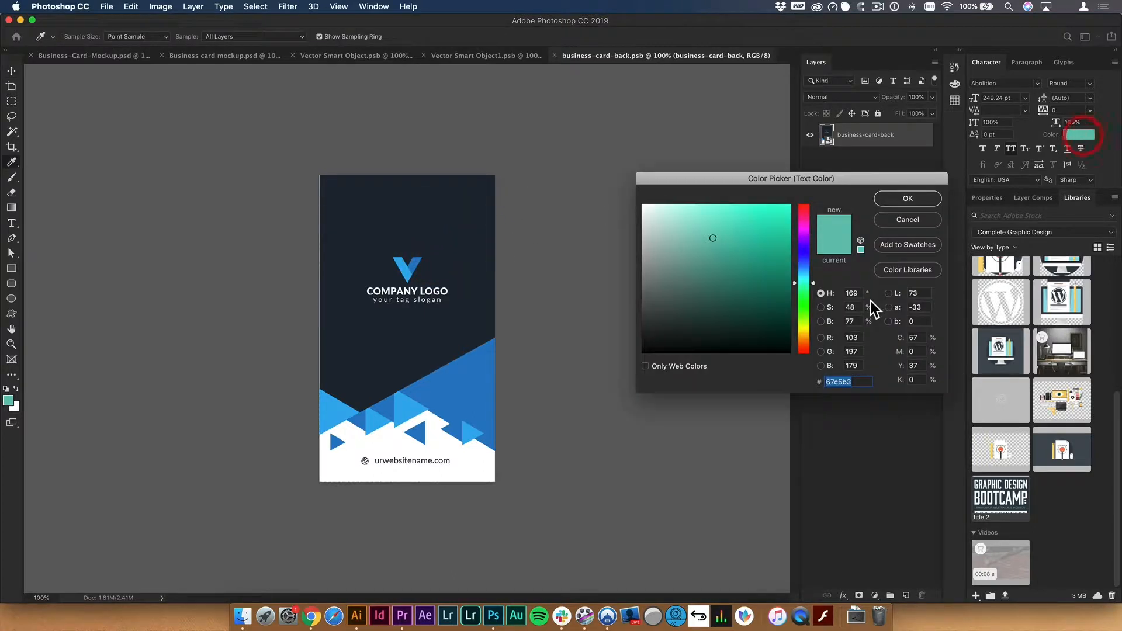
click(906, 198)
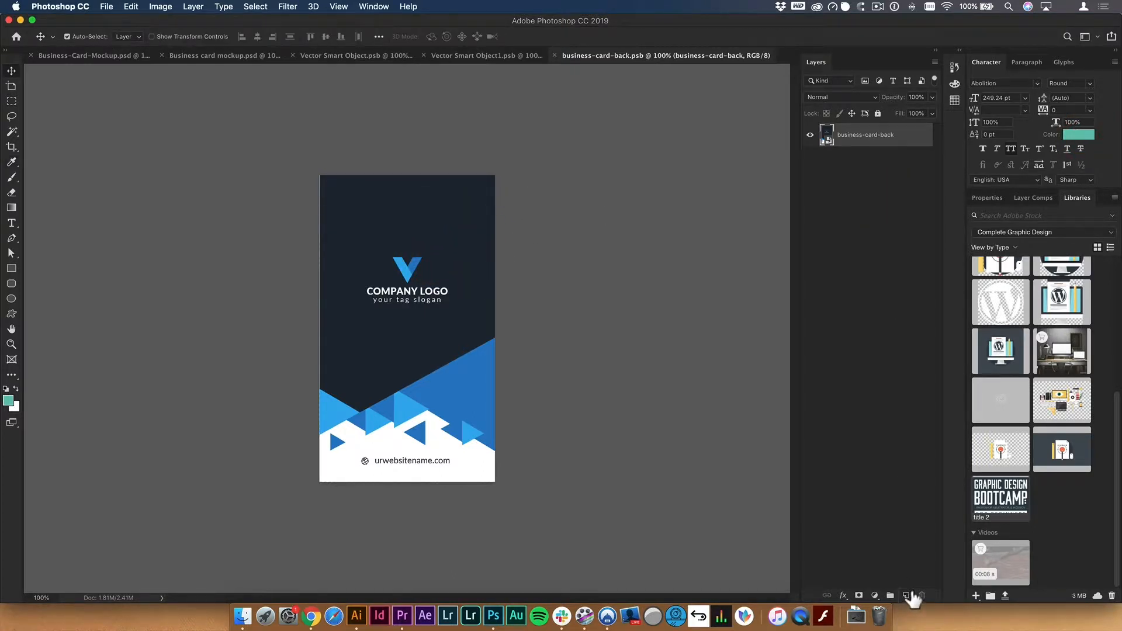
click(908, 596)
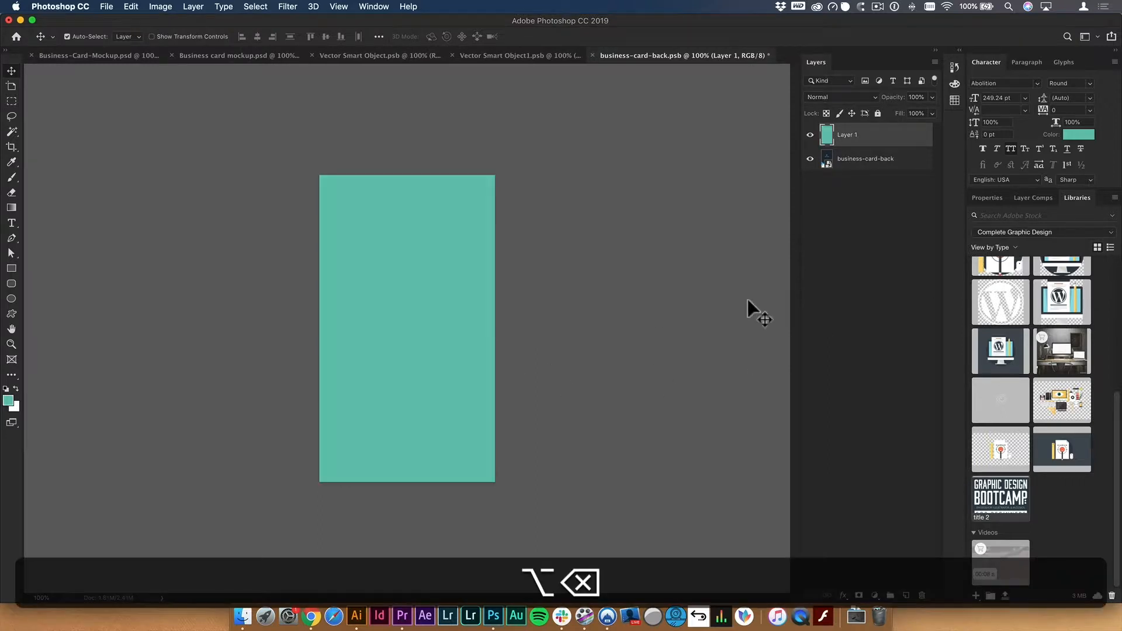
key(cmd+s)
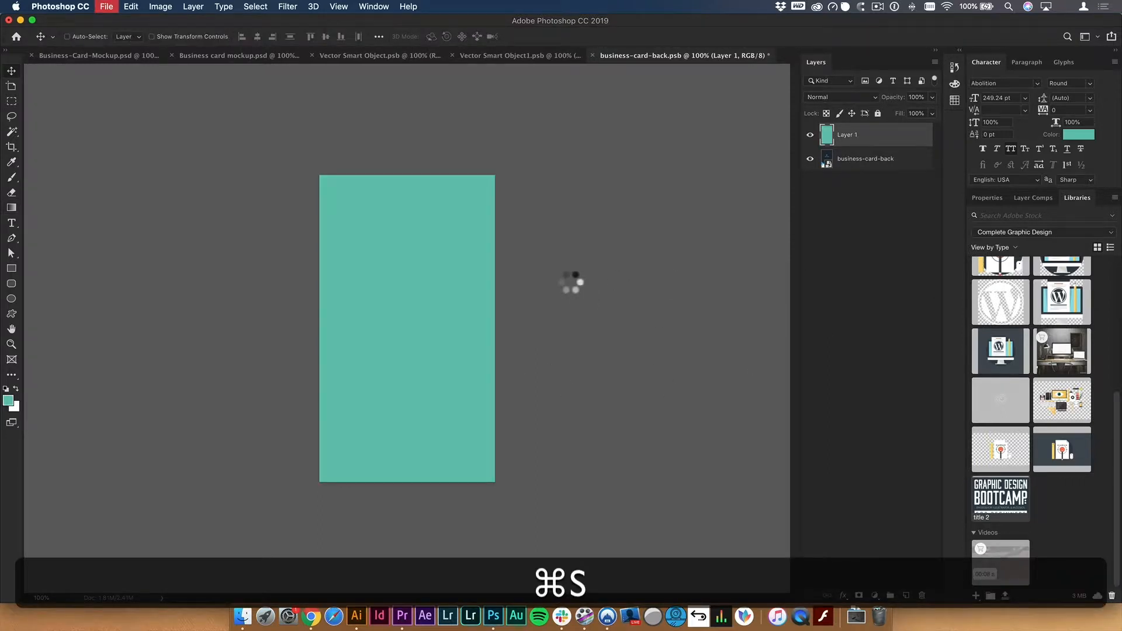
click(236, 55)
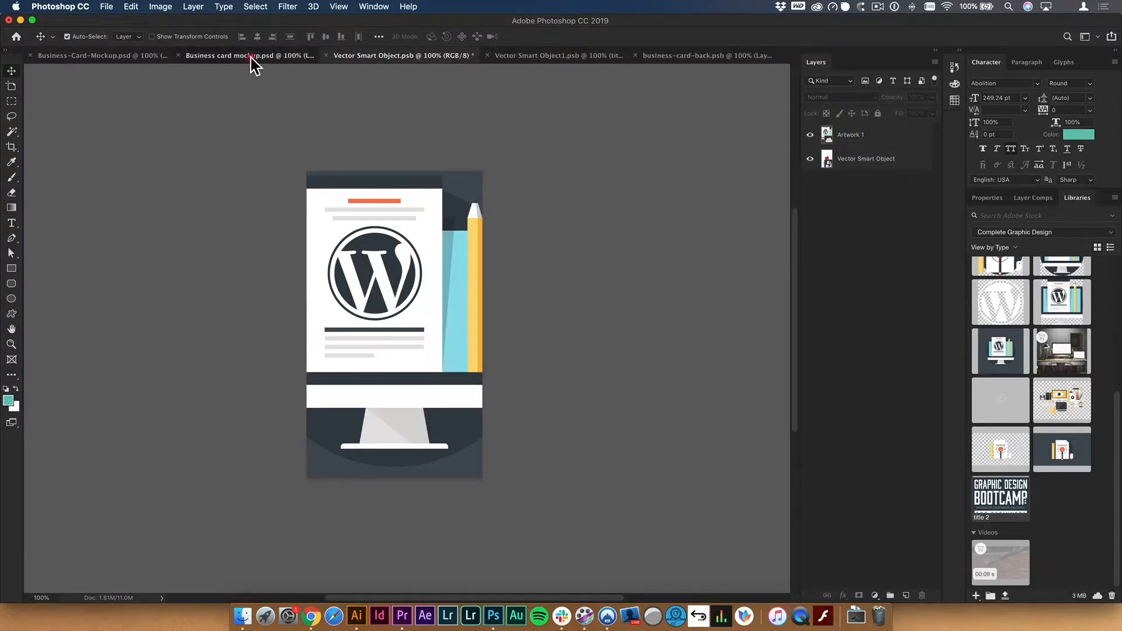
click(102, 55)
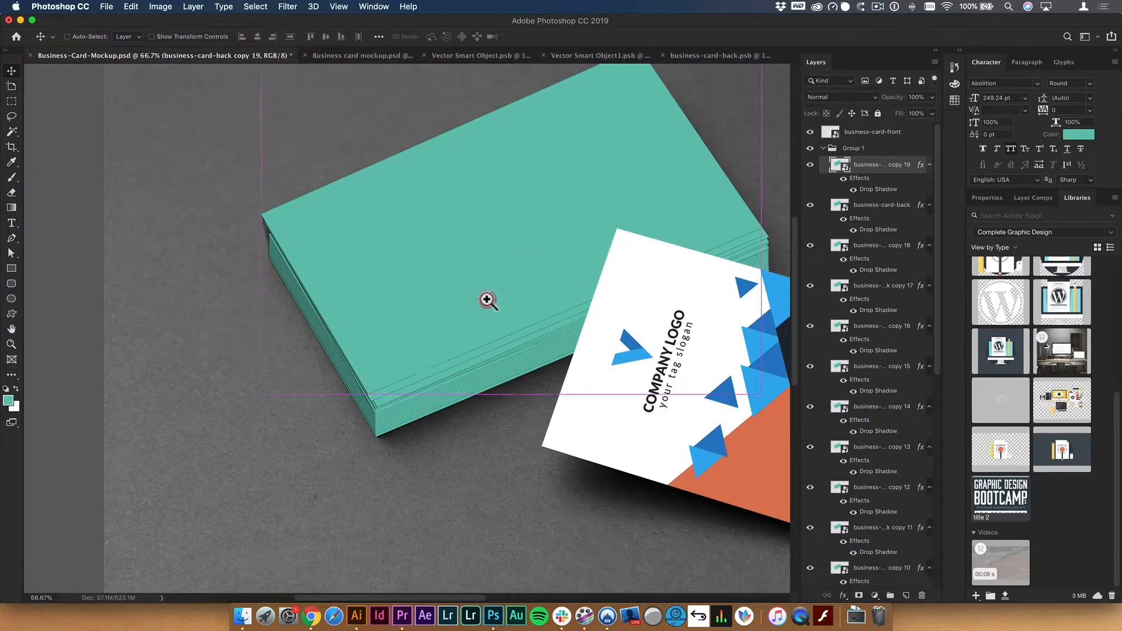
Zoom in and add a drop shadow to the front card layer.
click(488, 300)
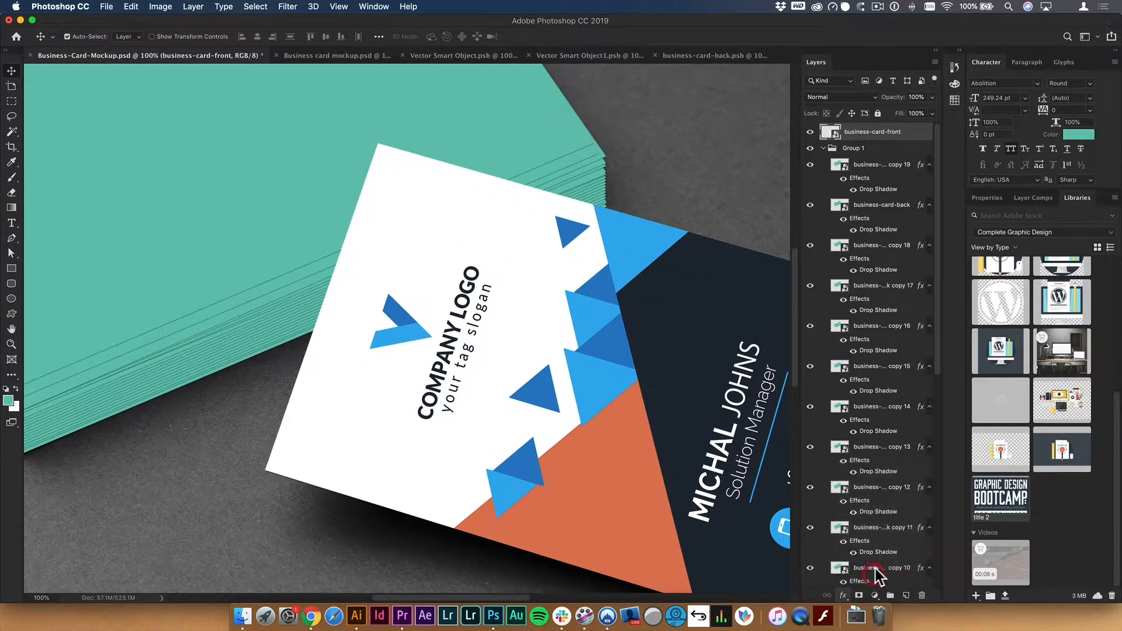
double_click(879, 573)
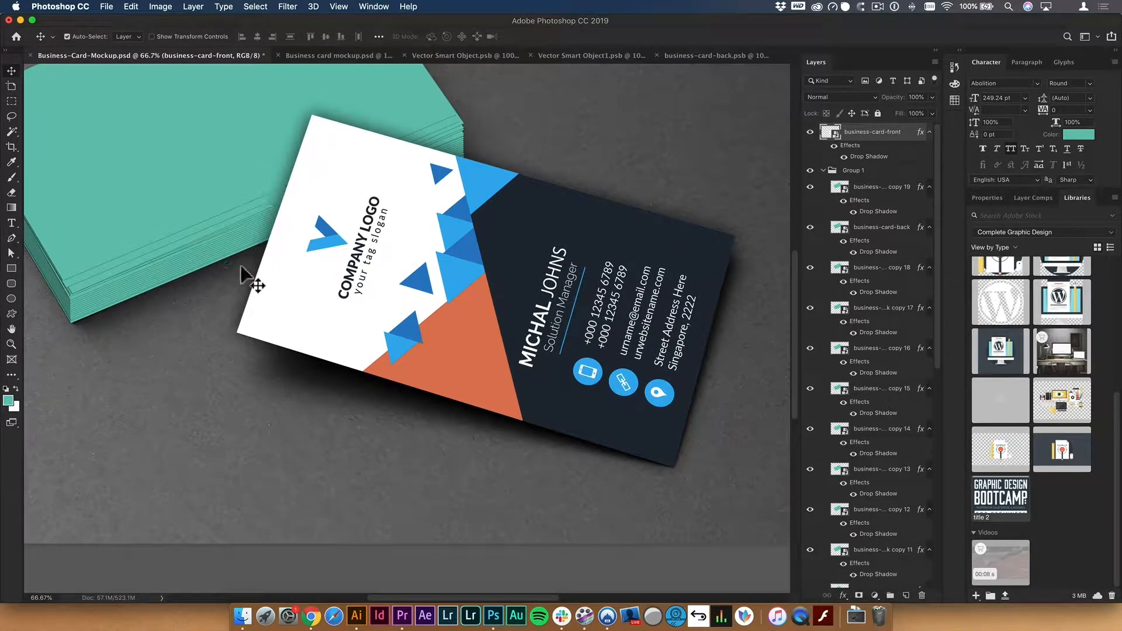
mouse_move(653, 232)
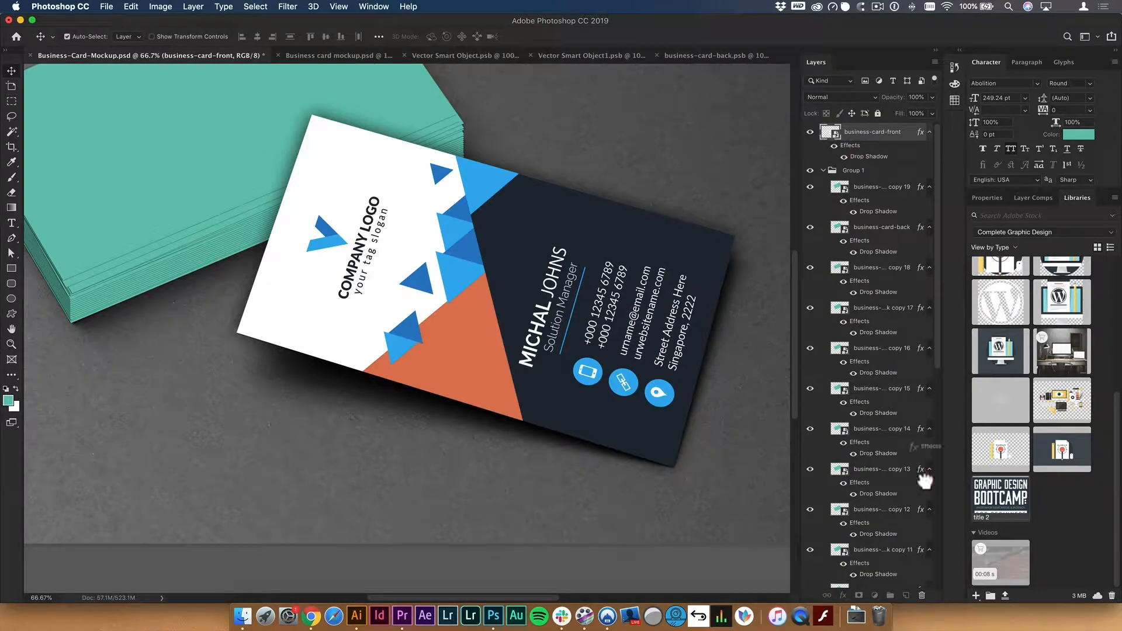
scroll(down, 3)
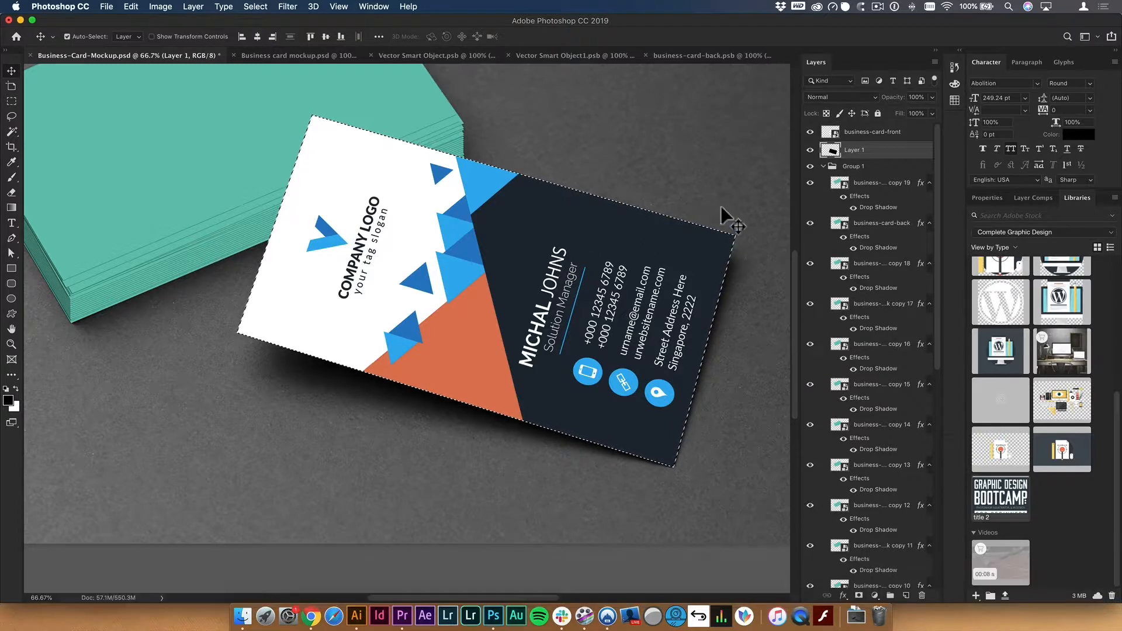
Deselect the card shape and apply Gaussian Blur to the black shadow layer.
click(255, 7)
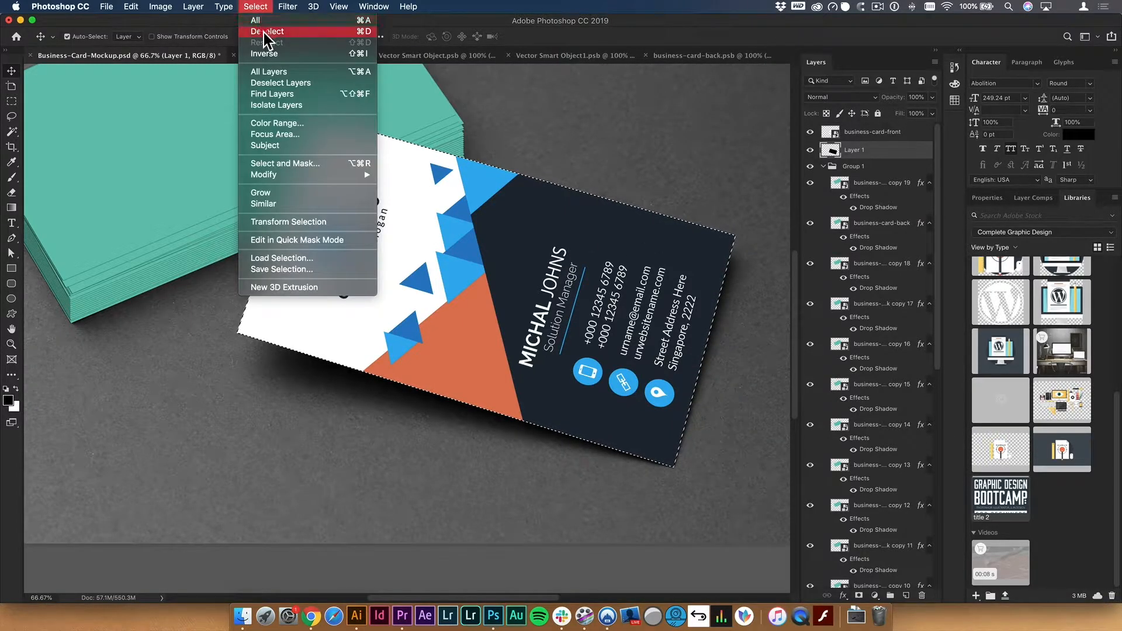
click(269, 31)
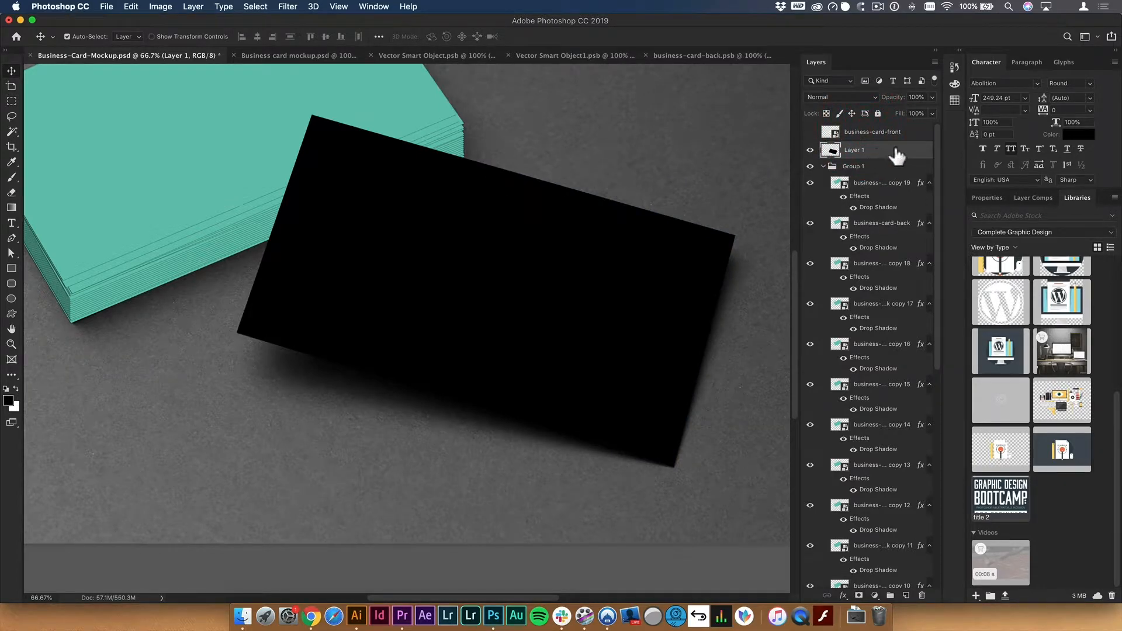
click(287, 6)
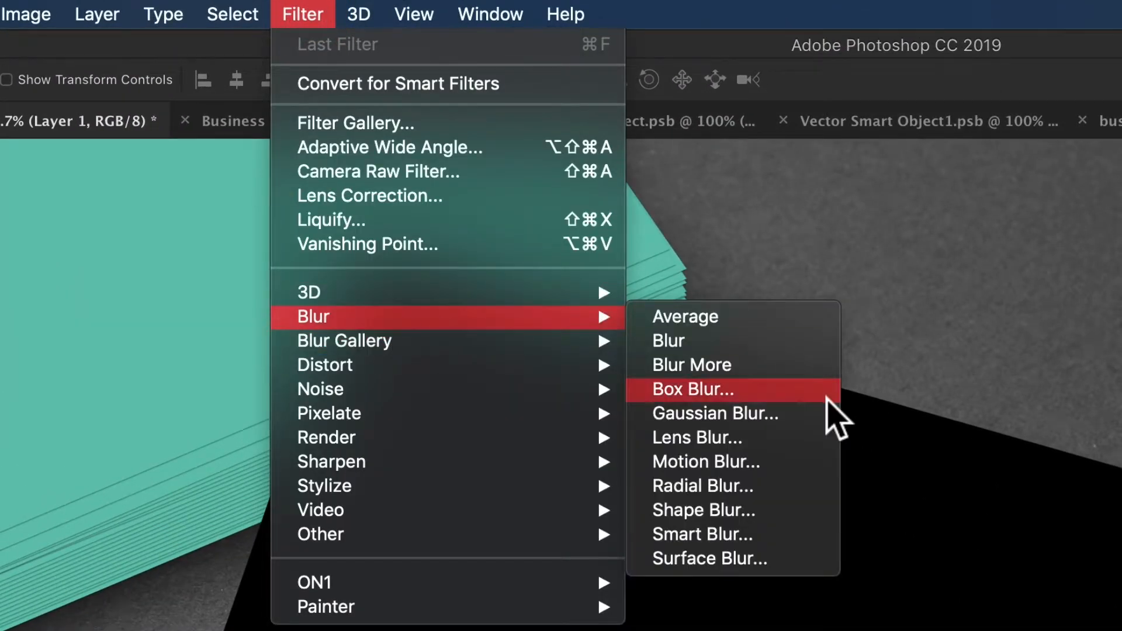
click(715, 413)
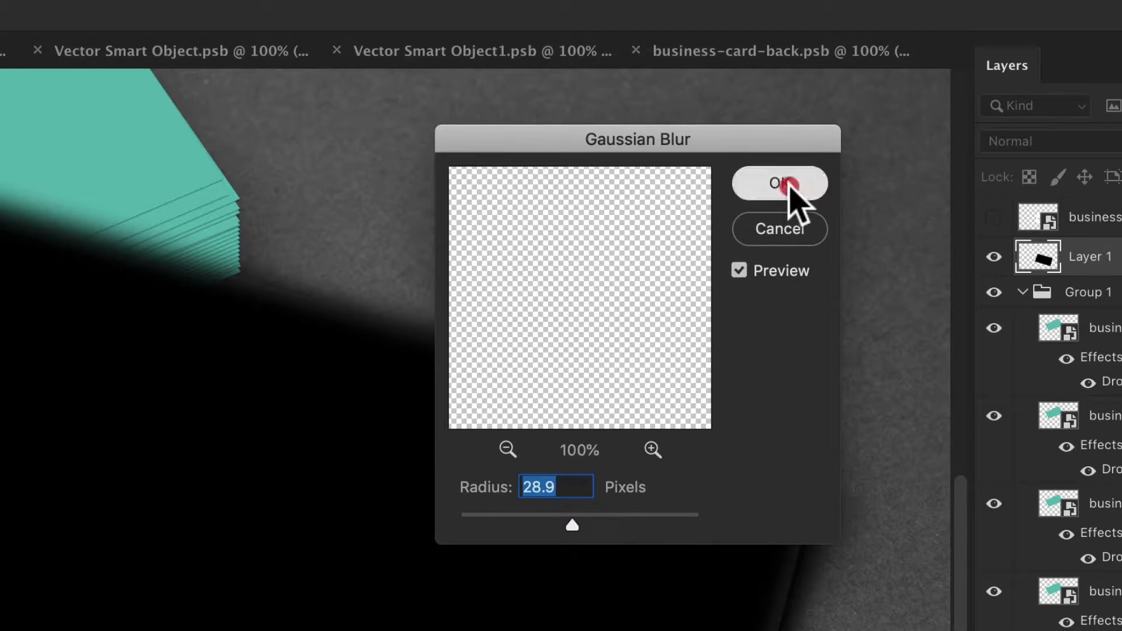
click(779, 182)
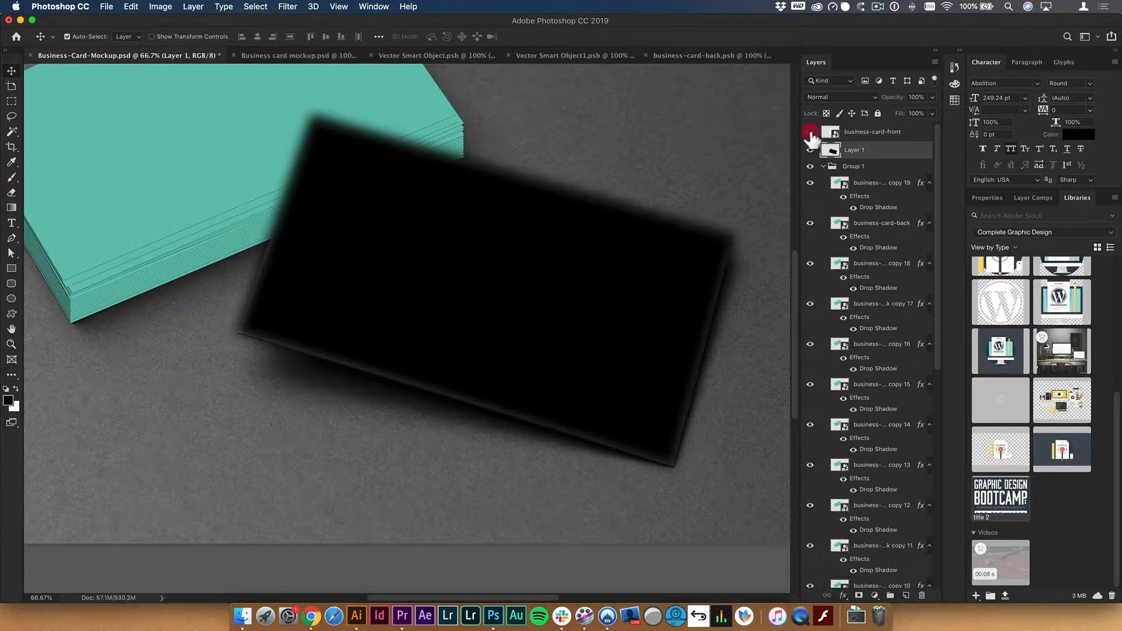
Set the shadow layer to Multiply at 45% opacity with the front card shown above.
click(811, 132)
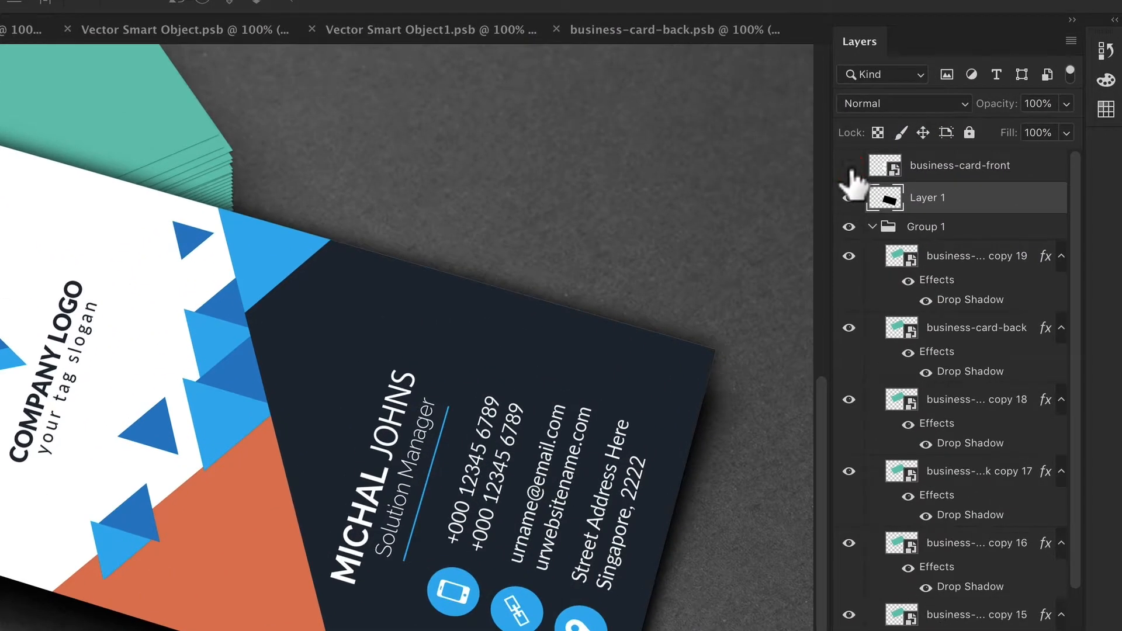
click(903, 103)
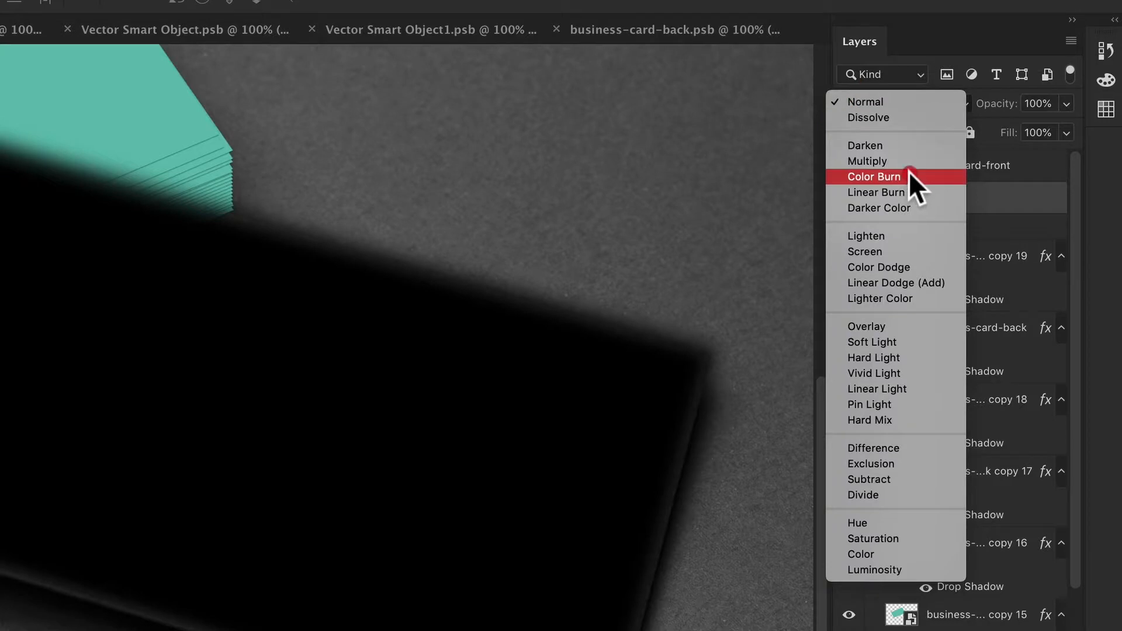
click(868, 160)
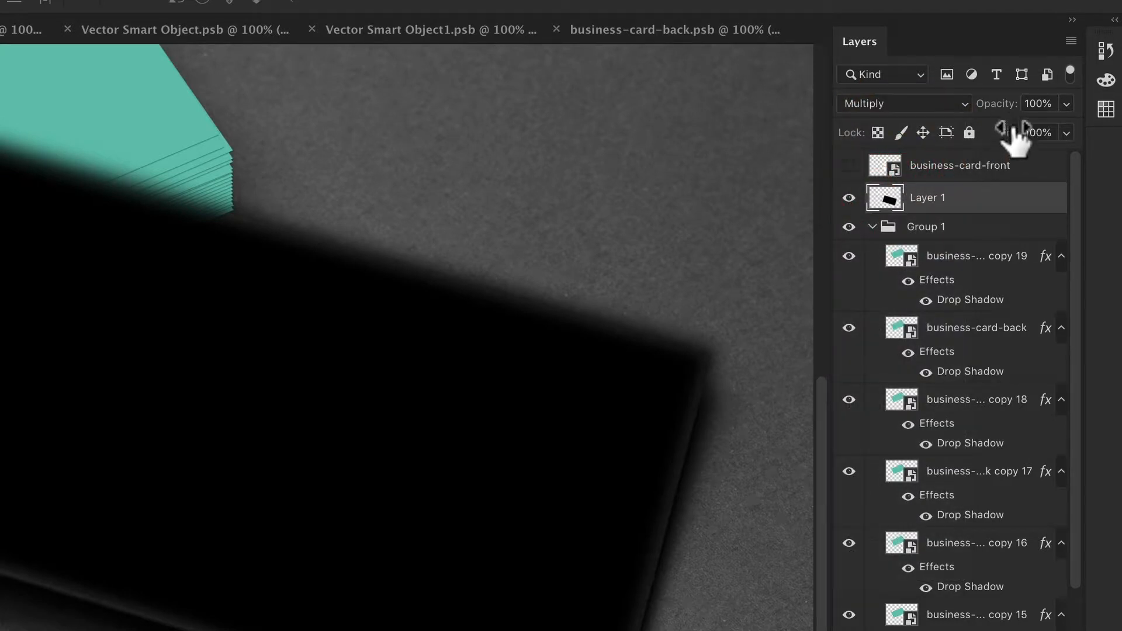
click(1009, 102)
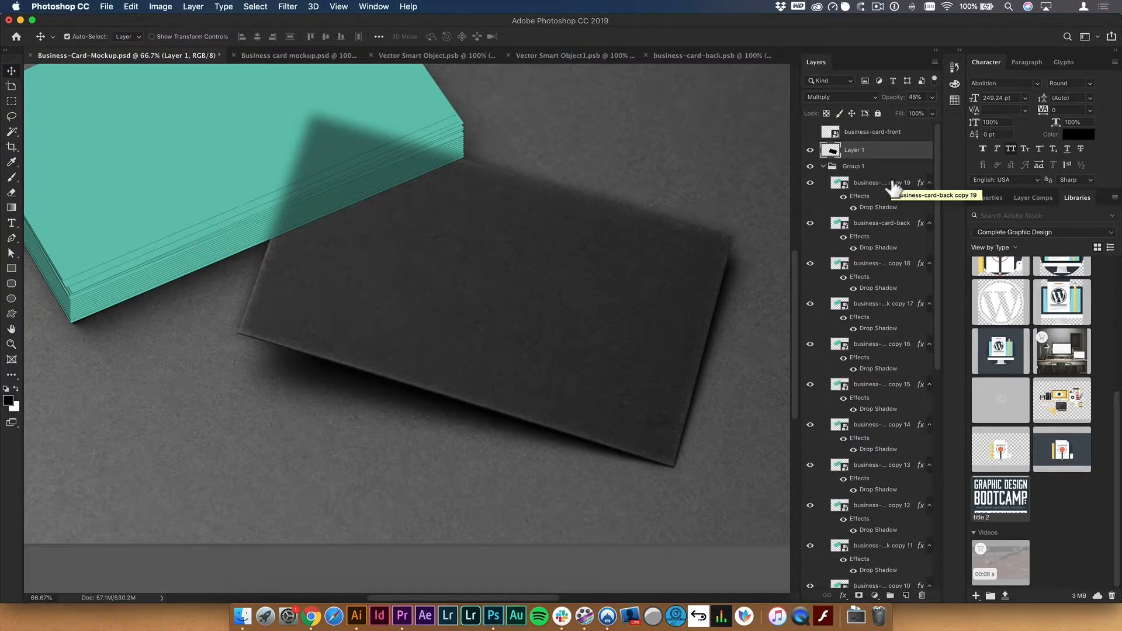
click(811, 132)
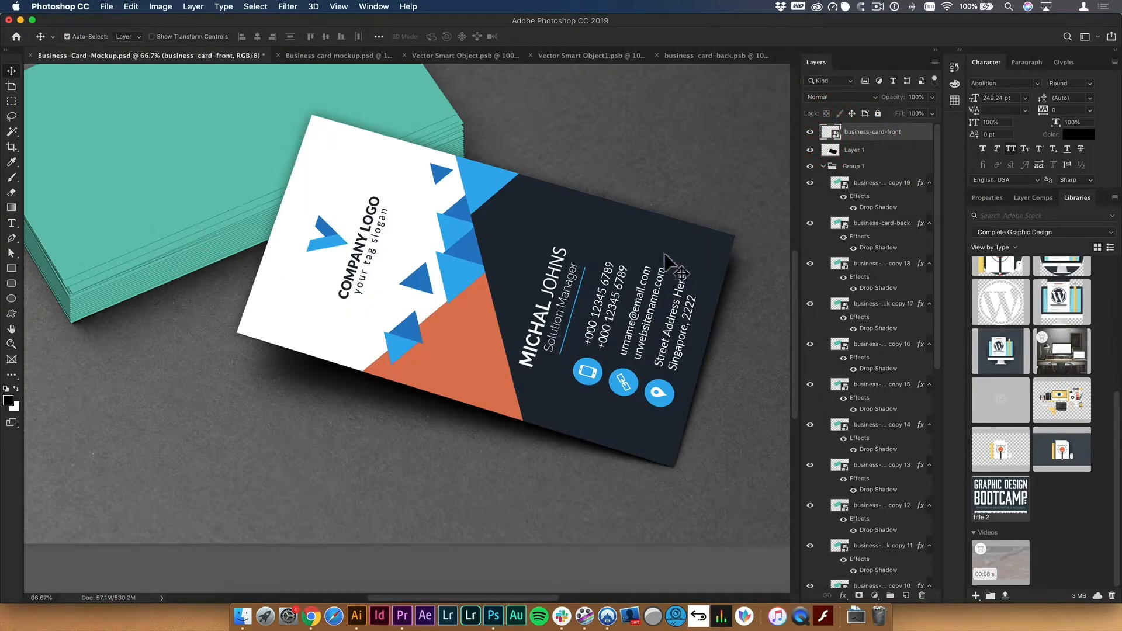
click(856, 150)
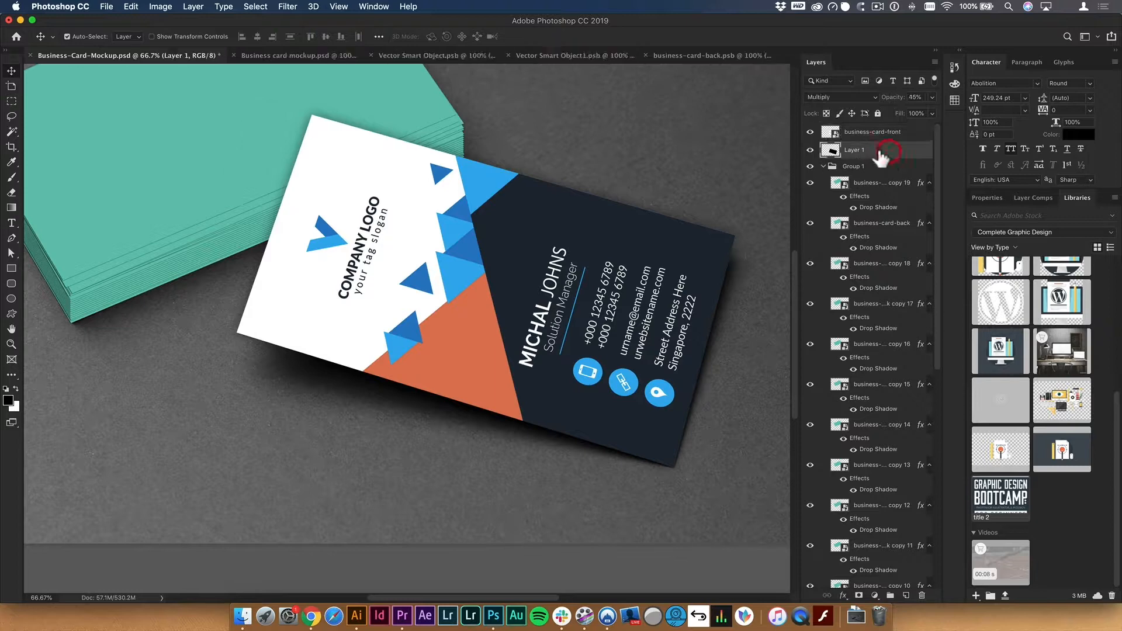
mouse_move(685, 172)
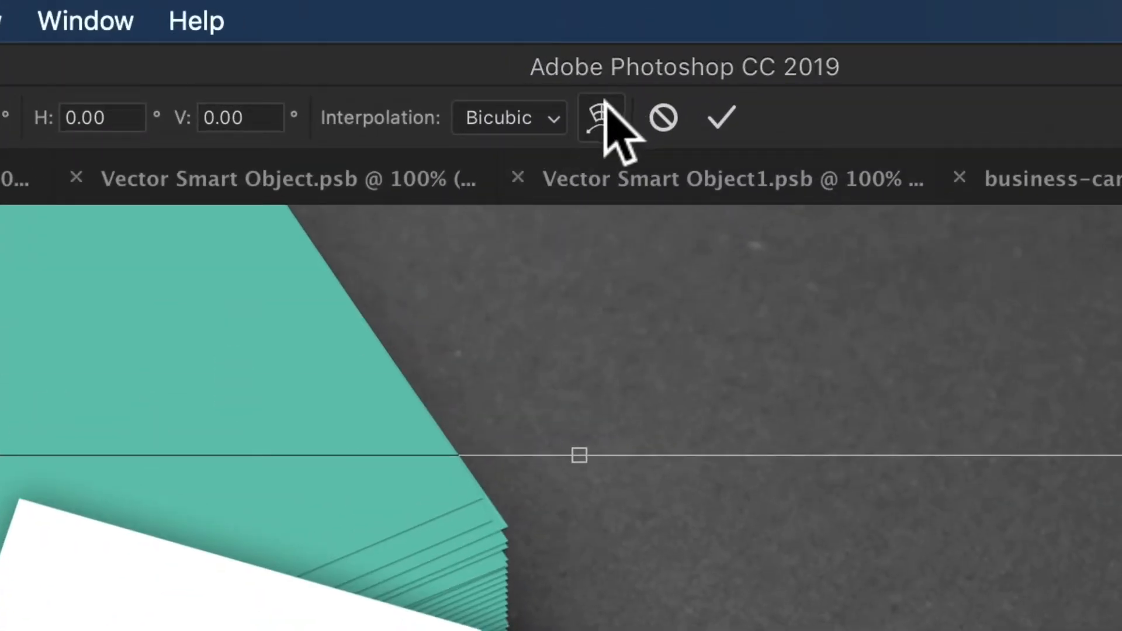
mouse_move(605, 118)
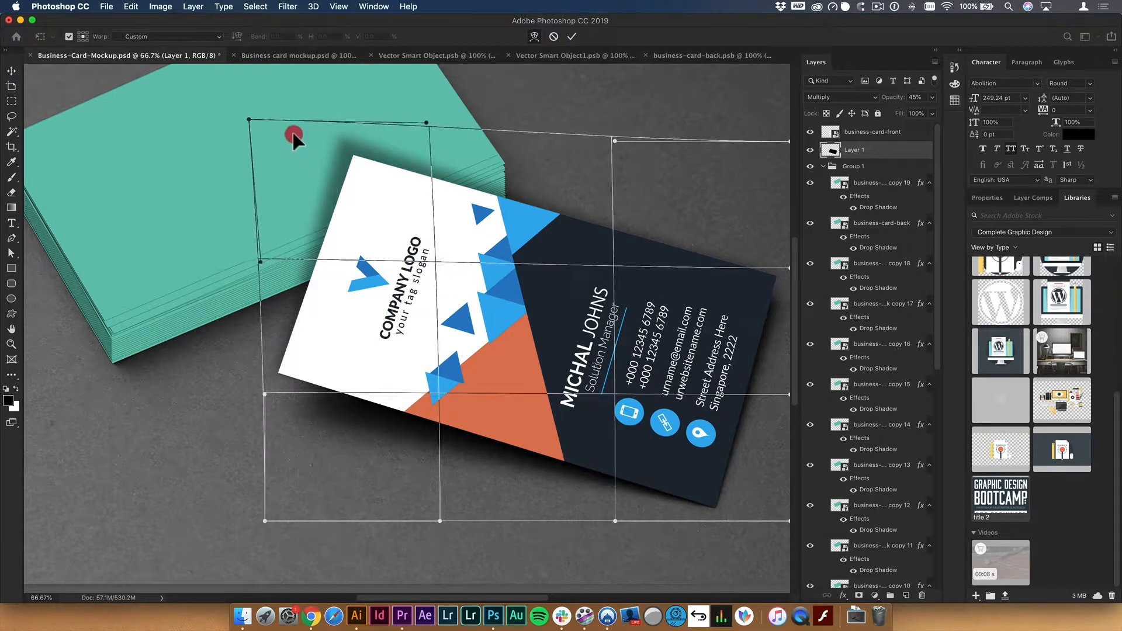
Warp the front card's shadow, stretching it left and curving its edges back toward the card.
drag(294, 137, 14, 119)
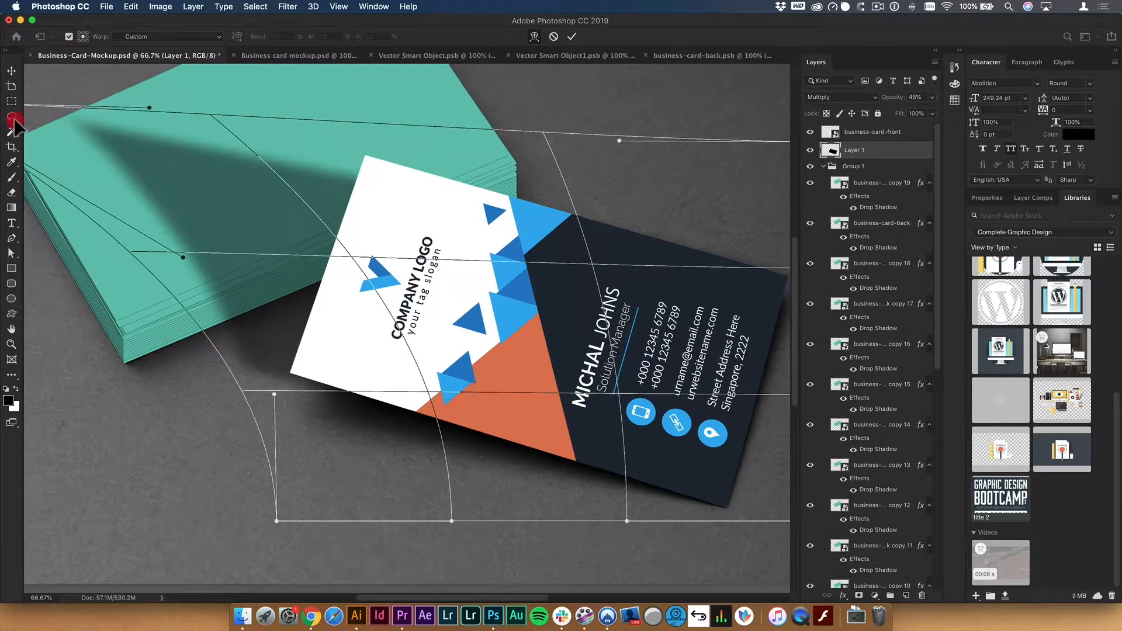
drag(149, 109, 455, 134)
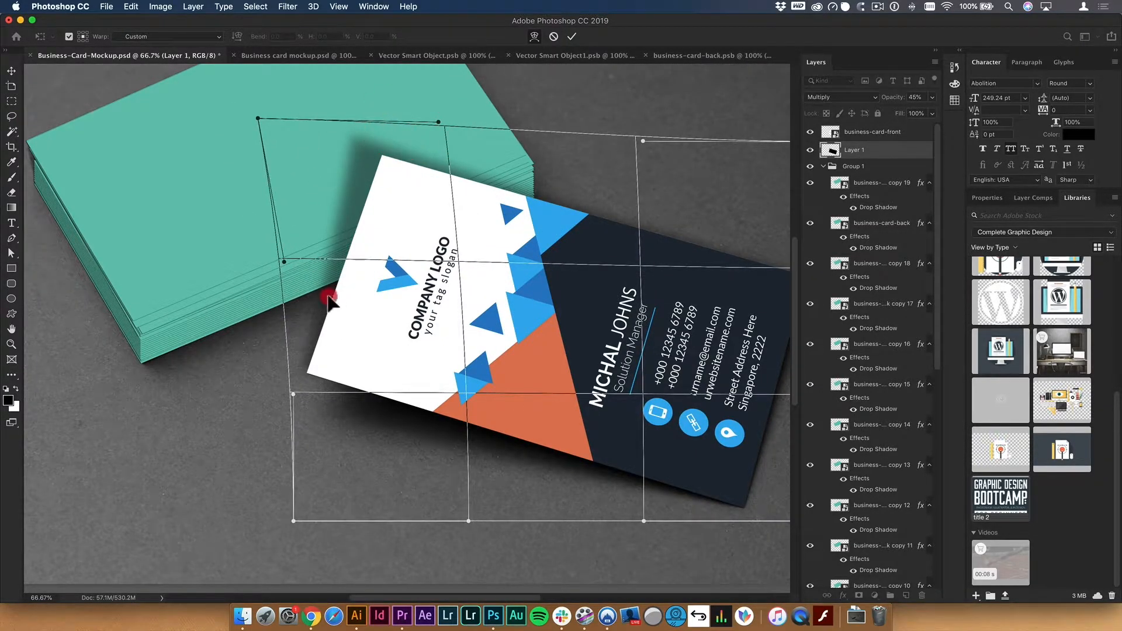
drag(329, 296, 336, 401)
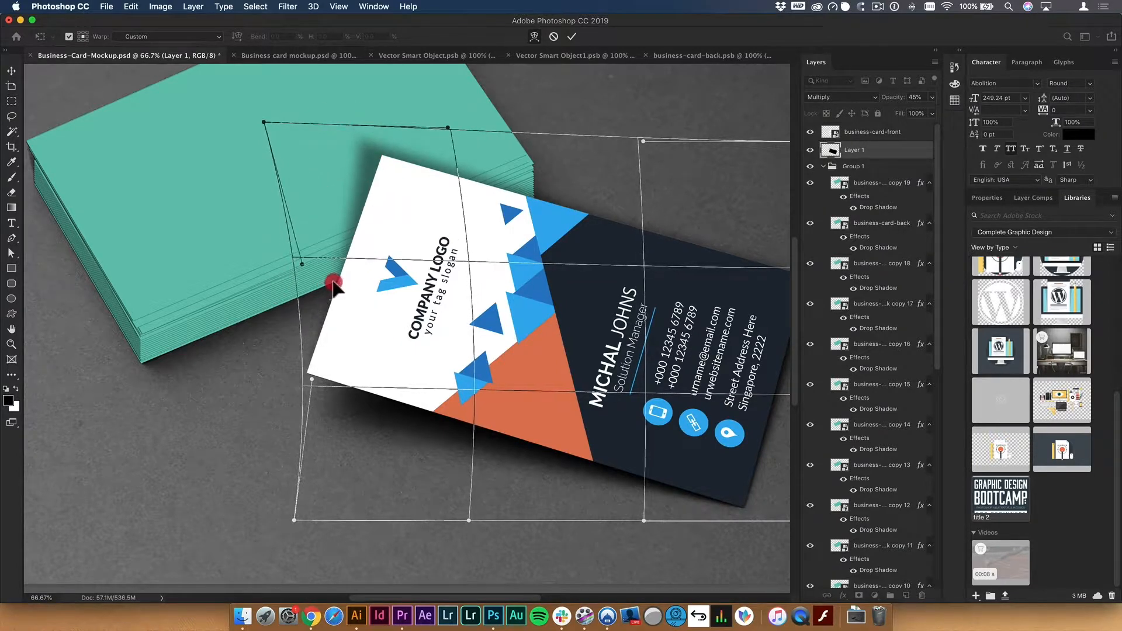
drag(334, 281, 442, 238)
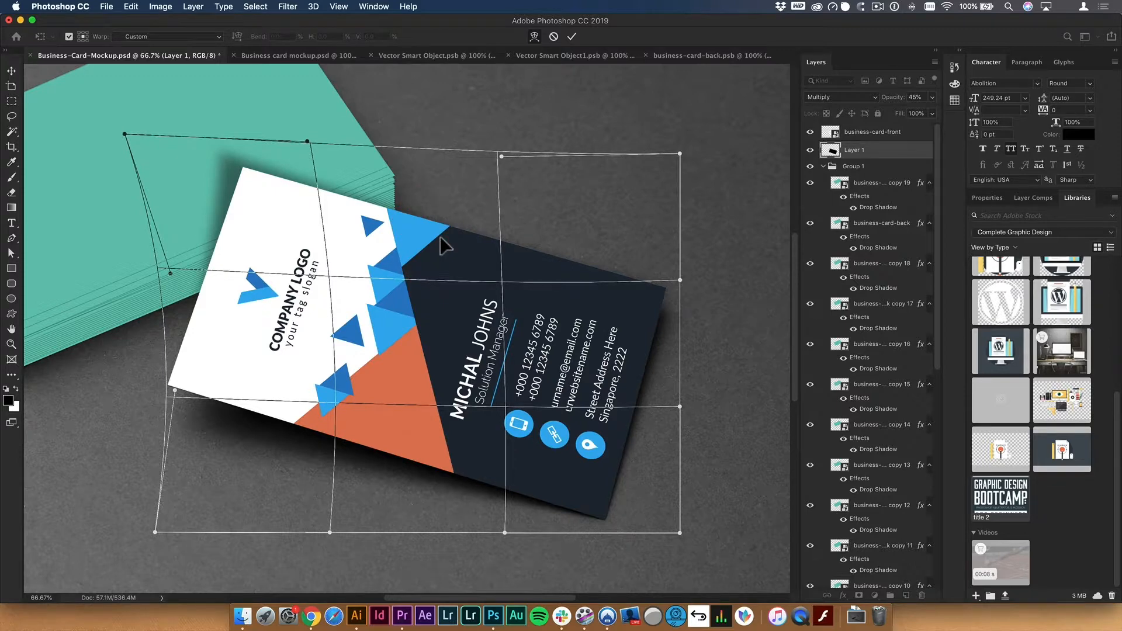
mouse_move(597, 325)
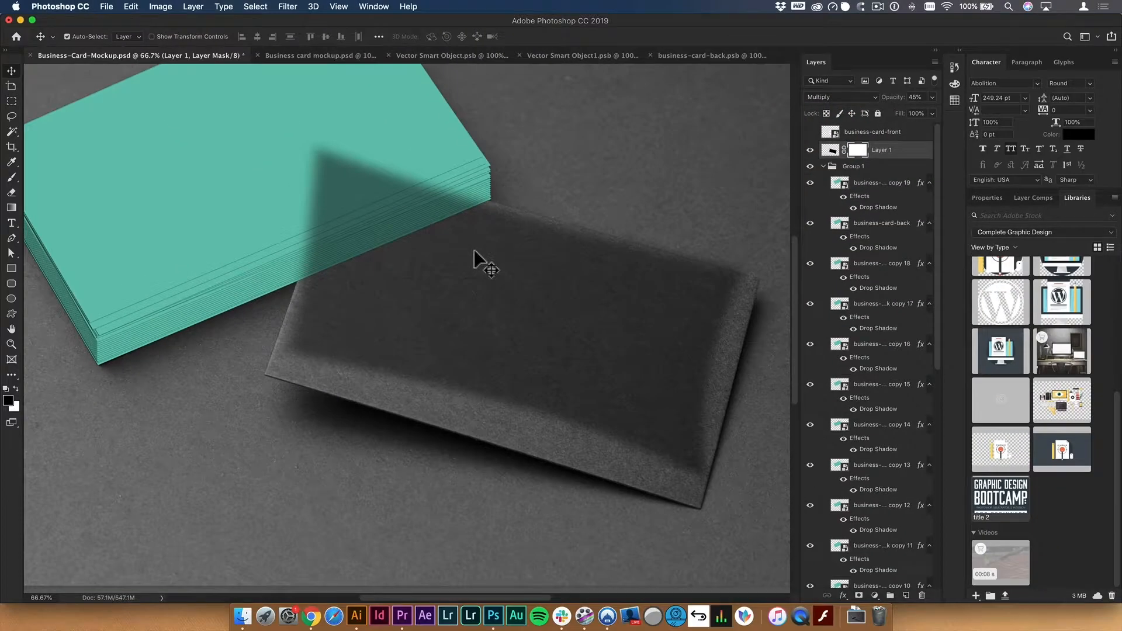
Brush the shadow's layer mask so it fades, then start a new transform on the shadow.
key(b)
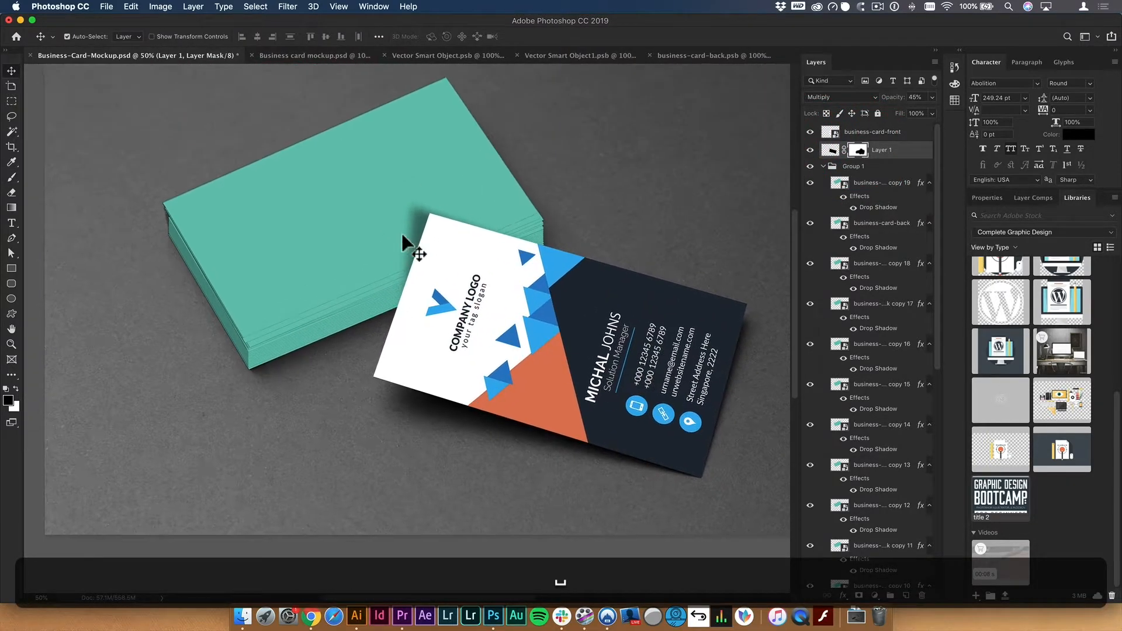
key(cmd+t)
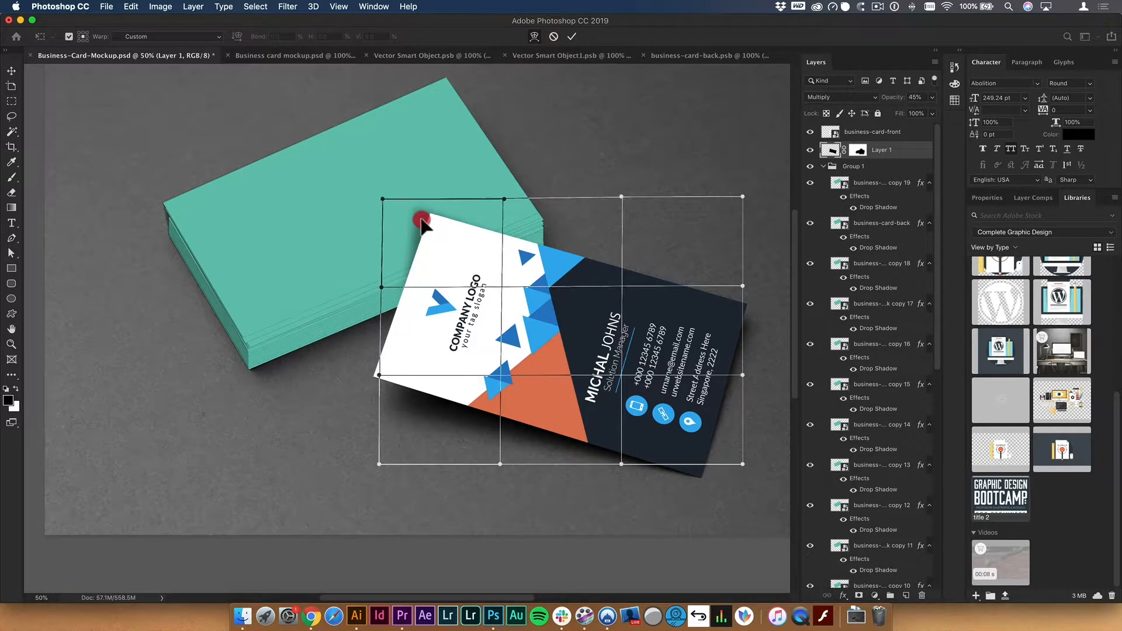
Pull the shadow's top corner into place and set the shadow layer opacity to about 26%.
drag(421, 220, 403, 306)
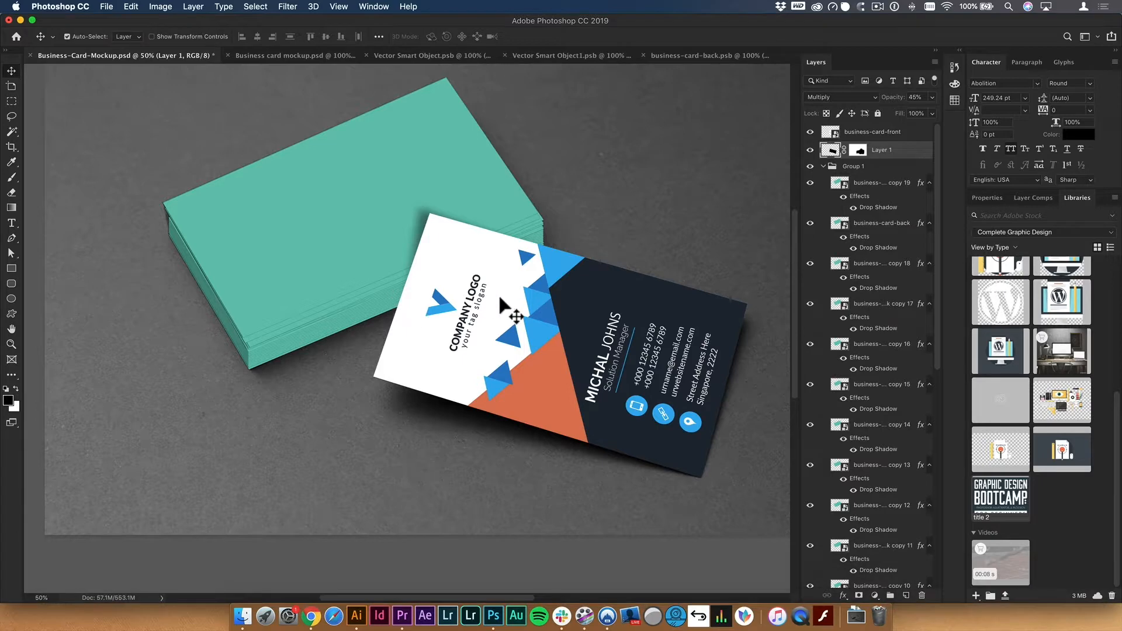
mouse_move(896, 125)
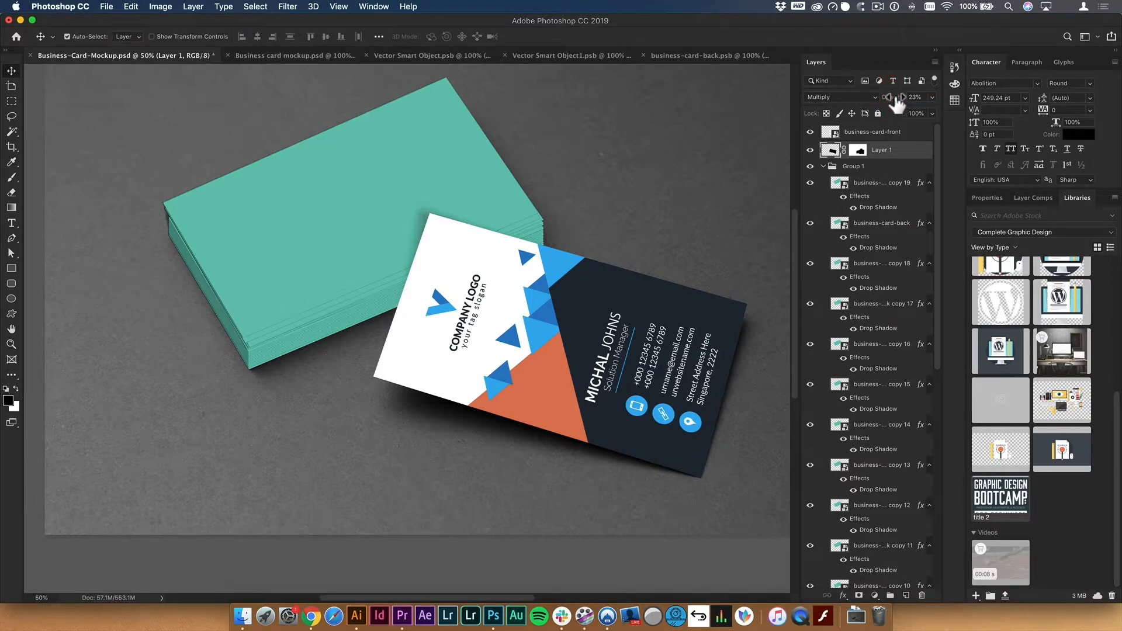
click(893, 99)
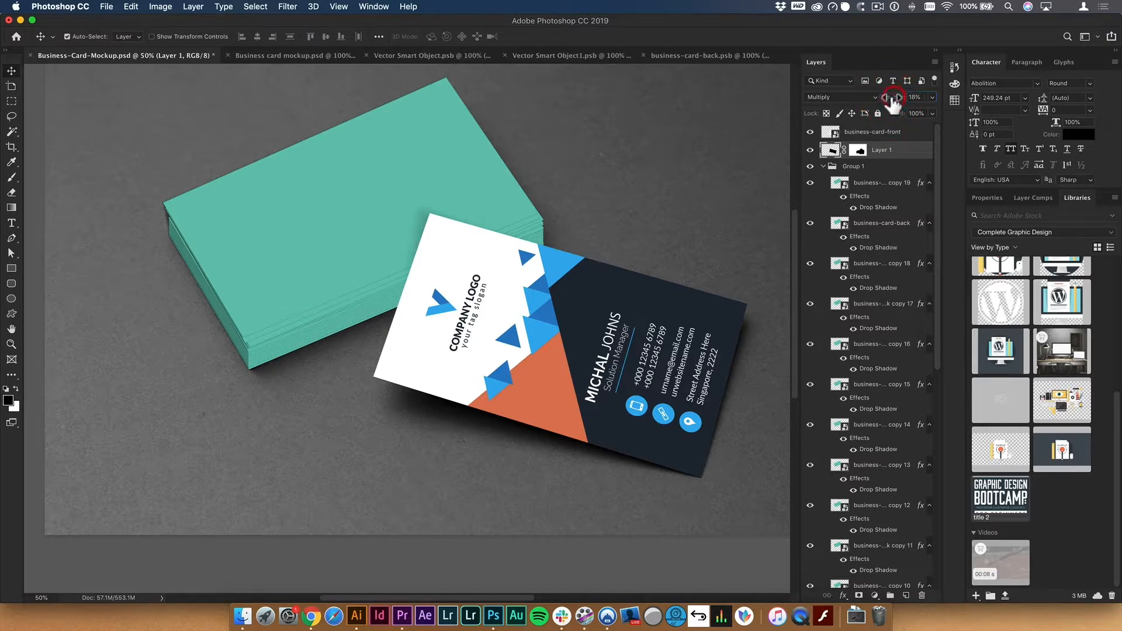
click(892, 96)
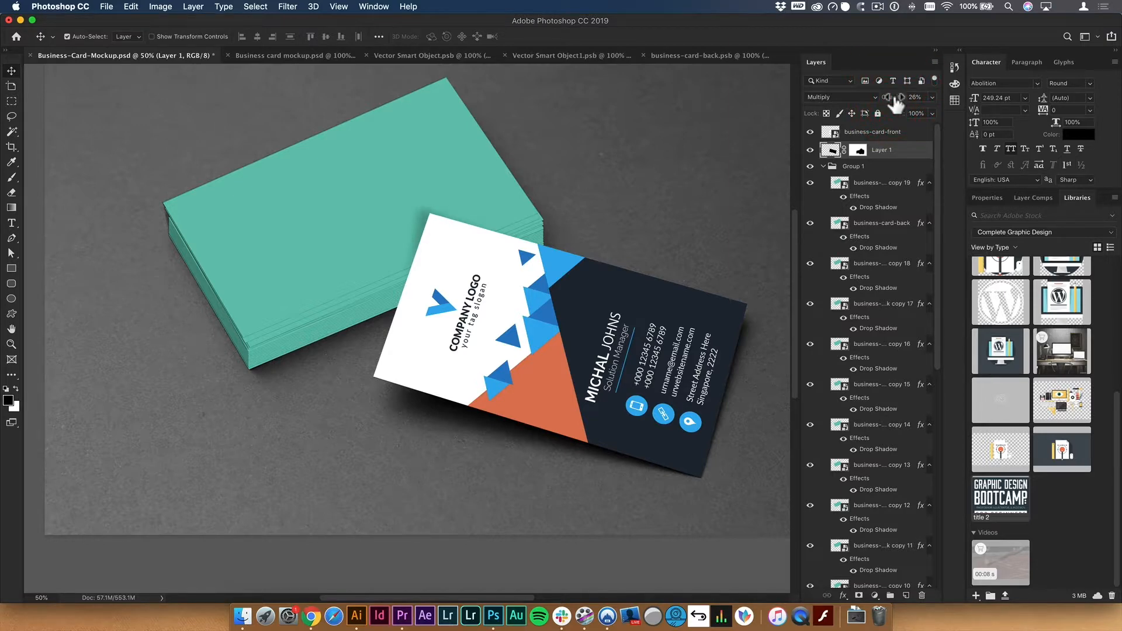
click(881, 182)
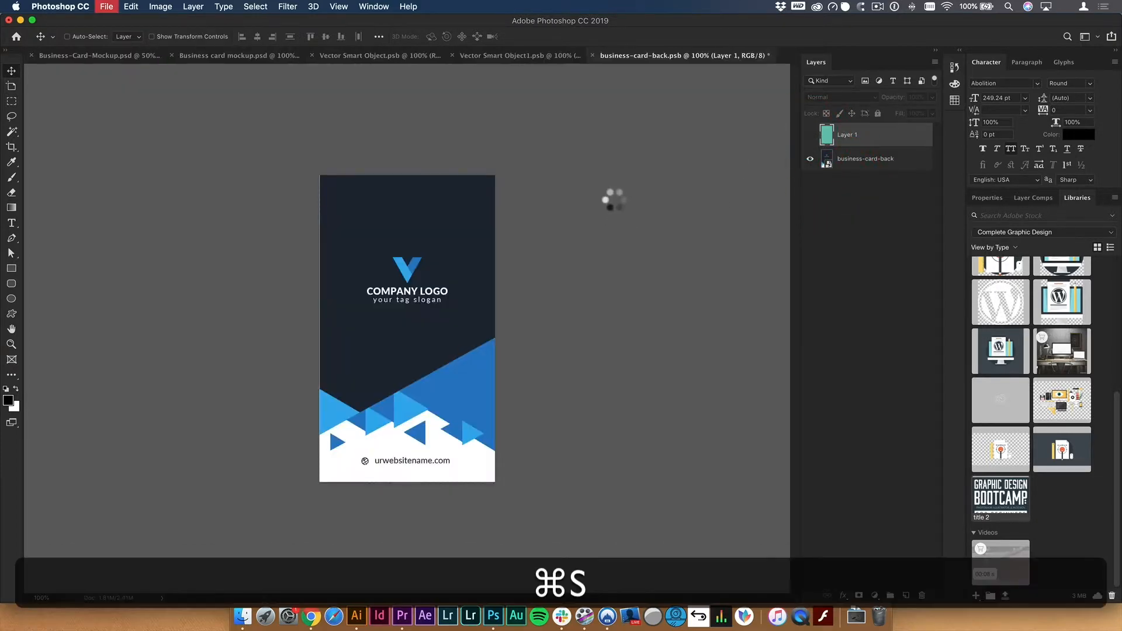
Save business-card-back.psb and zoom in on the updated card stack in the mockup.
key(cmd+s)
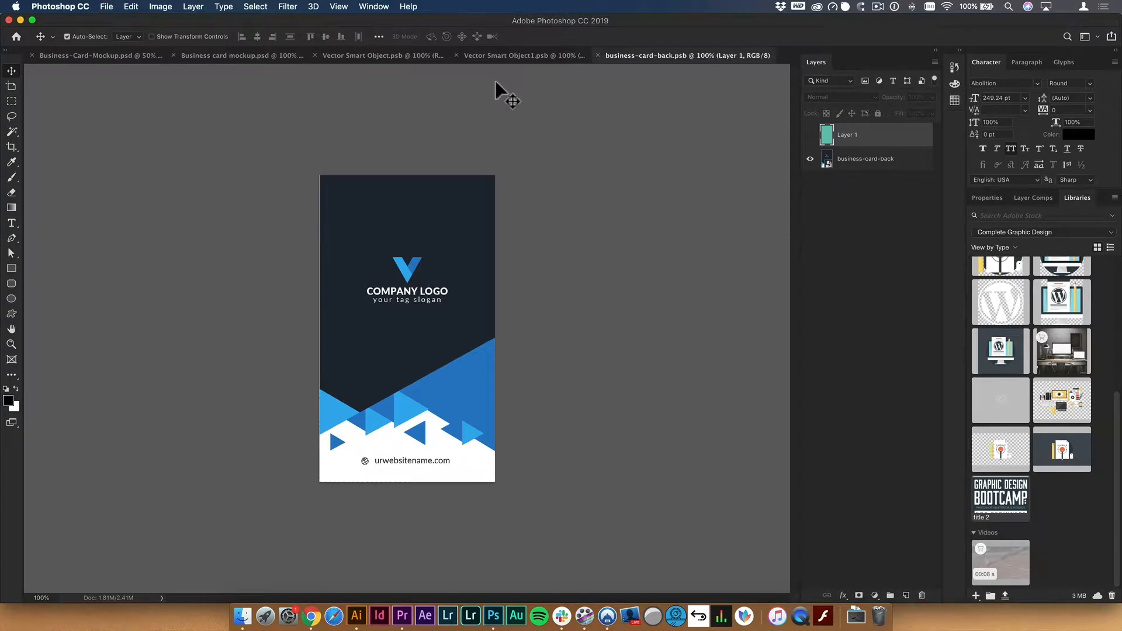
click(99, 54)
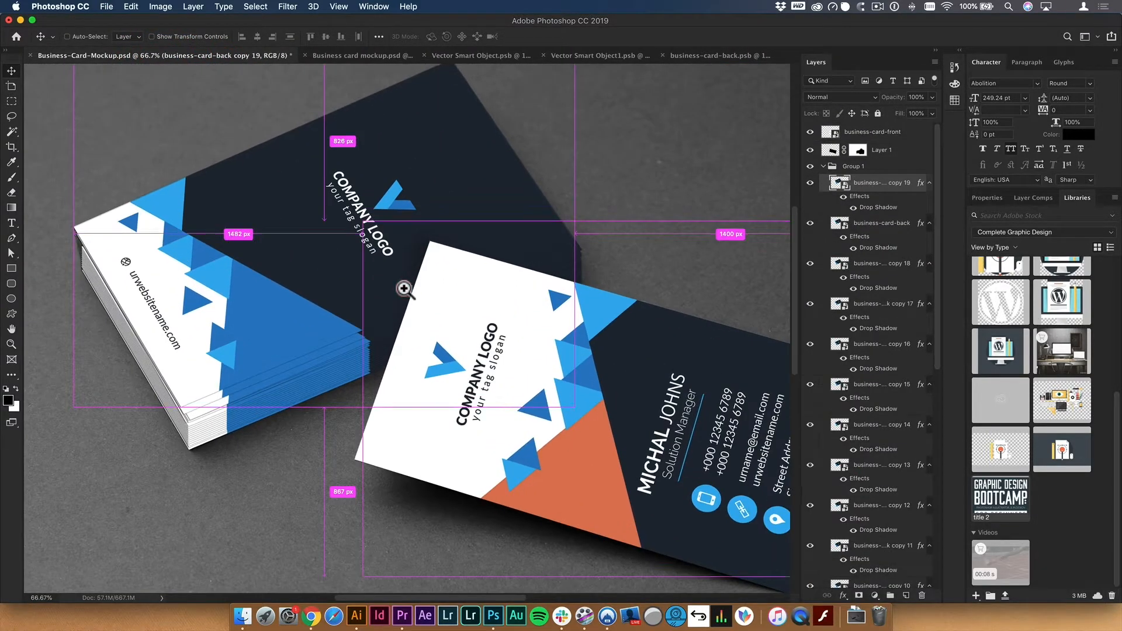
click(404, 290)
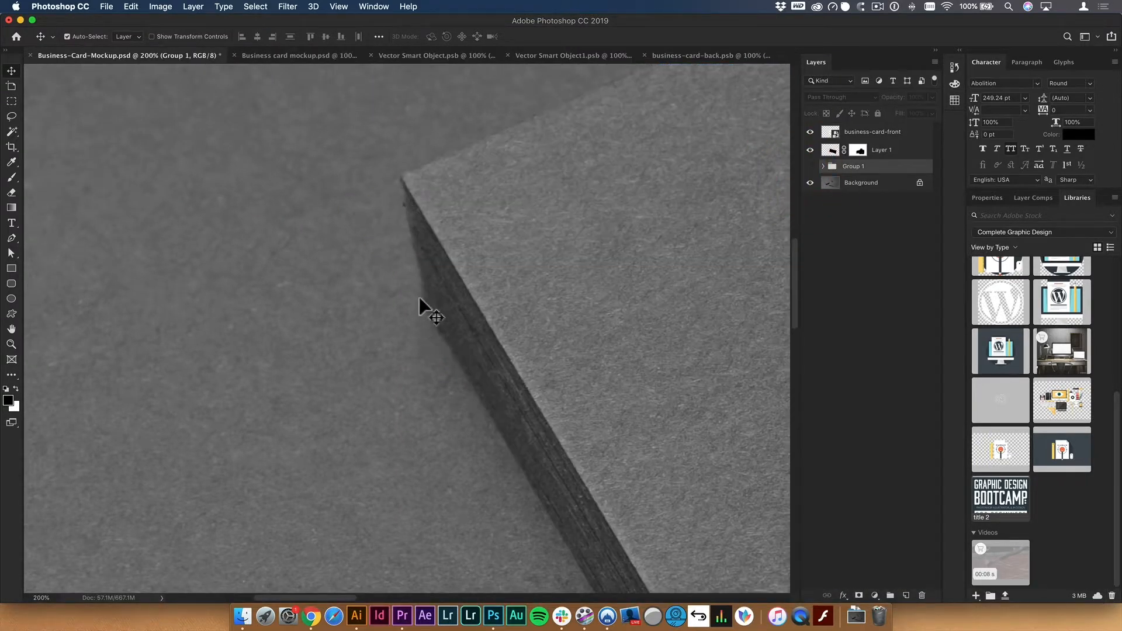
mouse_move(426, 271)
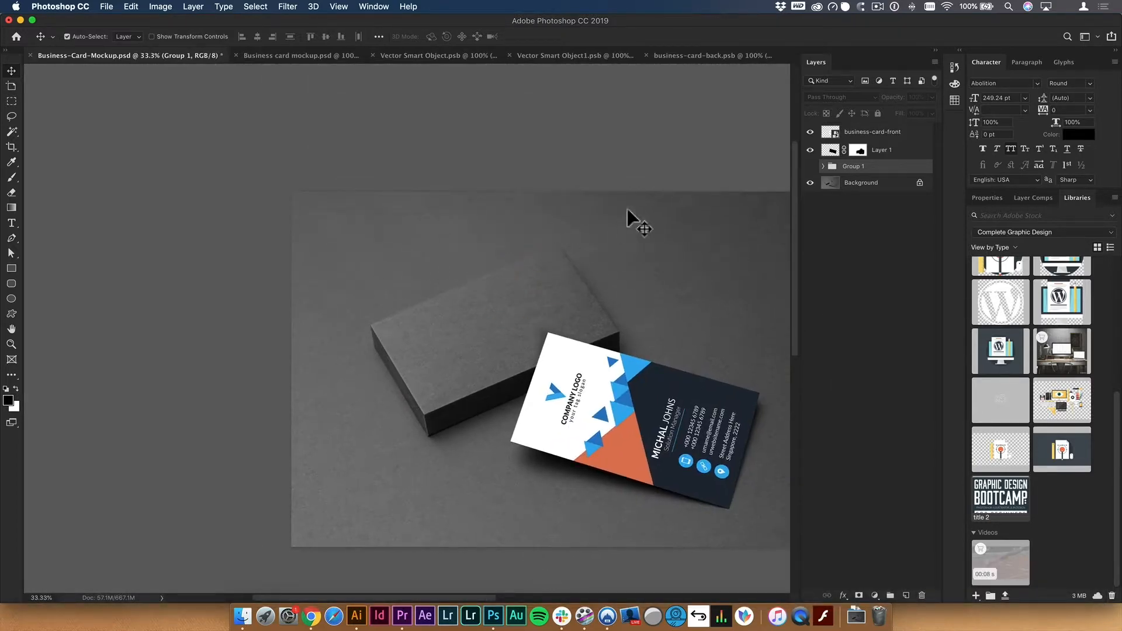
Show Group 1 again and choose a saved library colour for the new layer's fill.
click(810, 166)
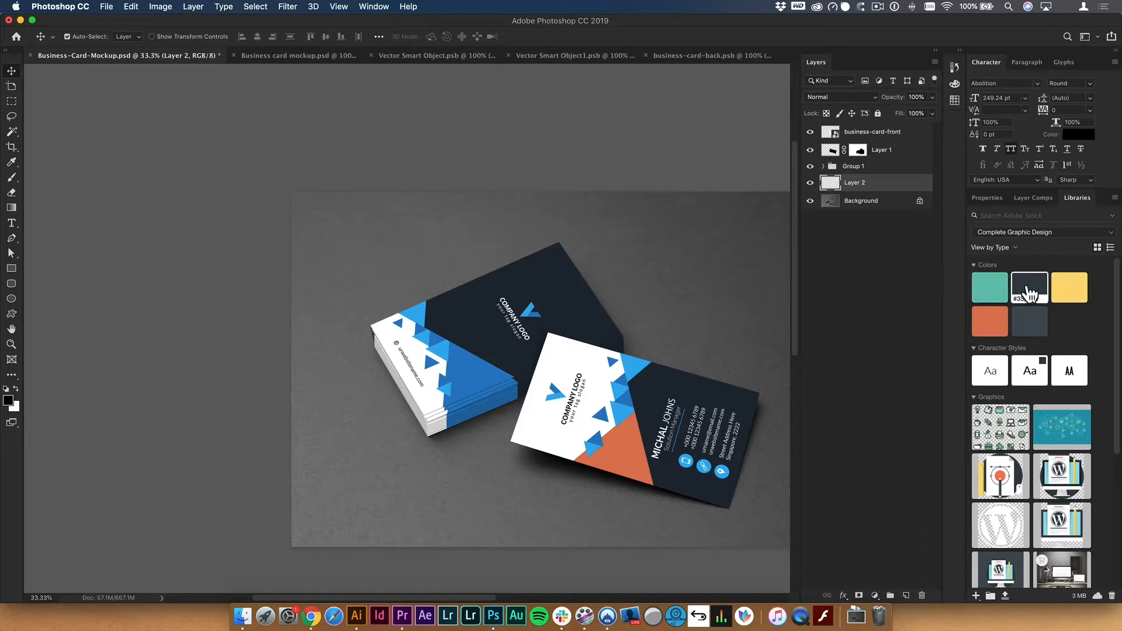
click(989, 287)
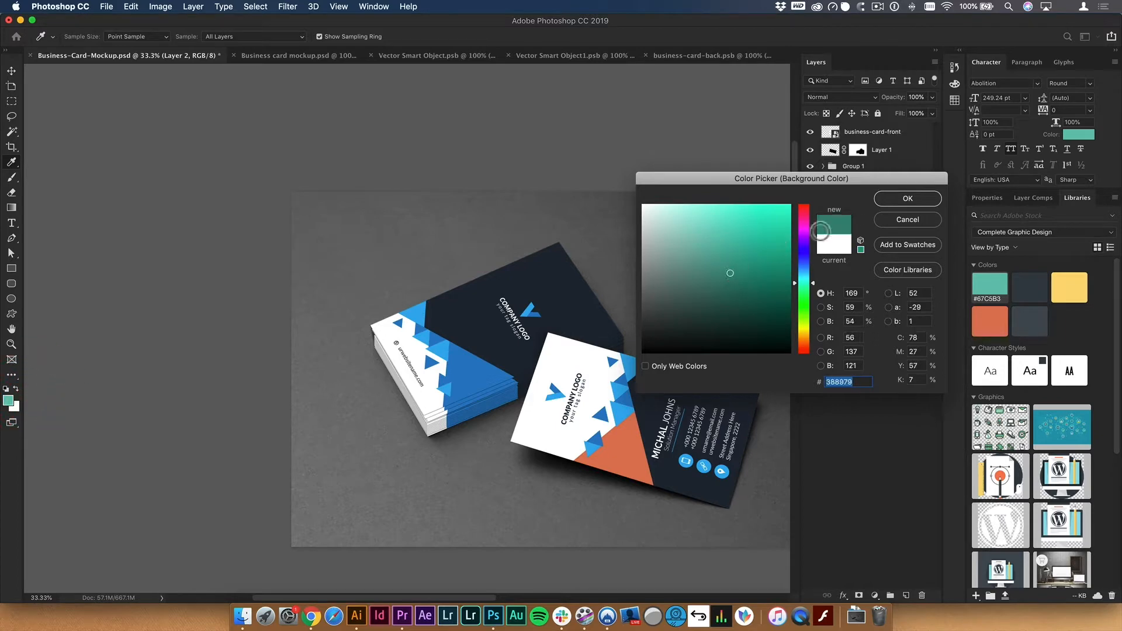
click(907, 198)
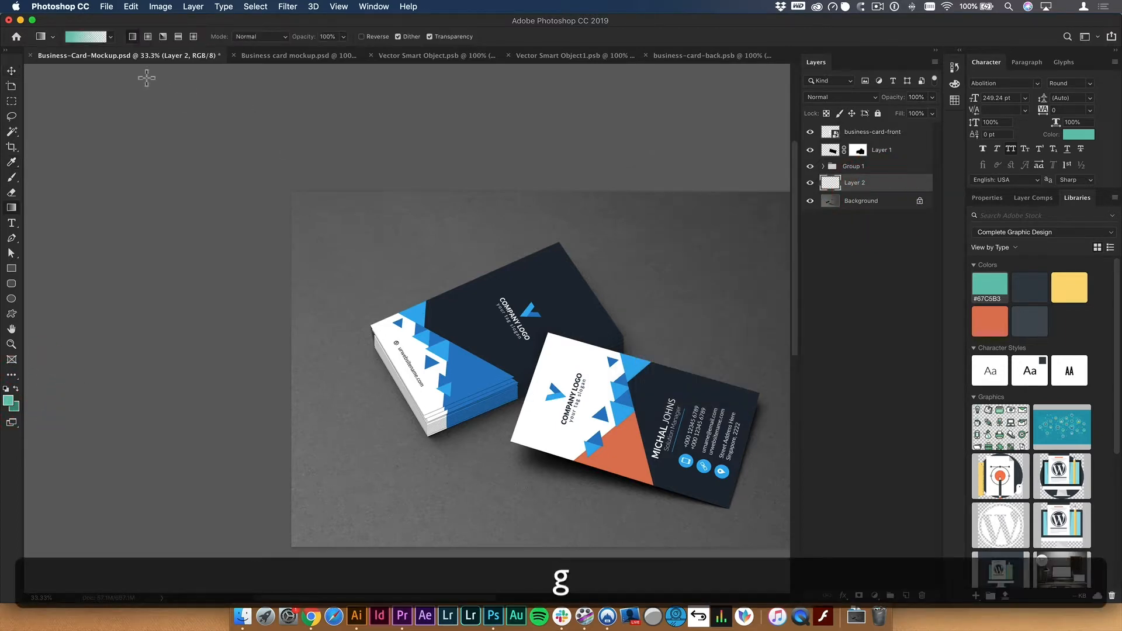
click(108, 37)
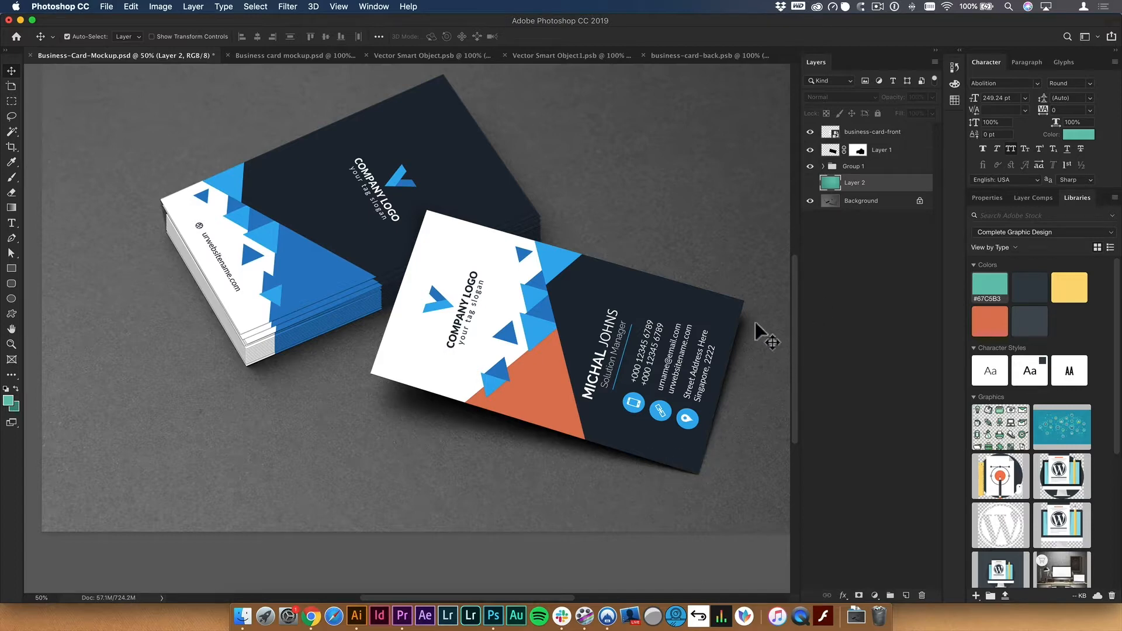
Show the teal Layer 2 backdrop and begin transforming the new dark shadow layer.
click(882, 150)
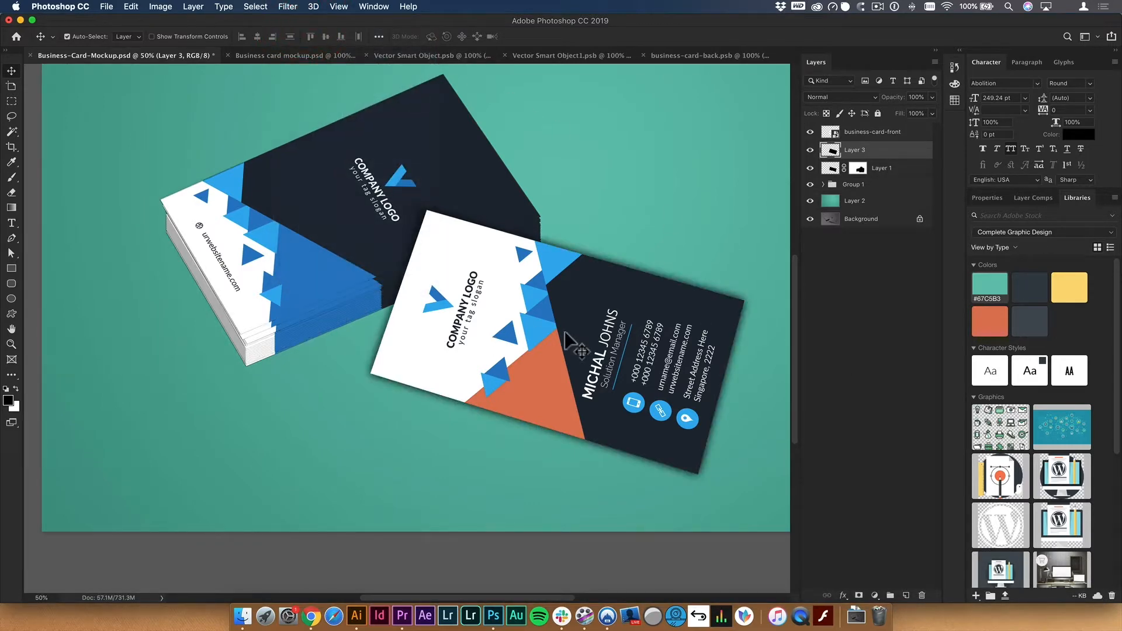
key(cmd+t)
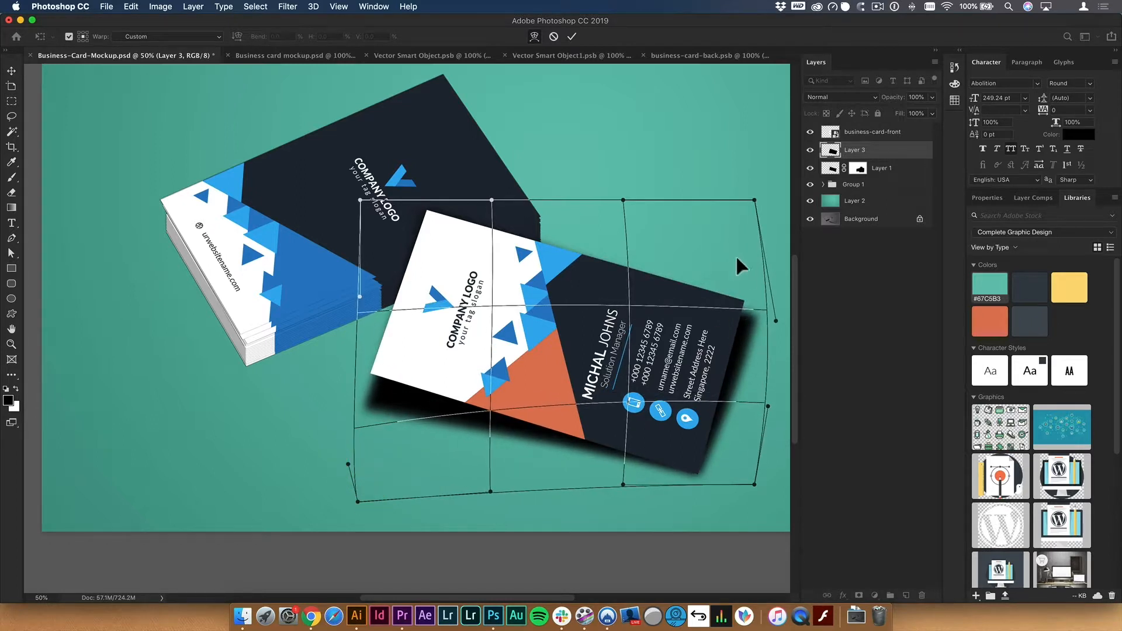
mouse_move(746, 336)
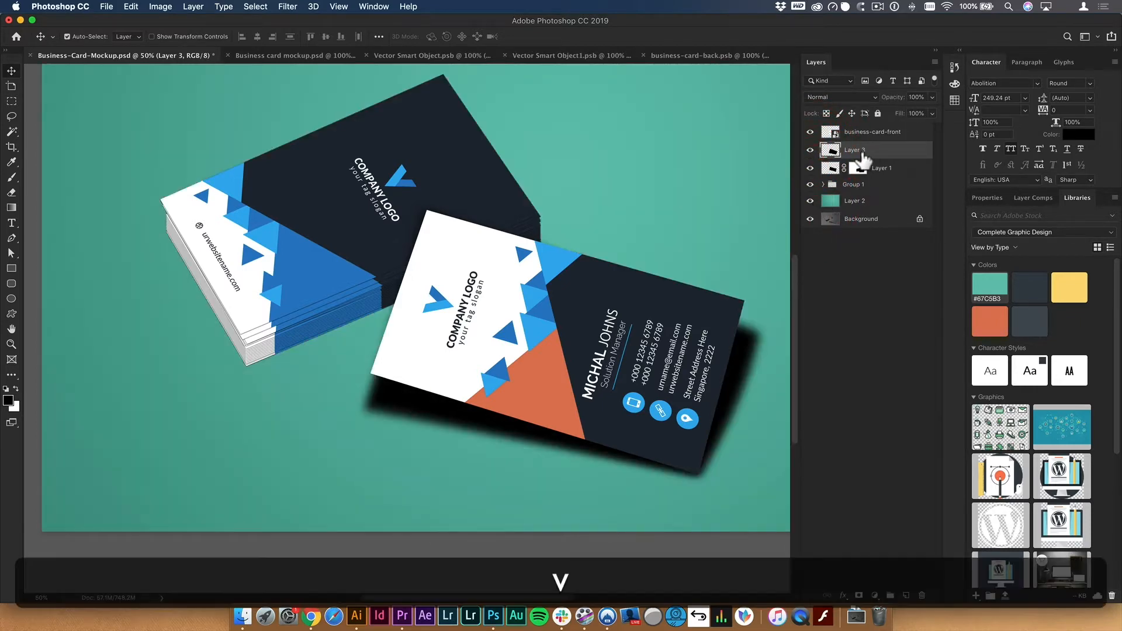
Hide the extra dark shadow, inspect the stack edge up close, and save the mockup.
click(842, 97)
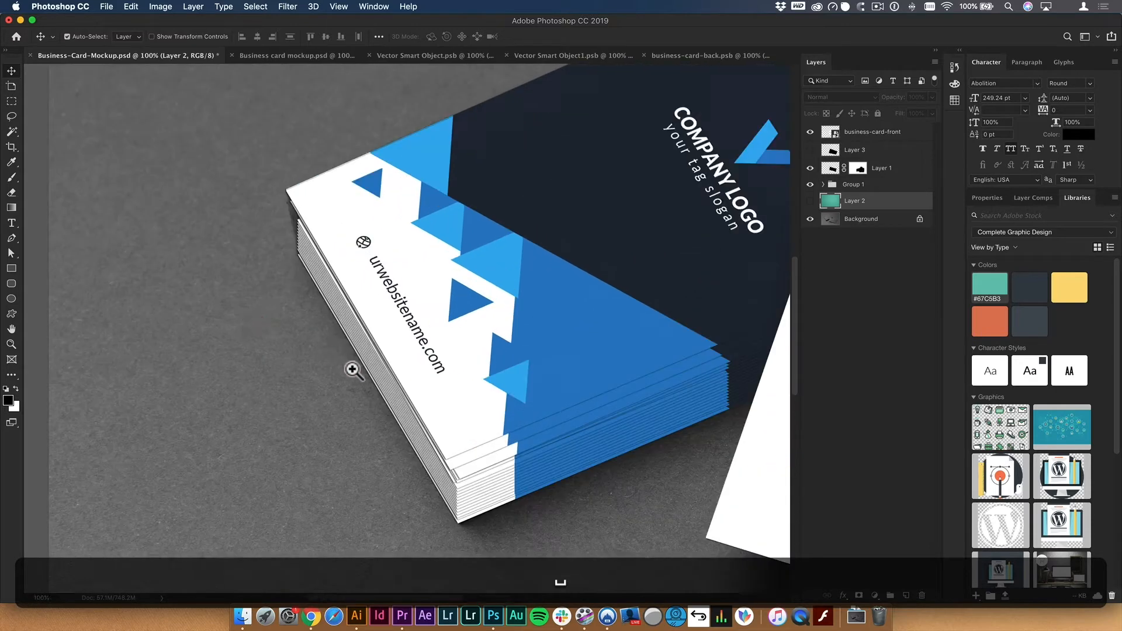
click(351, 370)
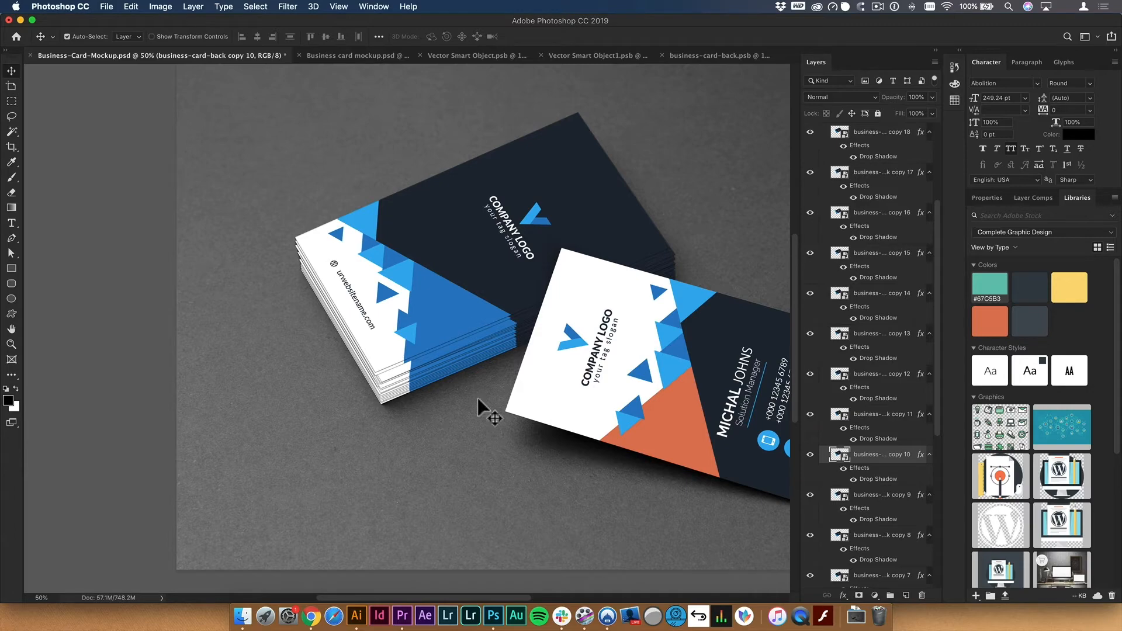
key(cmd+s)
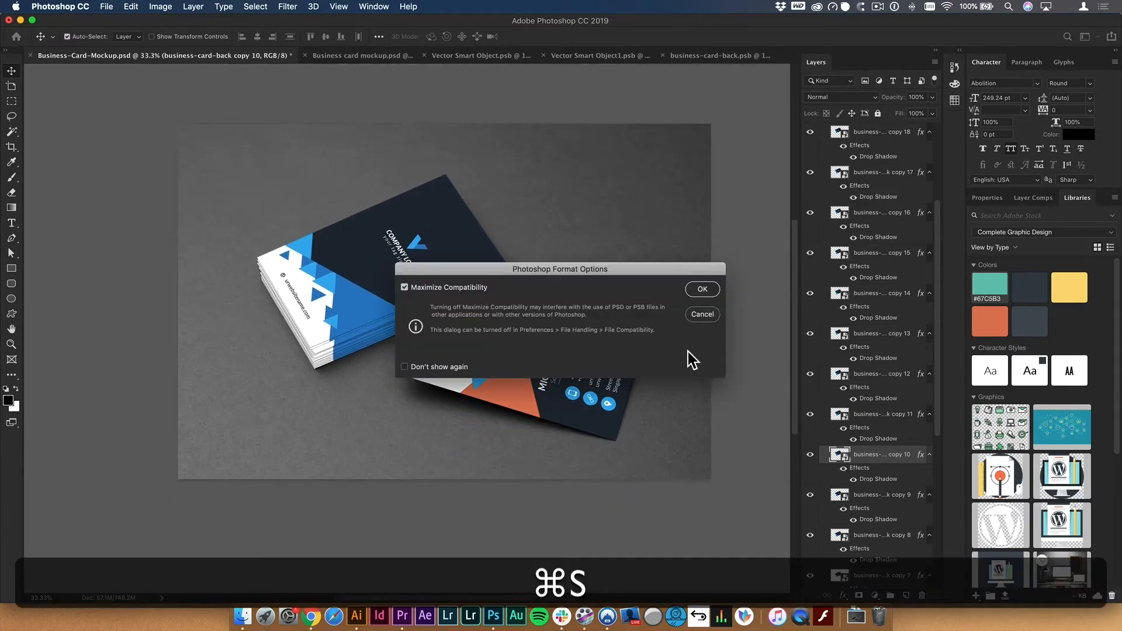